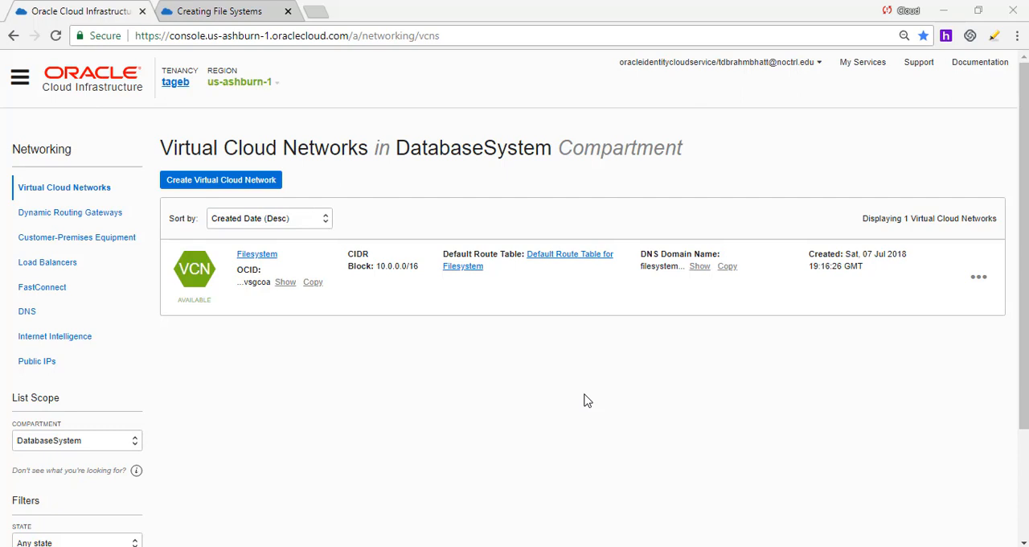
pyautogui.moveTo(219, 193)
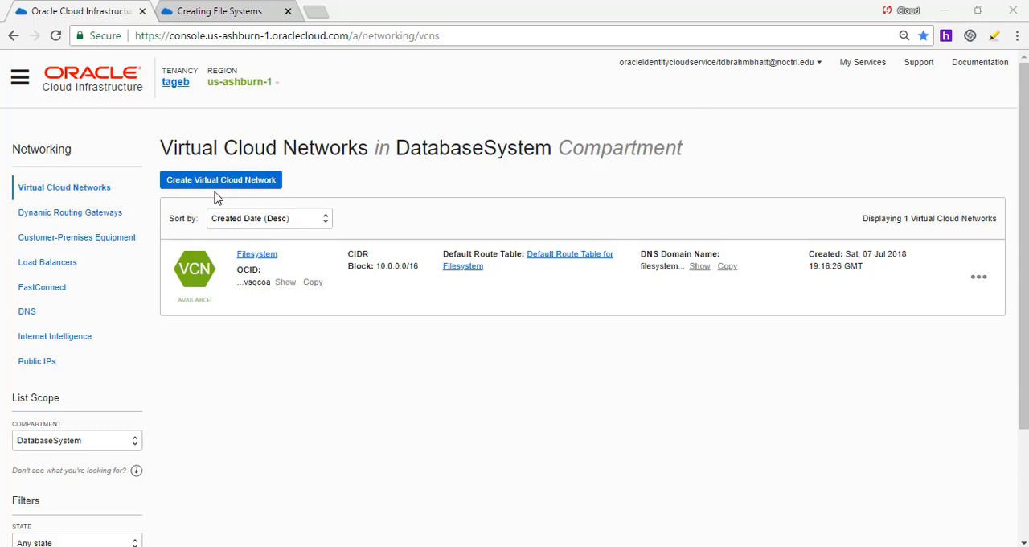
# Step: Go to Compute > Instances for the DatabaseSystem compartment from the navigation menu
pyautogui.click(19, 77)
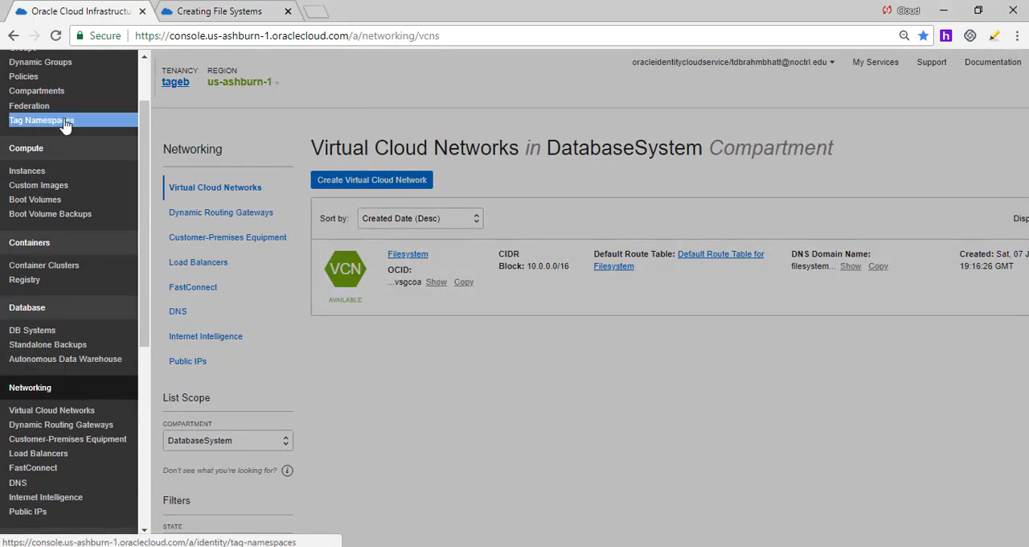
pyautogui.click(25, 171)
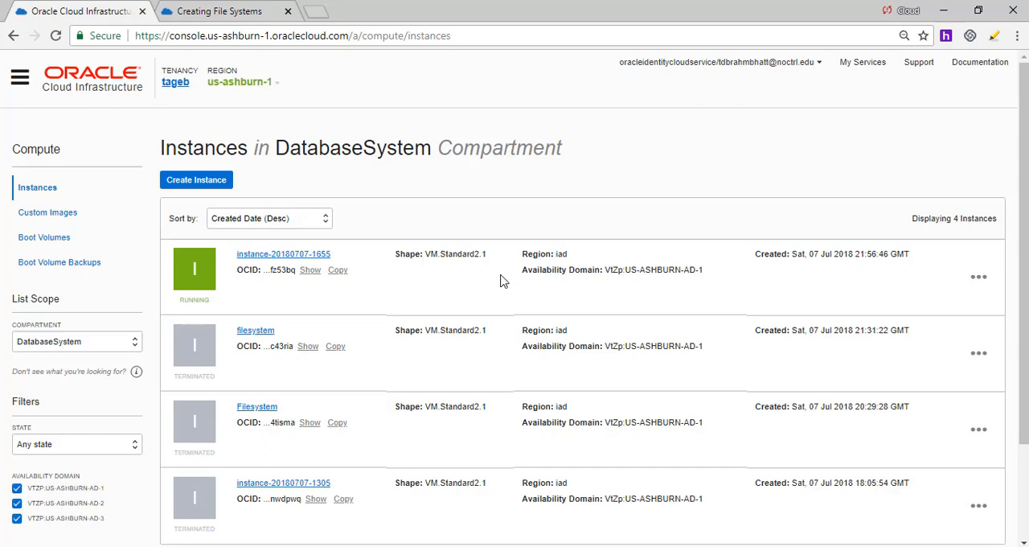
# Step: In the Creating File Systems docs, enlarge the Edit Security List Rules example screenshot
pyautogui.click(218, 11)
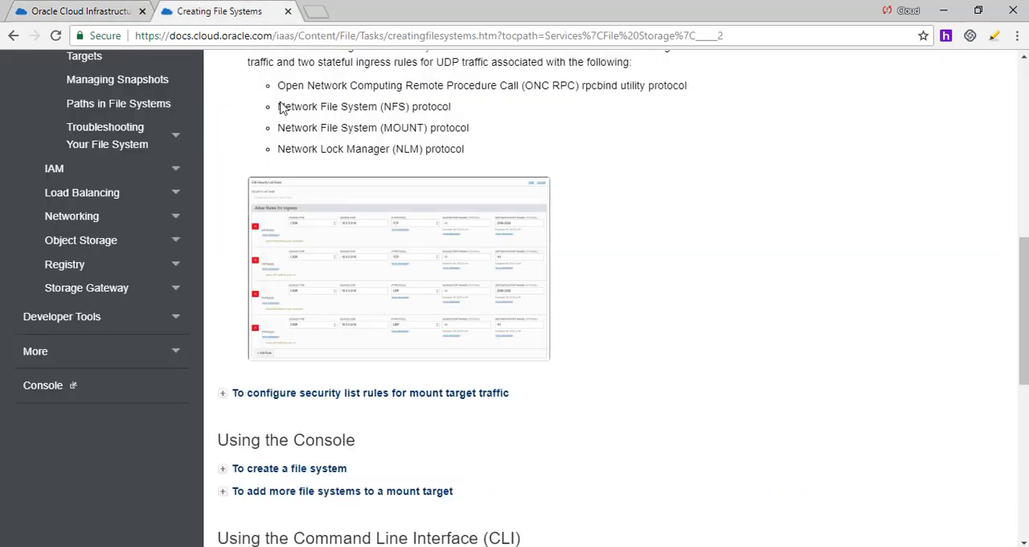
pyautogui.click(398, 268)
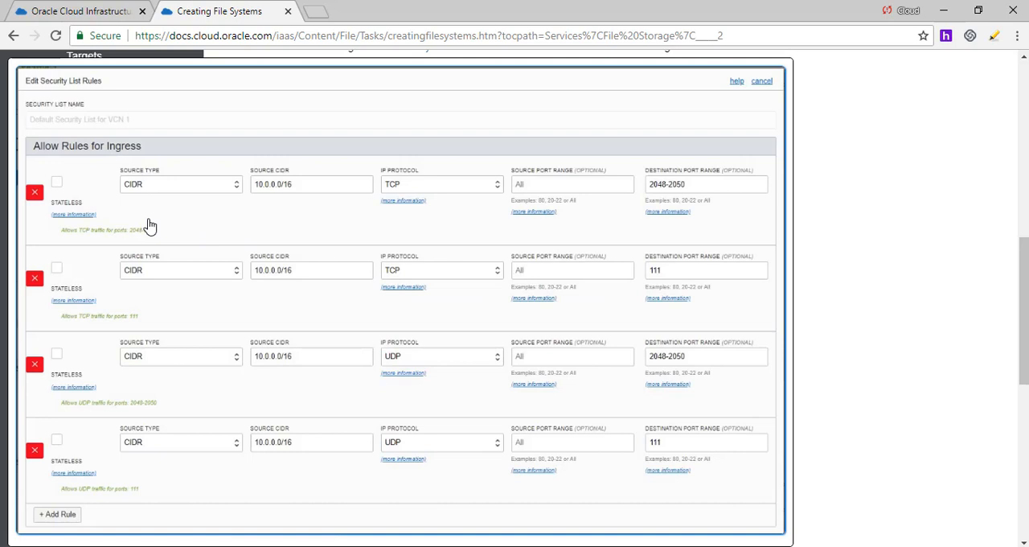
pyautogui.moveTo(135, 196)
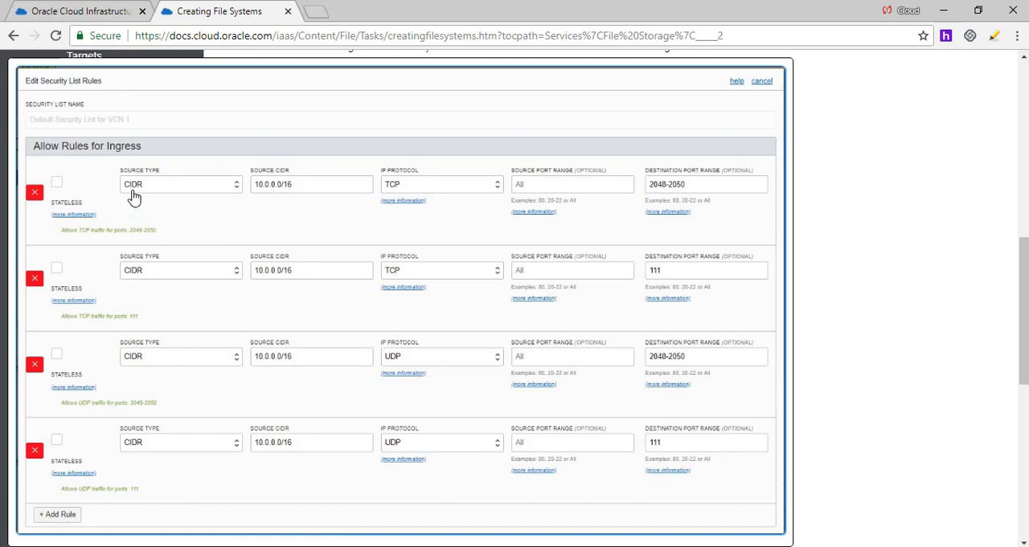
pyautogui.moveTo(83, 178)
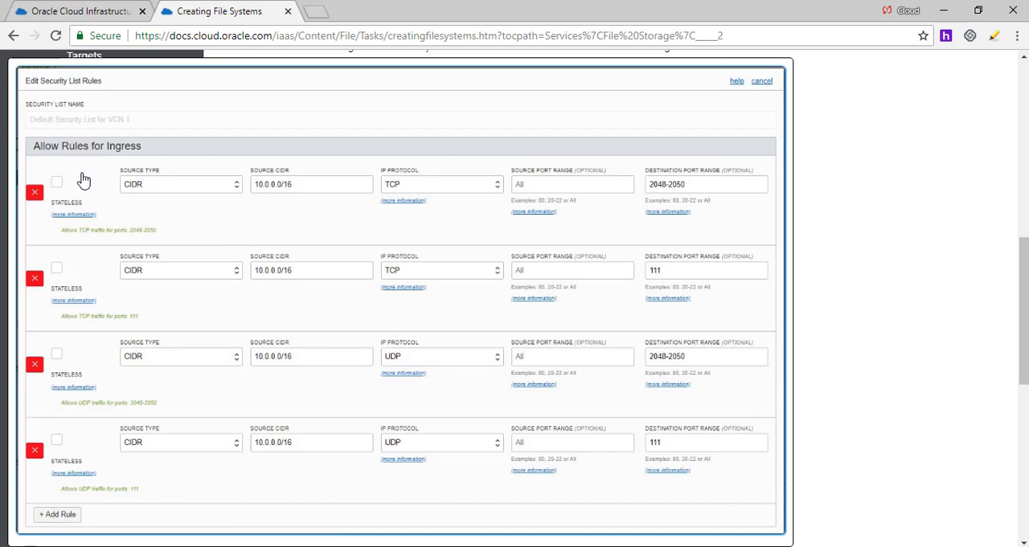
pyautogui.moveTo(136, 201)
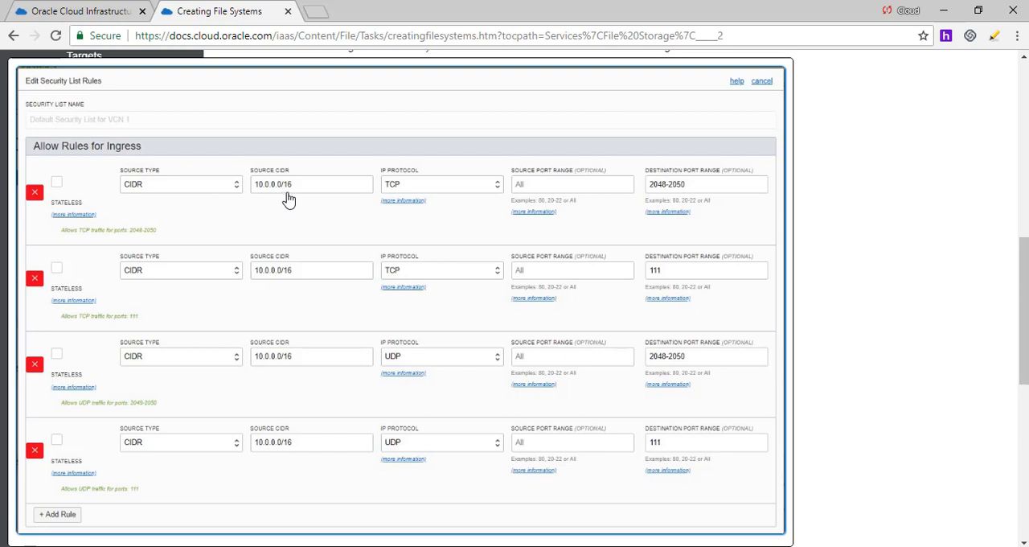
pyautogui.moveTo(627, 212)
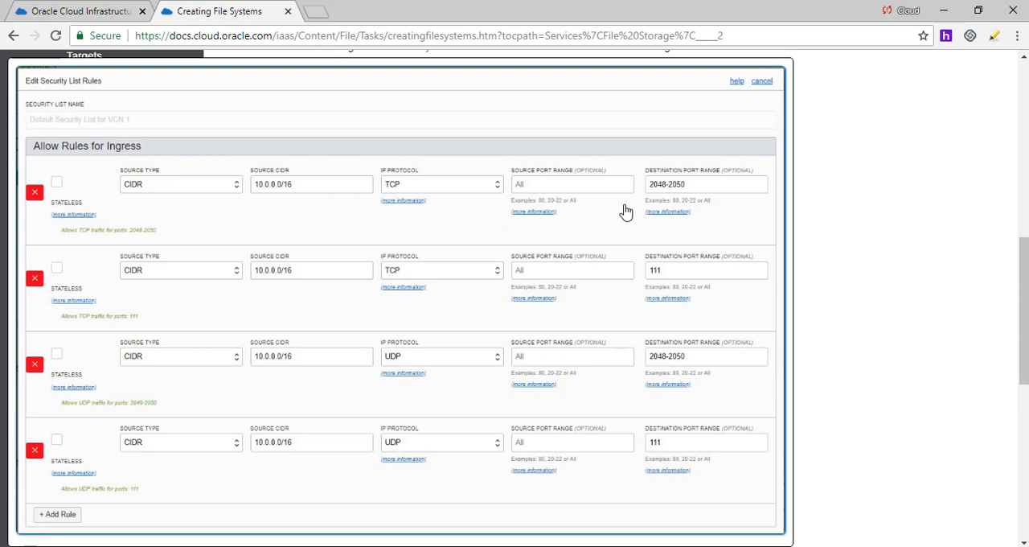
pyautogui.moveTo(653, 196)
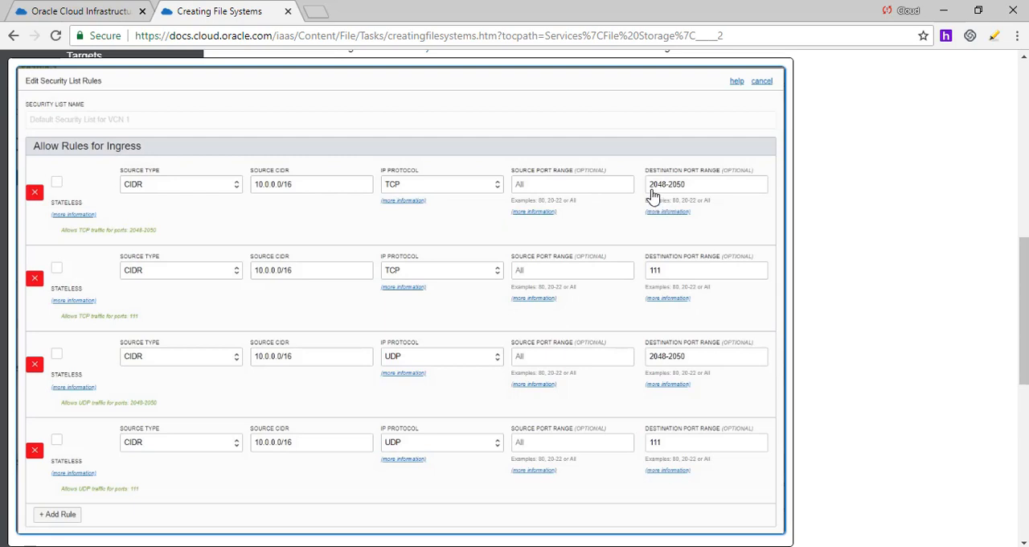
pyautogui.moveTo(689, 200)
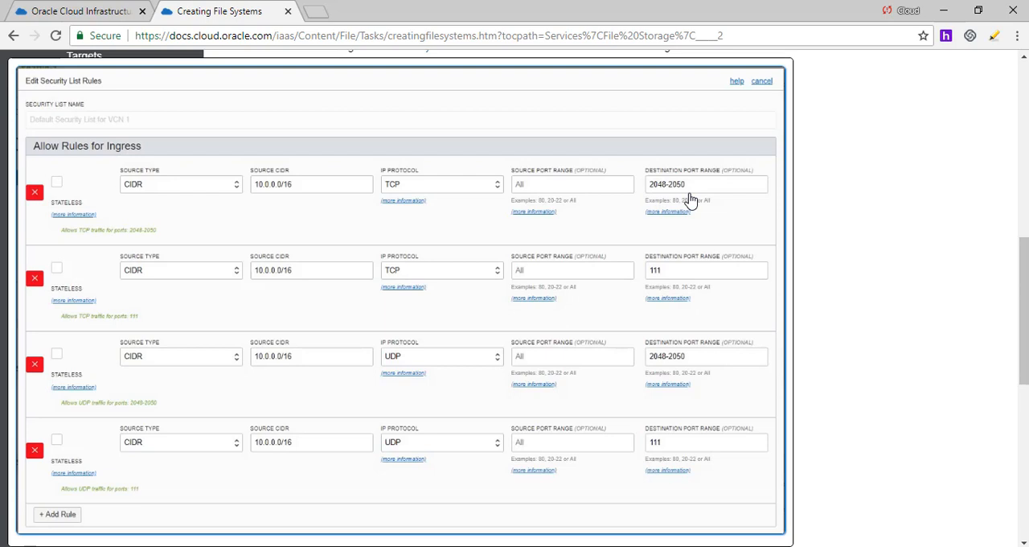
pyautogui.moveTo(251, 288)
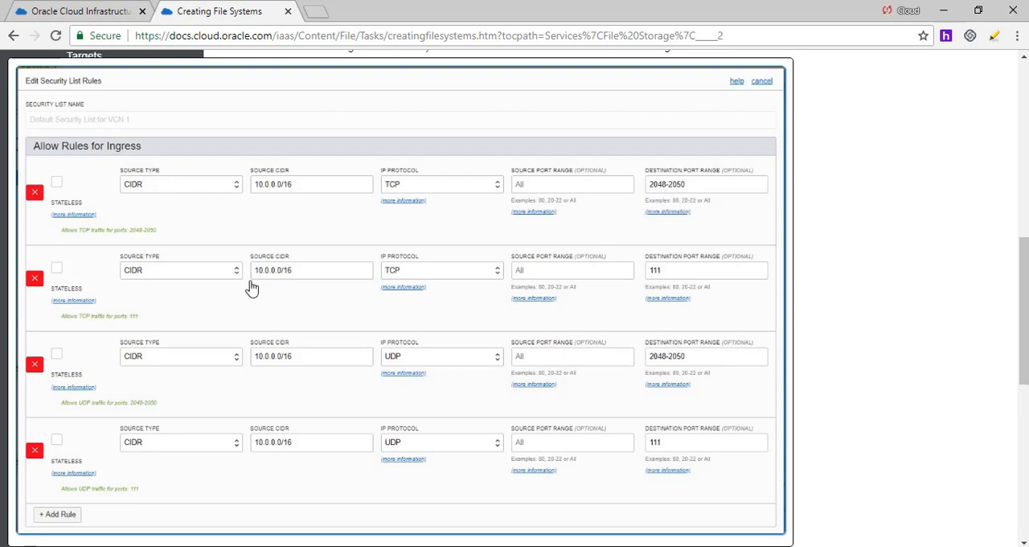
pyautogui.moveTo(550, 314)
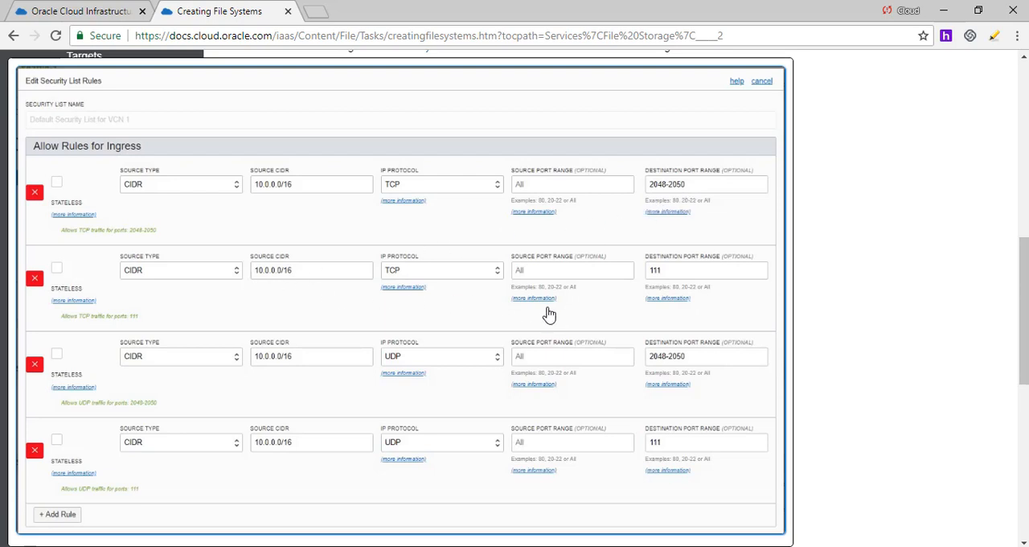
pyautogui.moveTo(621, 309)
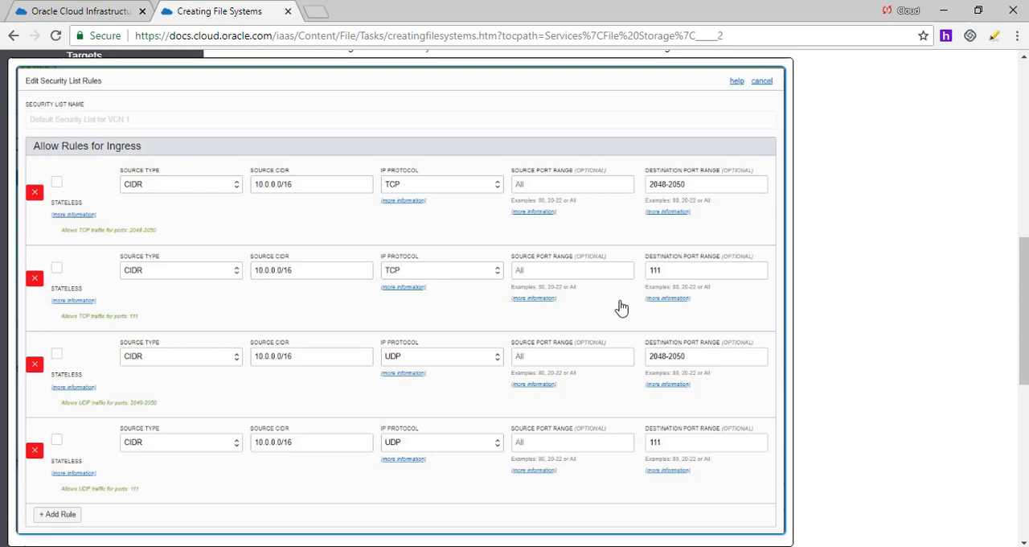
pyautogui.moveTo(674, 281)
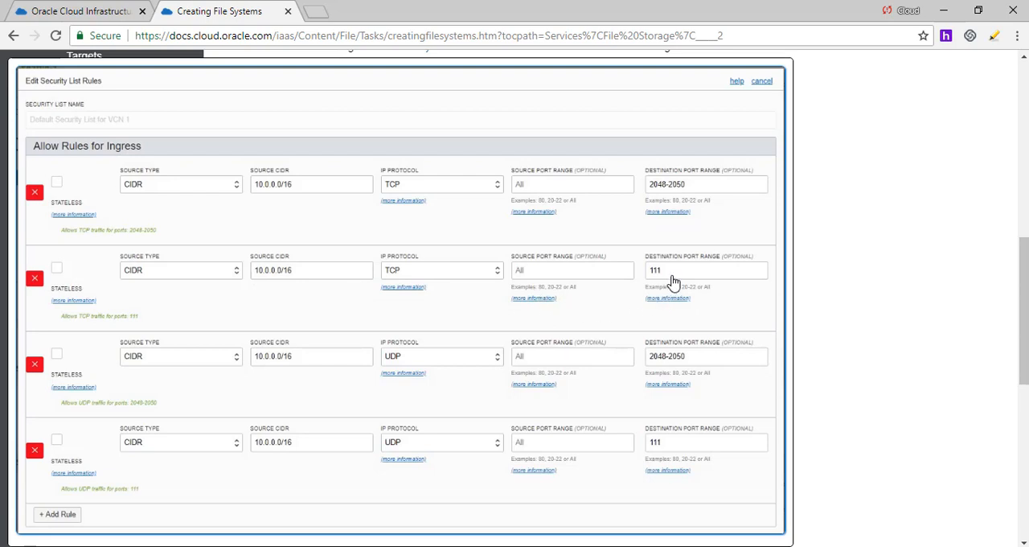
pyautogui.moveTo(378, 330)
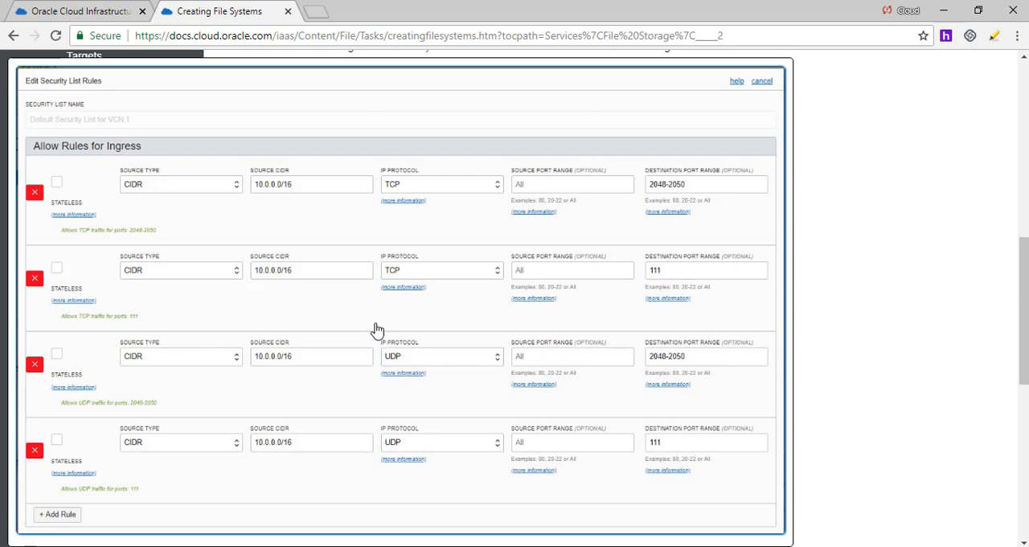
pyautogui.moveTo(171, 370)
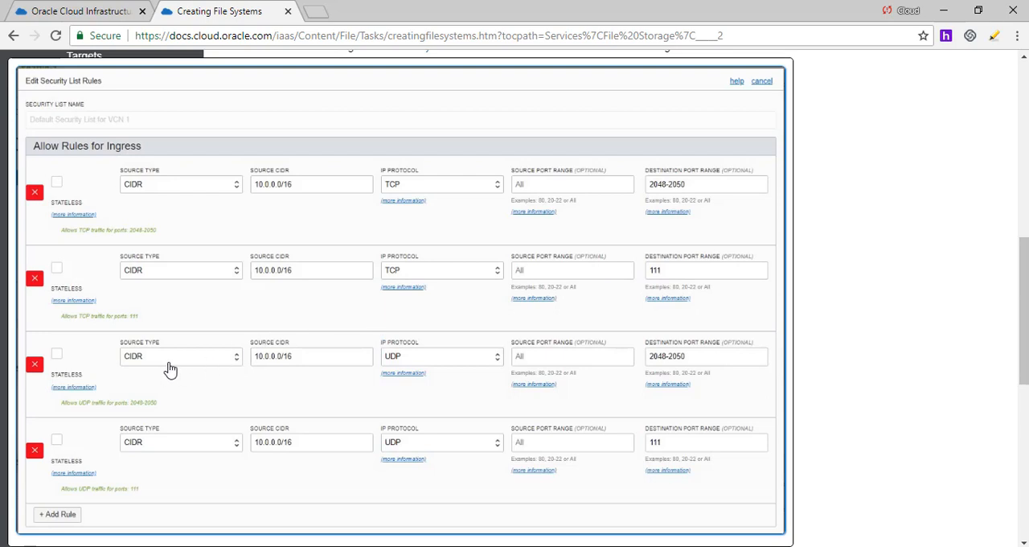
pyautogui.moveTo(685, 418)
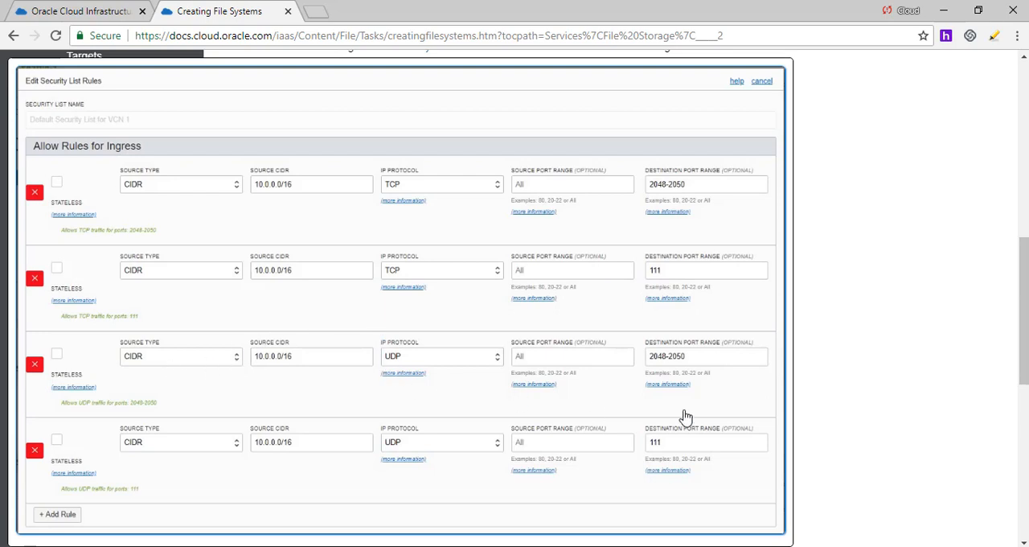
pyautogui.moveTo(699, 441)
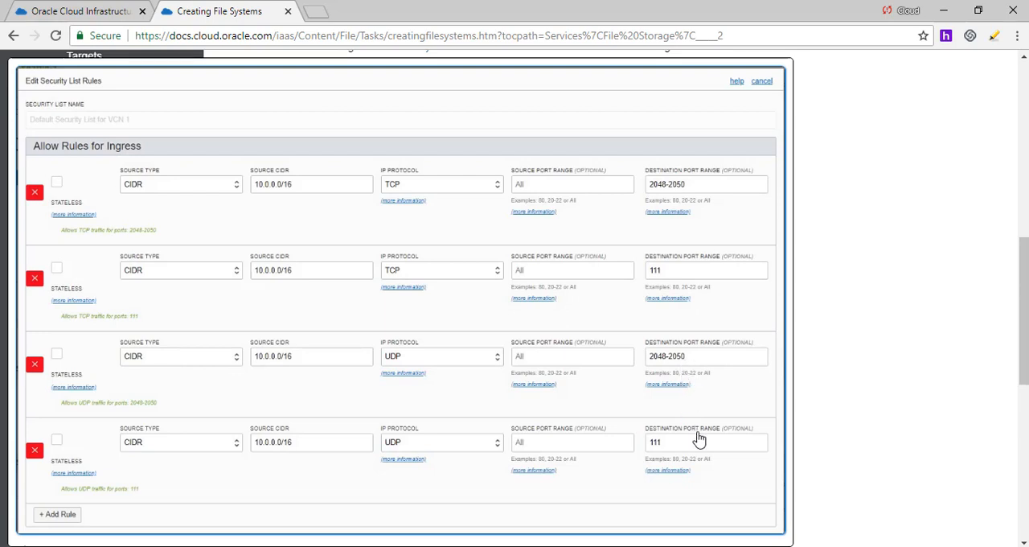
pyautogui.moveTo(698, 368)
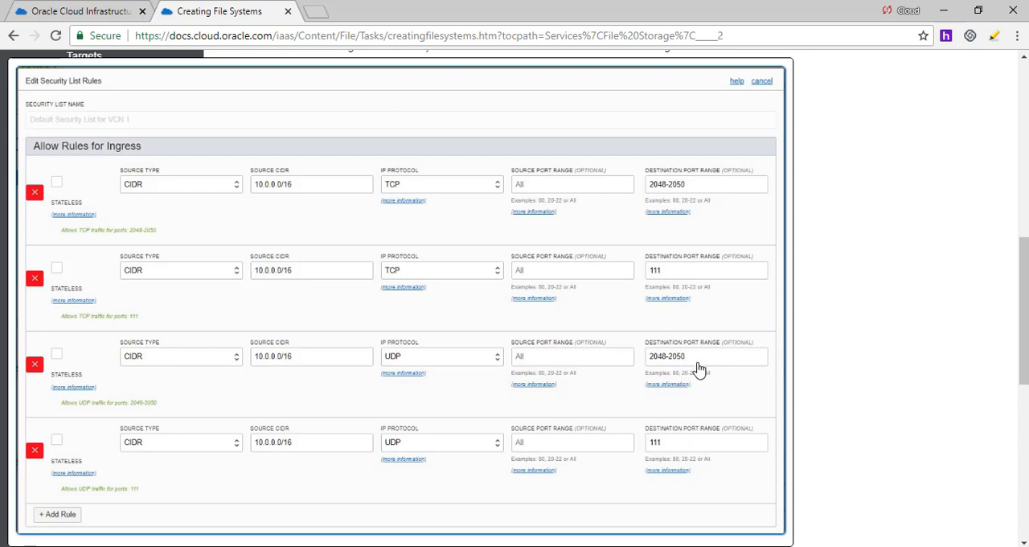
pyautogui.moveTo(699, 456)
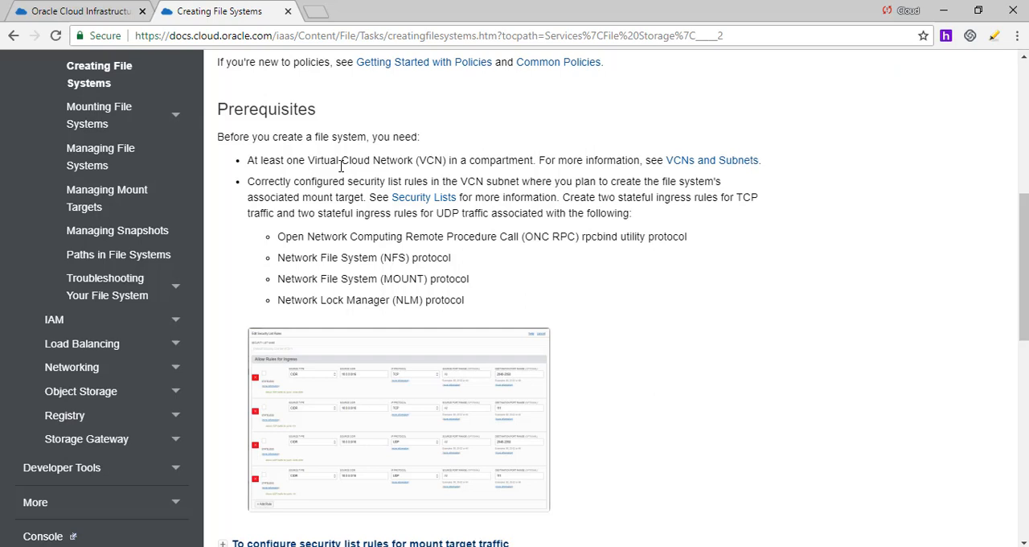
pyautogui.moveTo(426, 179)
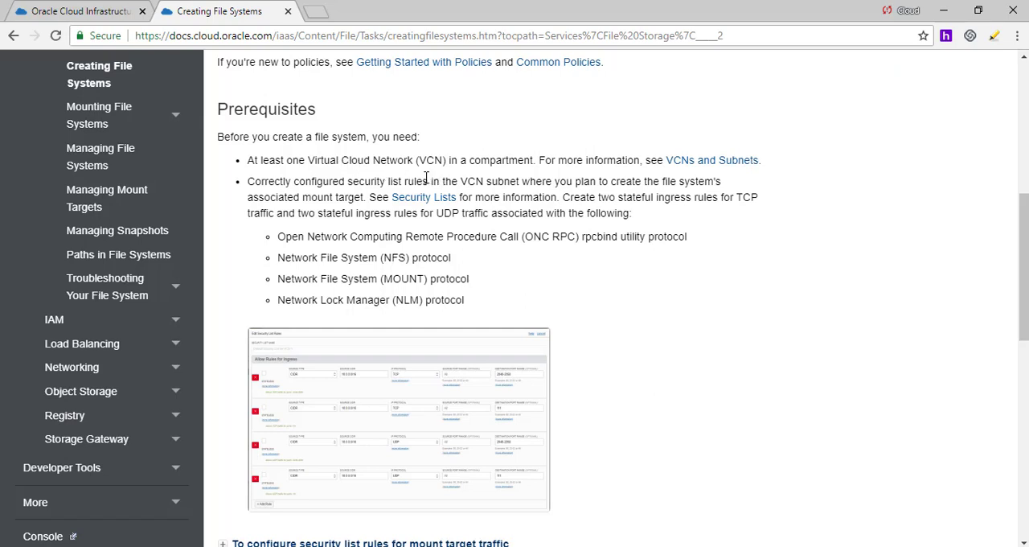
pyautogui.moveTo(324, 183)
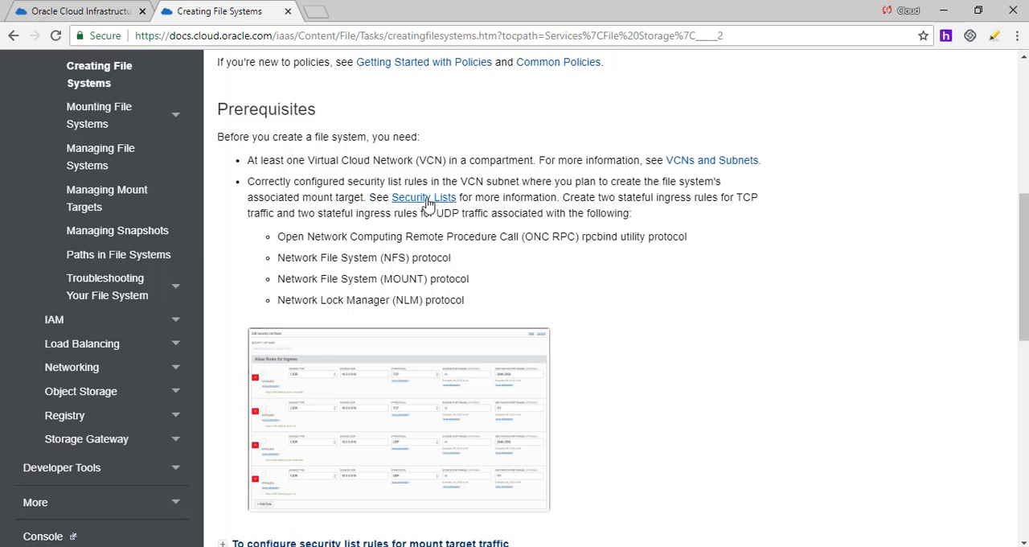
pyautogui.moveTo(661, 223)
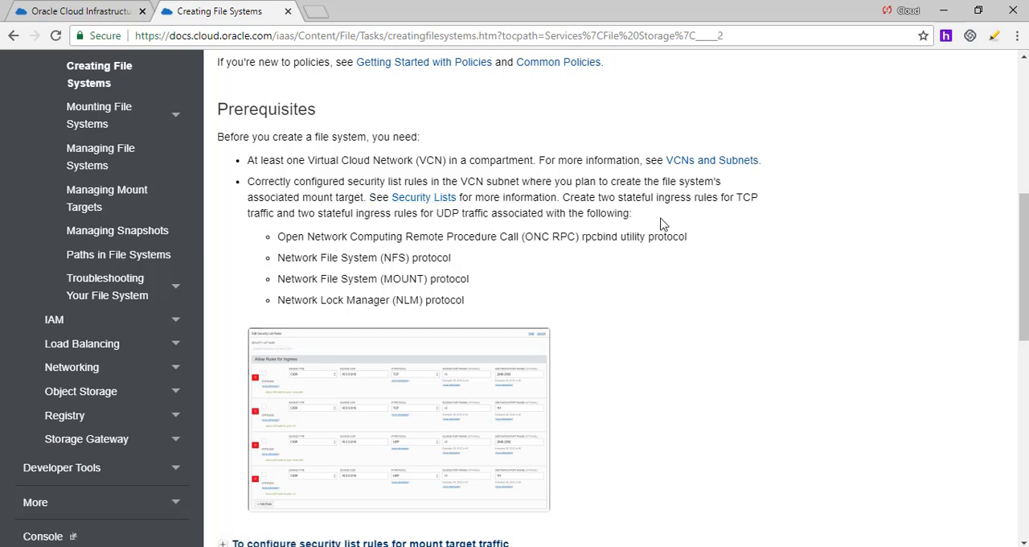
pyautogui.moveTo(320, 254)
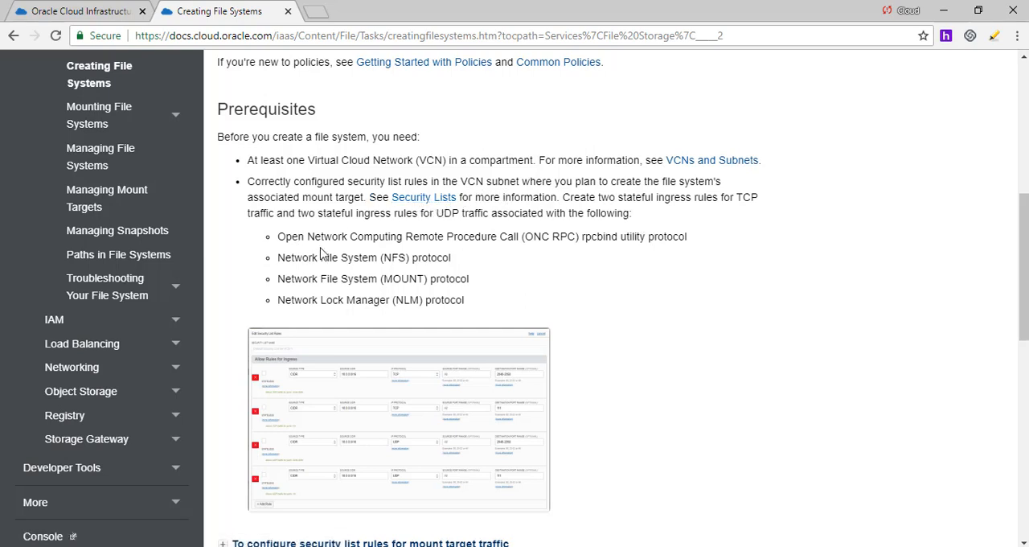
pyautogui.moveTo(566, 211)
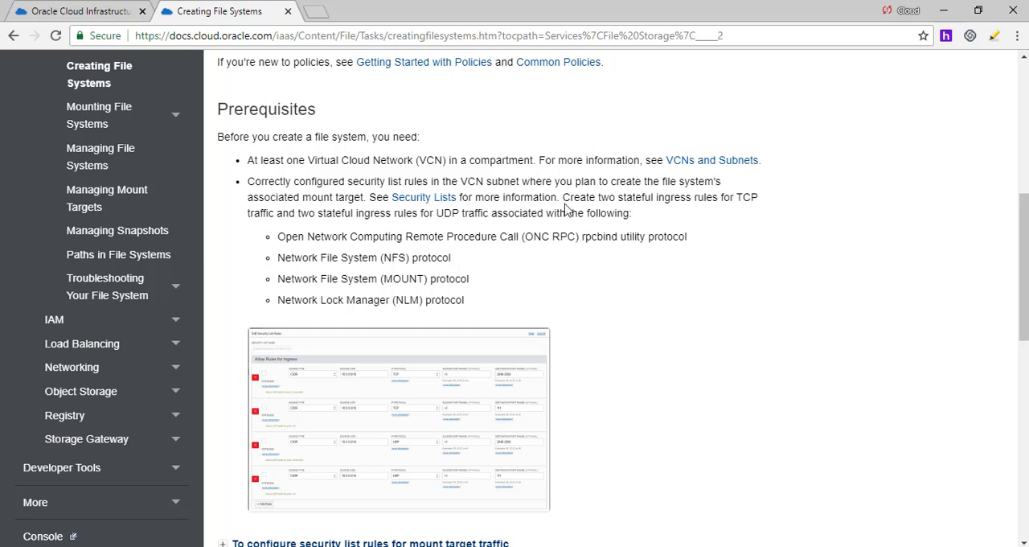
# Step: Highlight the Prerequisites sentence about two stateful ingress rules for UDP traffic
pyautogui.moveTo(563, 196); pyautogui.dragTo(632, 212)
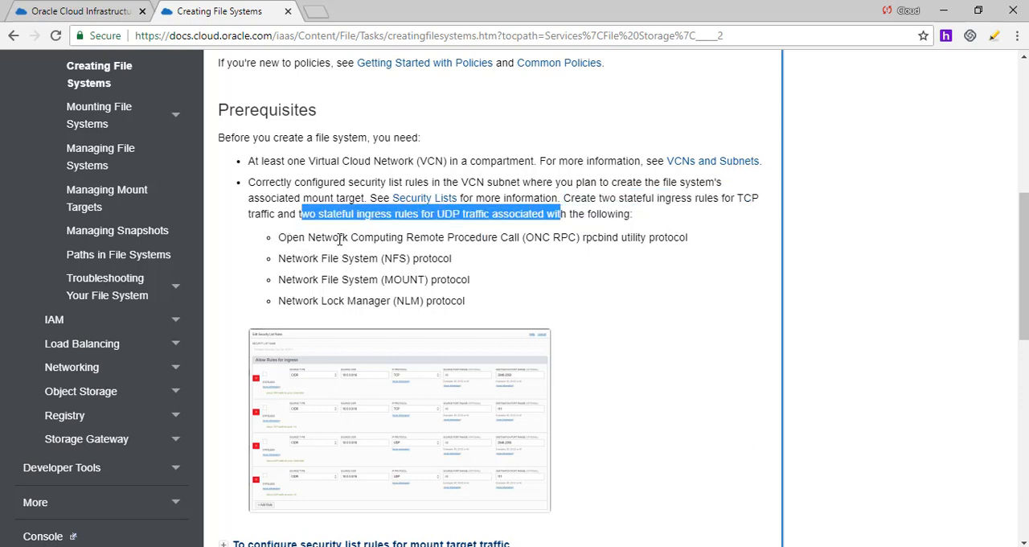
pyautogui.moveTo(440, 244)
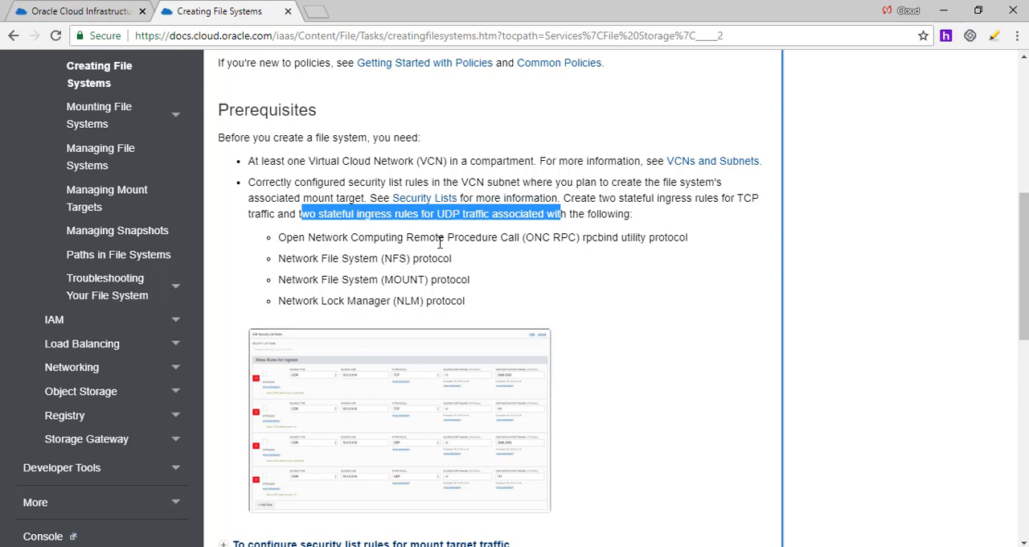
pyautogui.moveTo(312, 270)
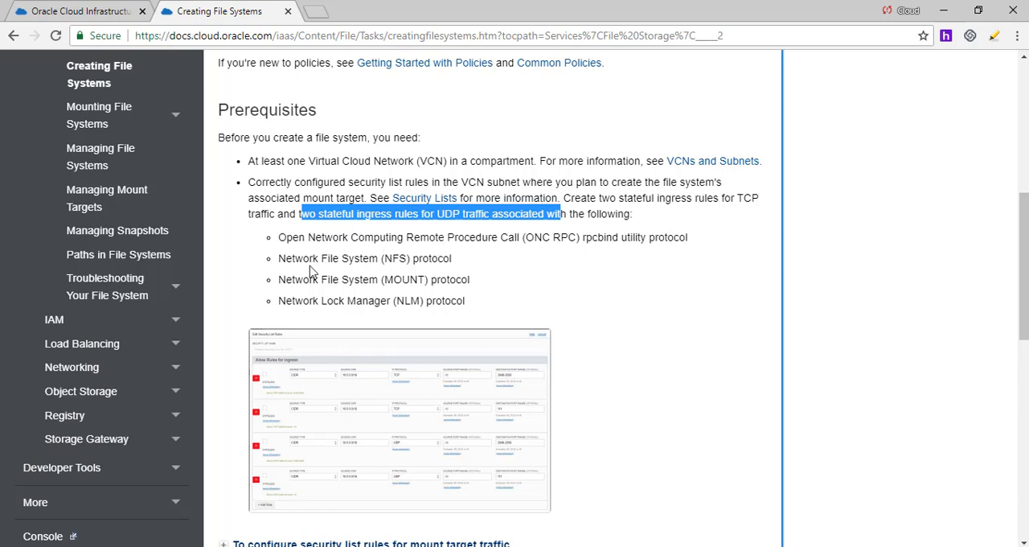
pyautogui.moveTo(457, 297)
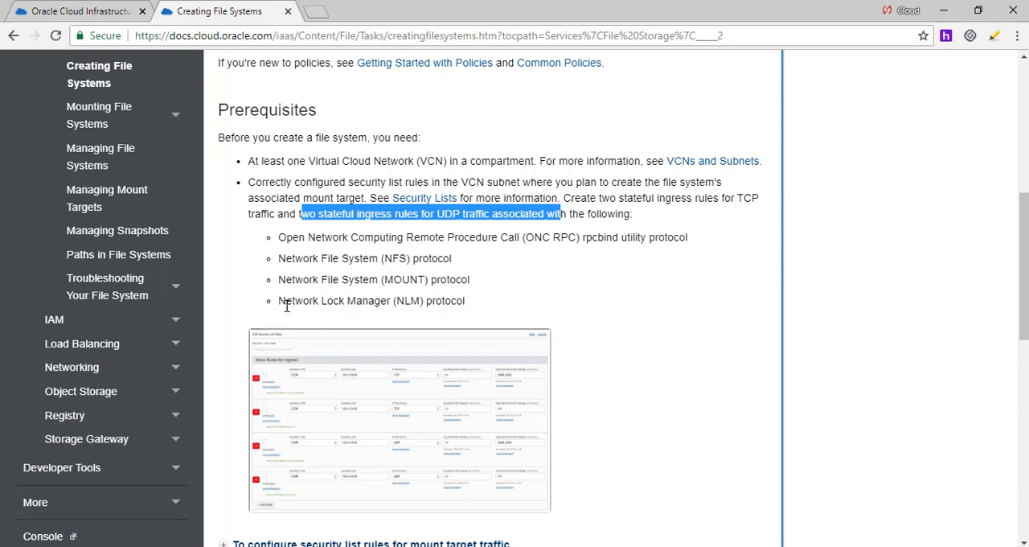
pyautogui.moveTo(657, 321)
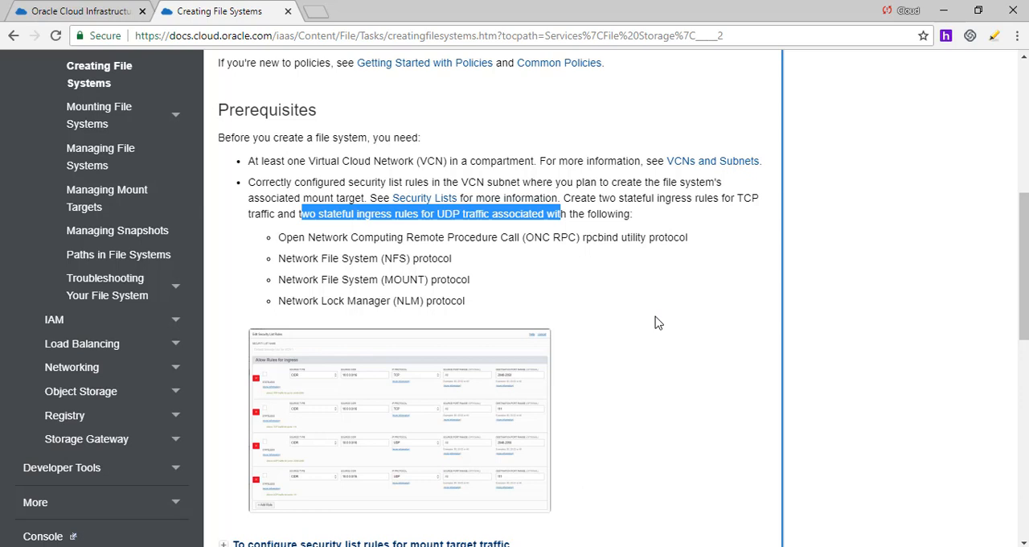
pyautogui.moveTo(700, 386)
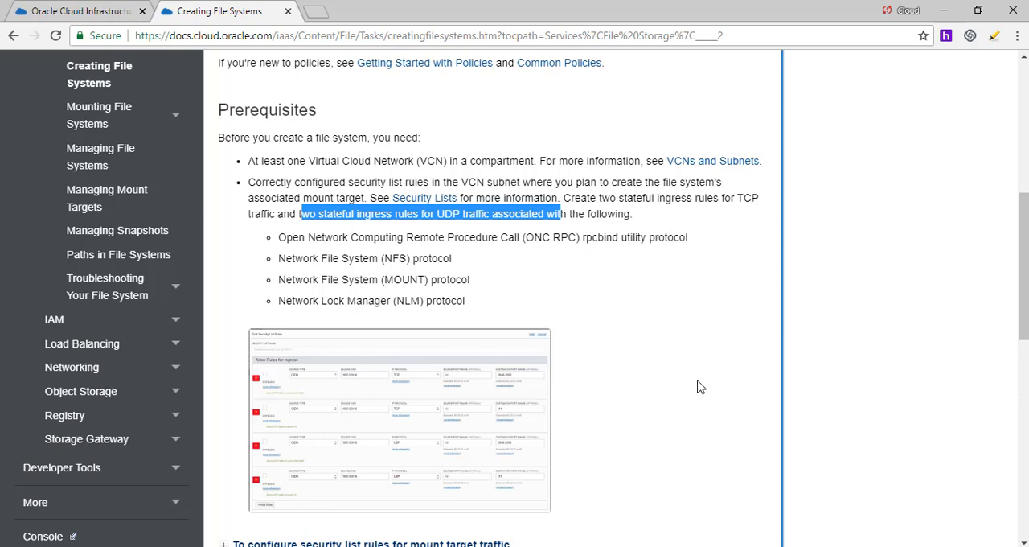
pyautogui.moveTo(566, 347)
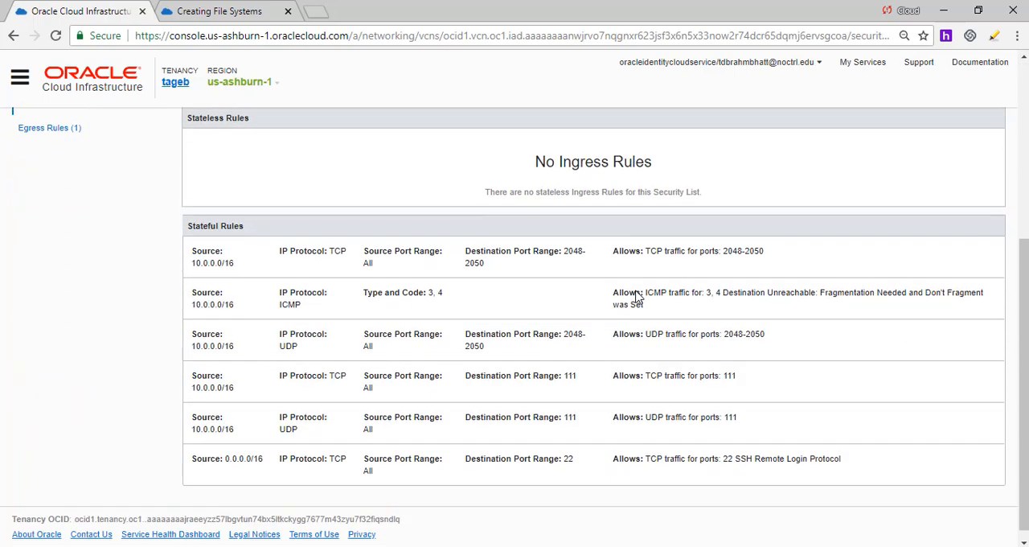
pyautogui.moveTo(201, 277)
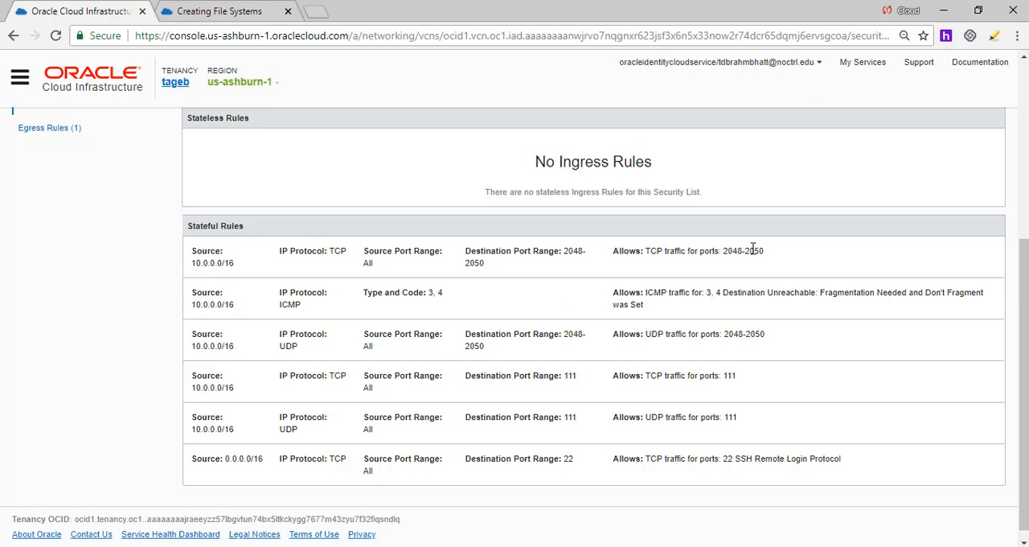
pyautogui.moveTo(368, 279)
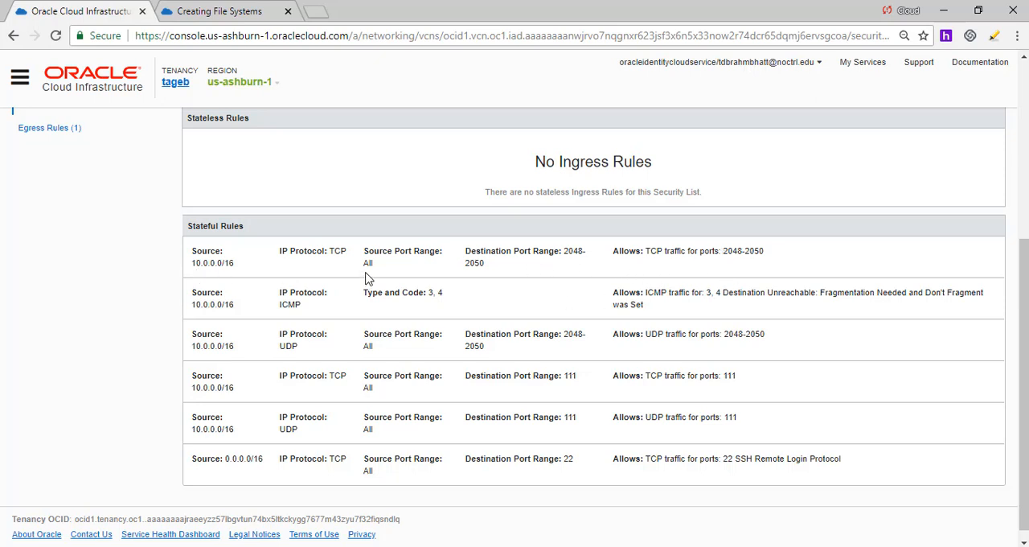
pyautogui.moveTo(321, 357)
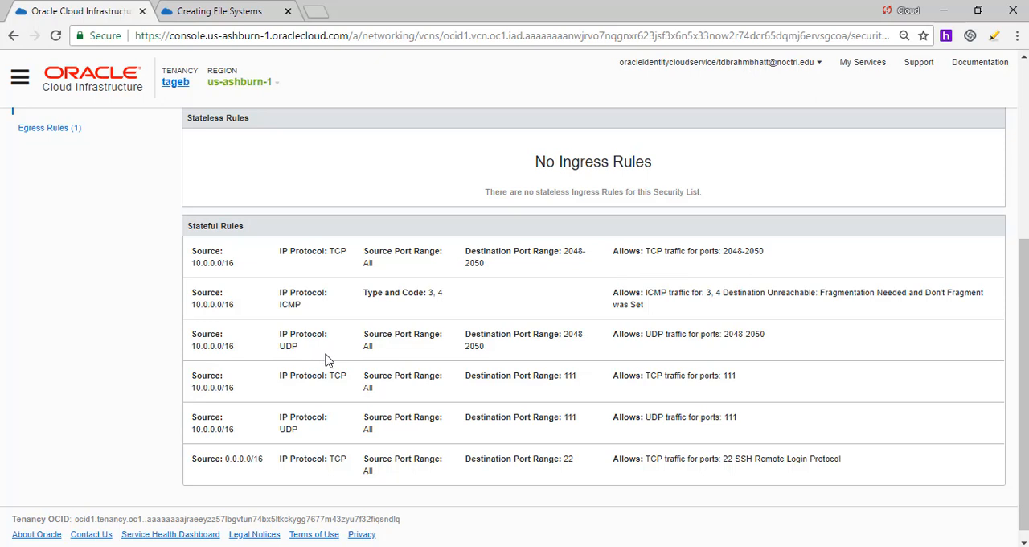
pyautogui.moveTo(320, 431)
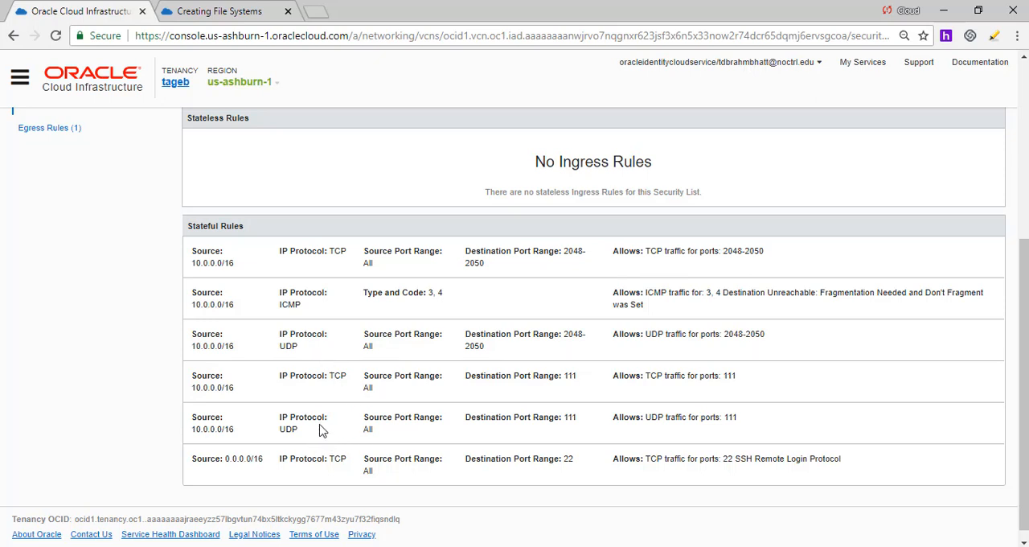
pyautogui.moveTo(545, 389)
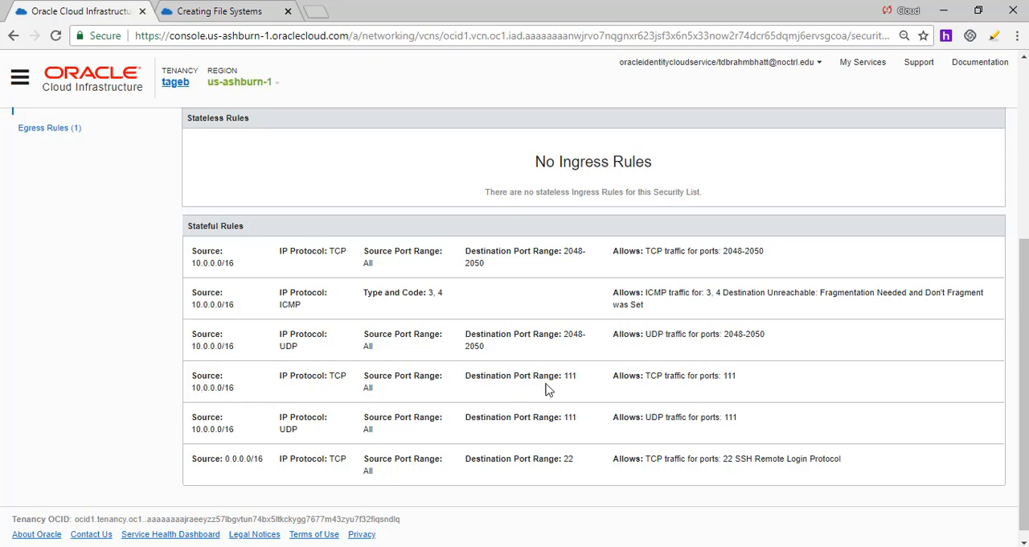
pyautogui.moveTo(341, 363)
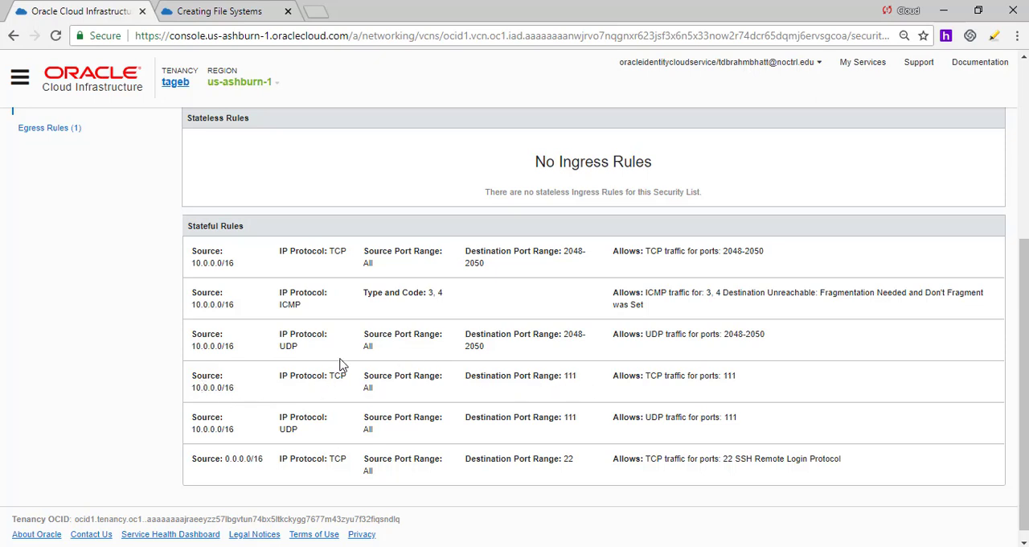
pyautogui.moveTo(204, 364)
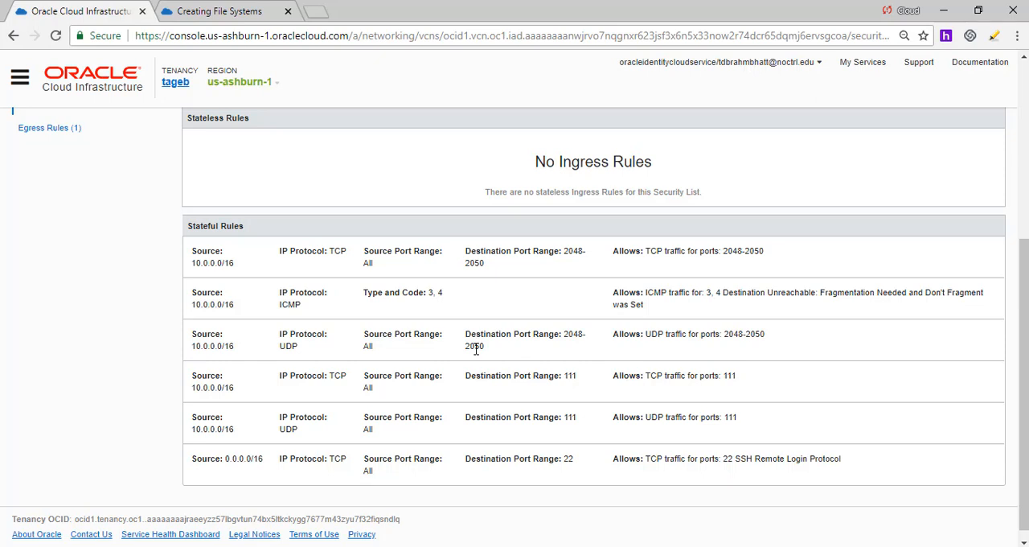
pyautogui.moveTo(582, 418)
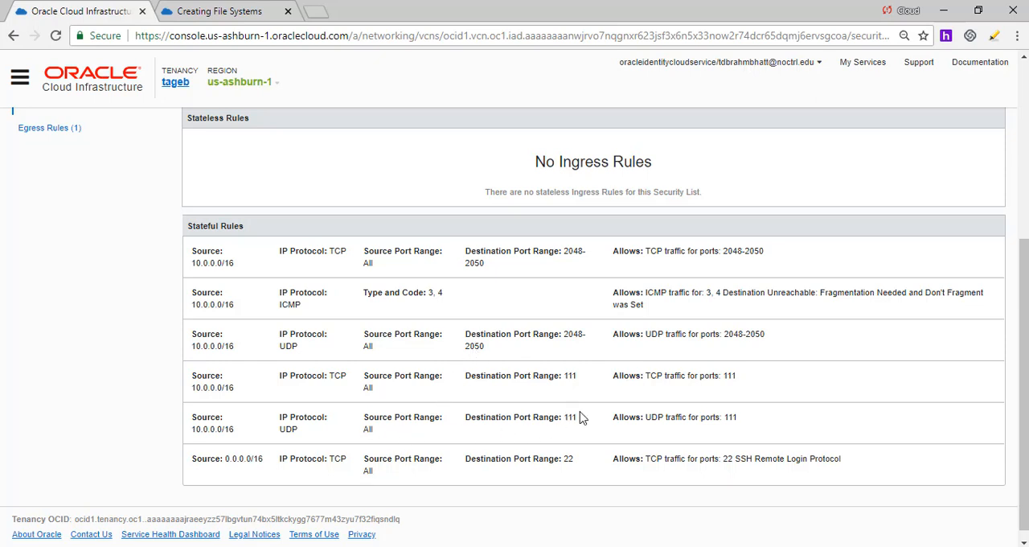
# Step: Scroll through the six stateful ingress rules of the Default Security List for Filesystem
pyautogui.scroll(3)
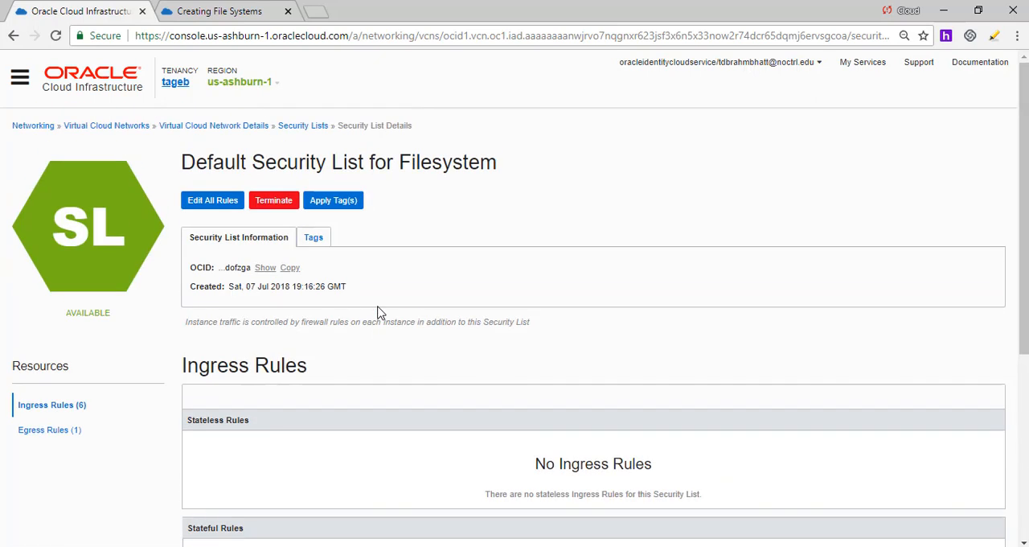
pyautogui.moveTo(434, 267)
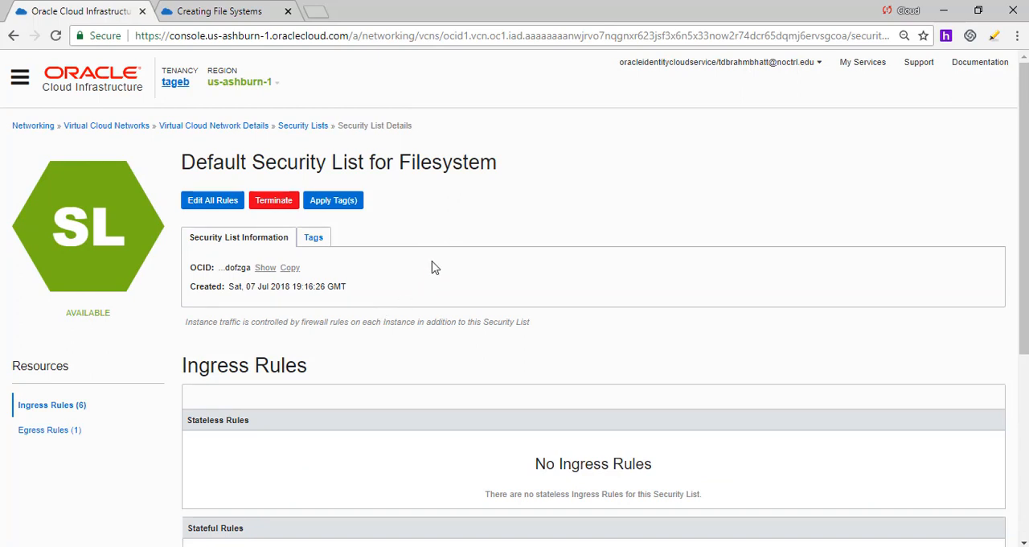
pyautogui.scroll(-3)
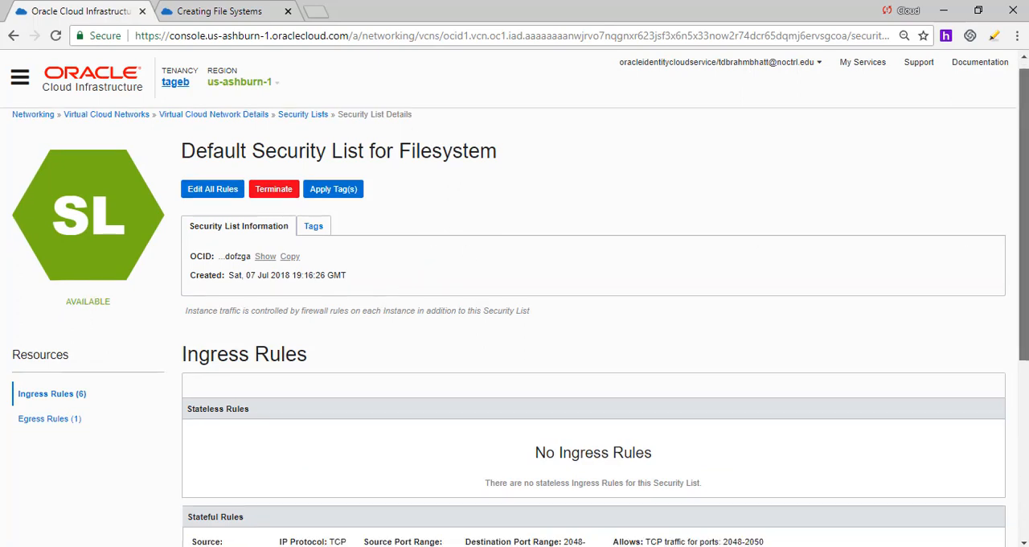
pyautogui.scroll(3)
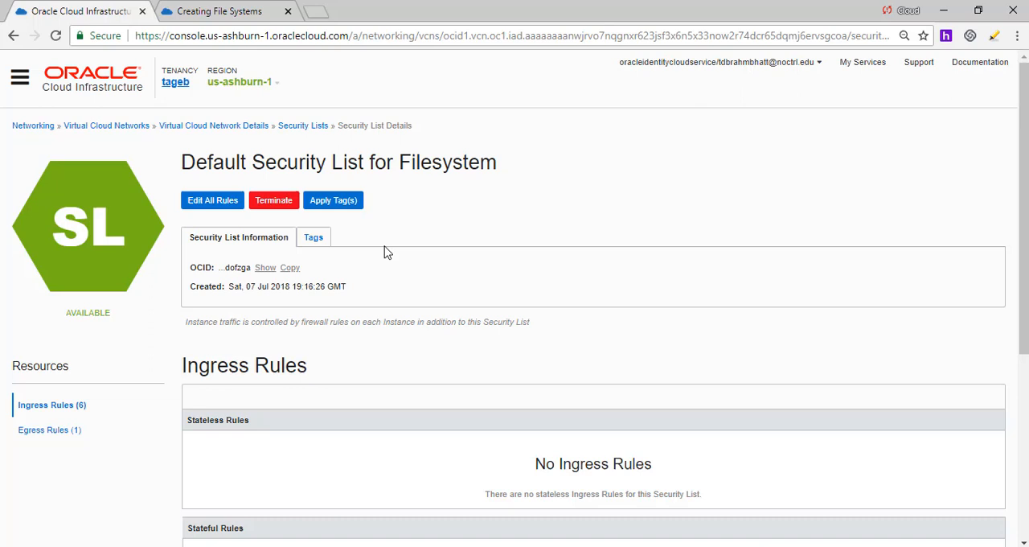
pyautogui.moveTo(212, 199)
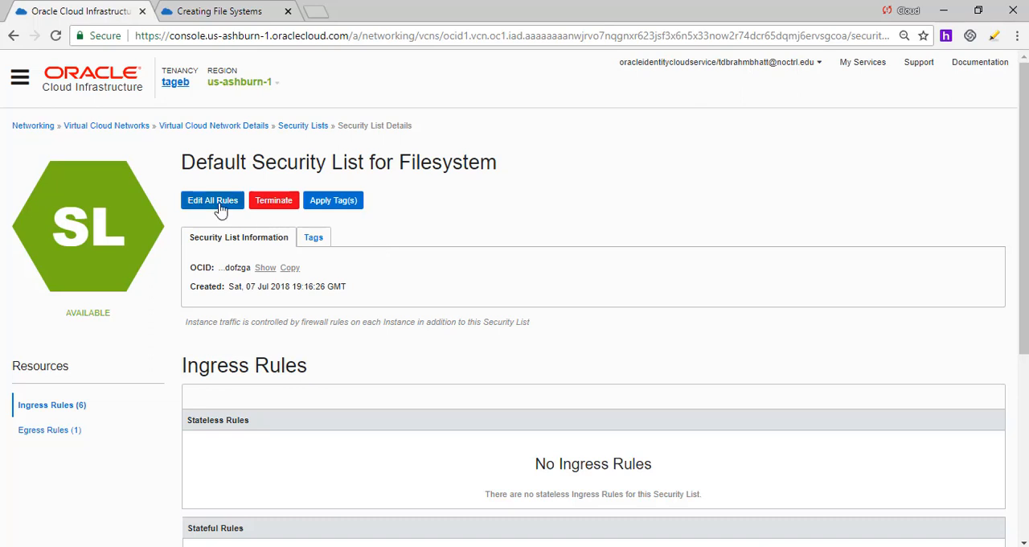
# Step: In Edit All Rules, review ingress rules for ports 2048-2050 and 111 and add a rule row
pyautogui.click(212, 200)
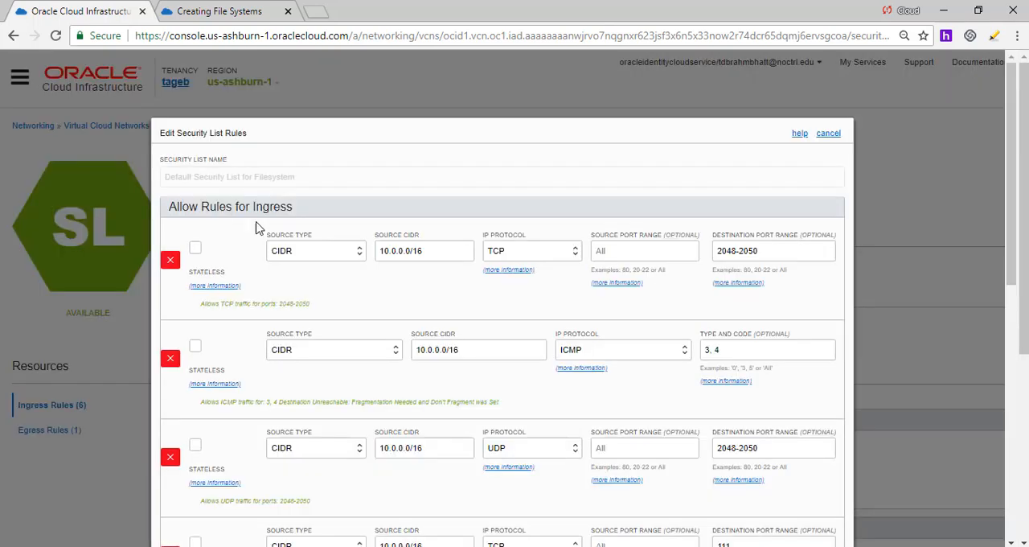
pyautogui.moveTo(357, 314)
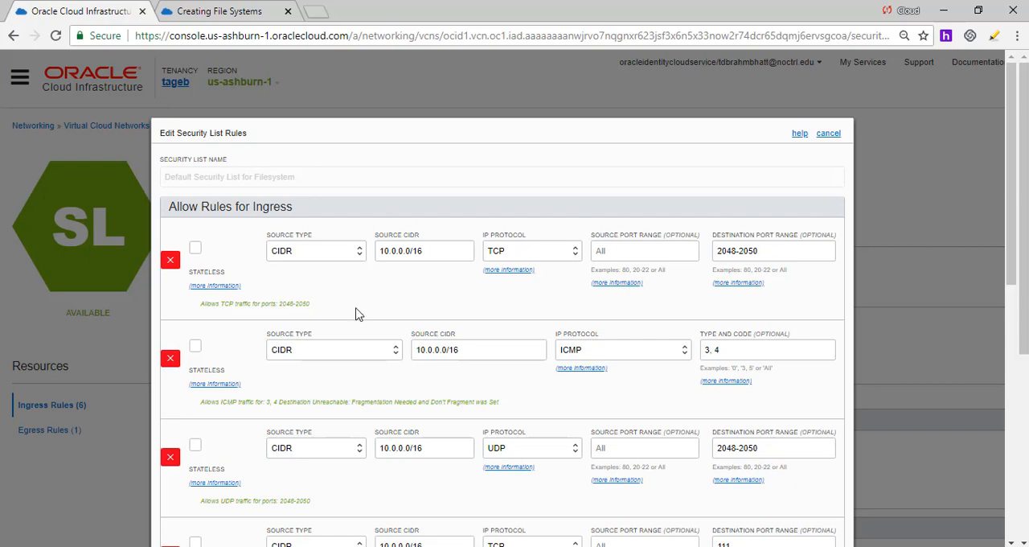
pyautogui.scroll(-3)
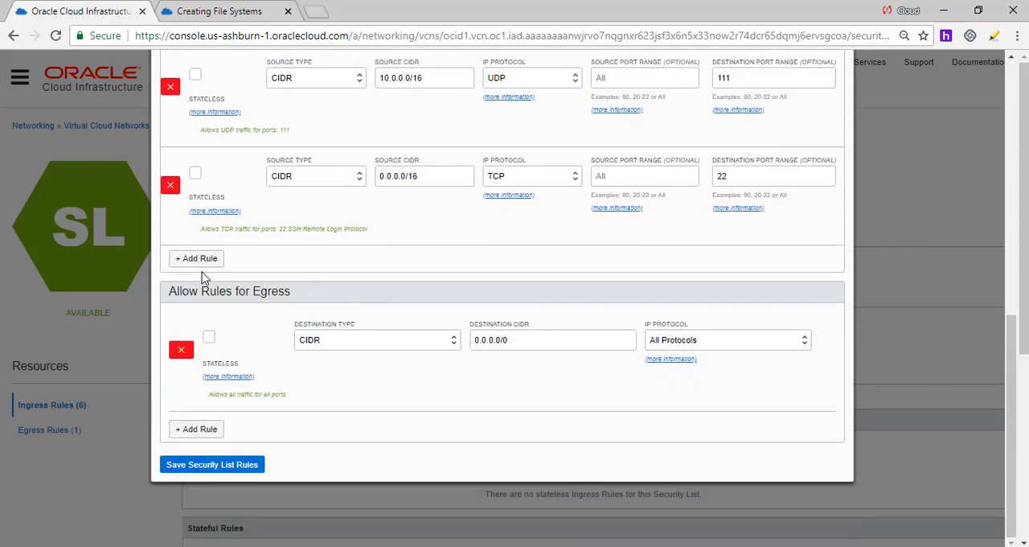
pyautogui.click(196, 257)
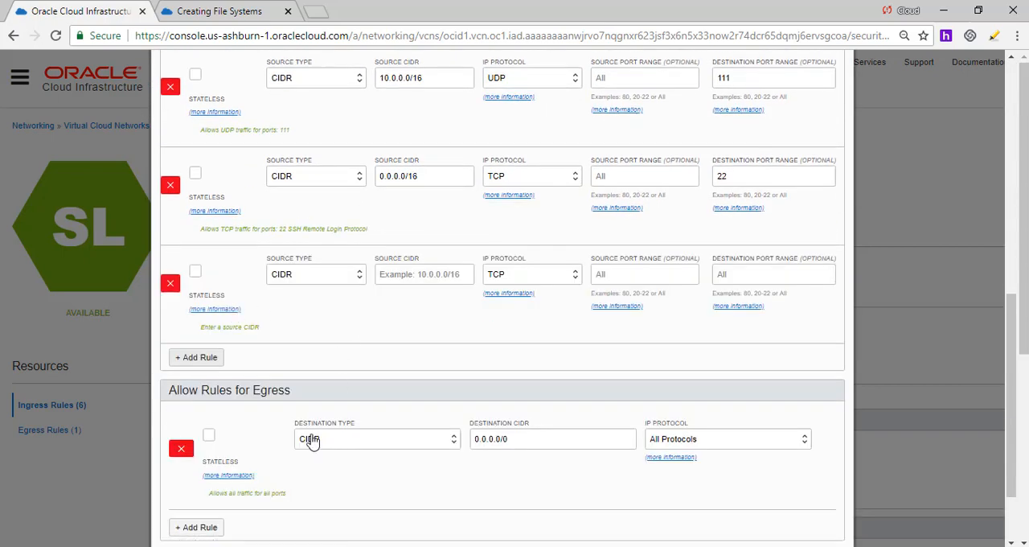
pyautogui.click(727, 437)
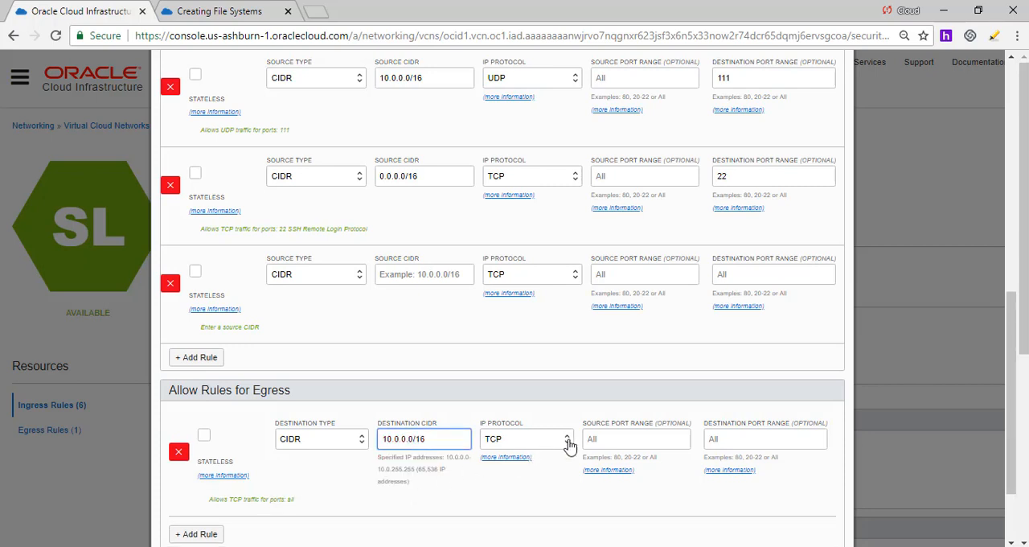
# Step: Fill the egress TCP rule for 10.0.0.0/16 with destination ports 2048-2050
pyautogui.click(763, 437)
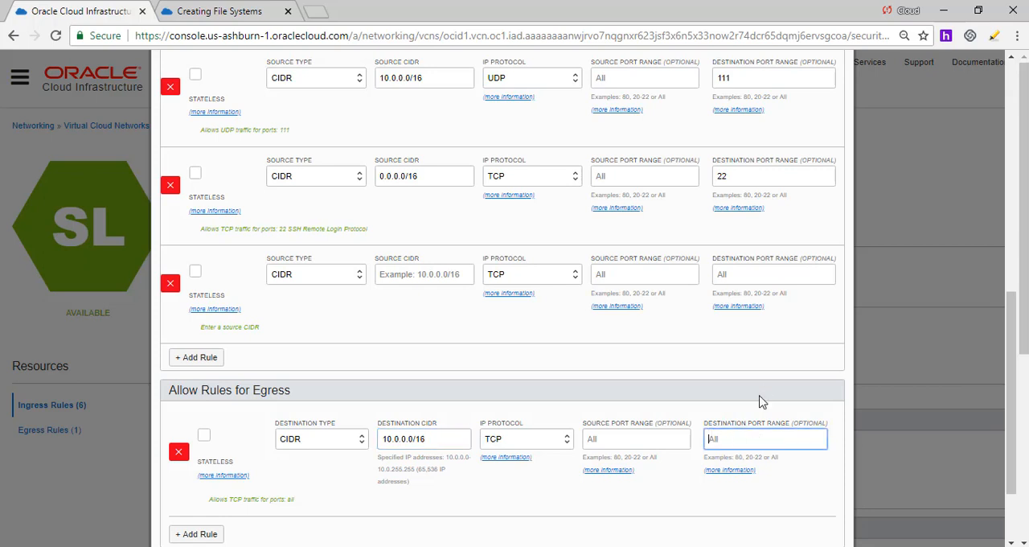
pyautogui.moveTo(762, 391)
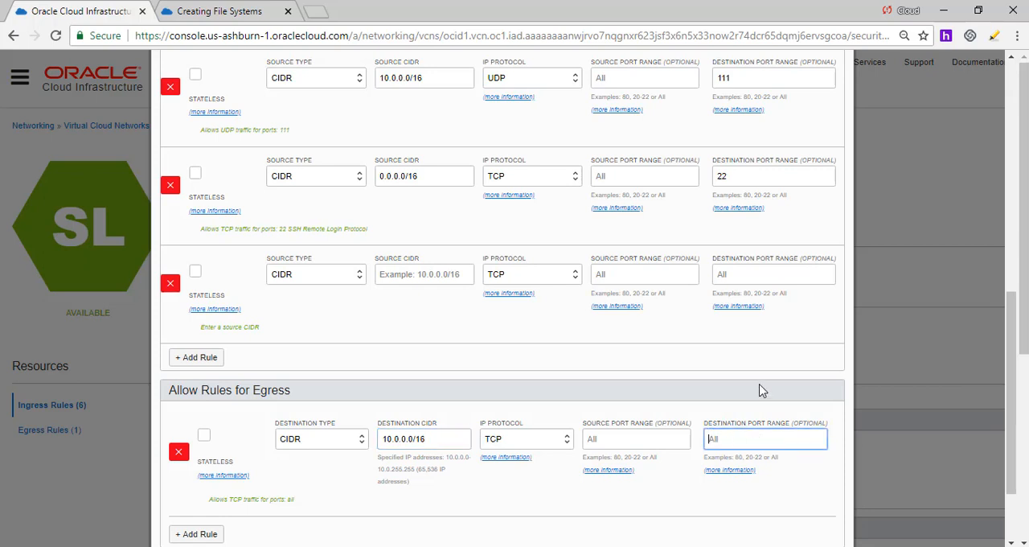
pyautogui.write('20')
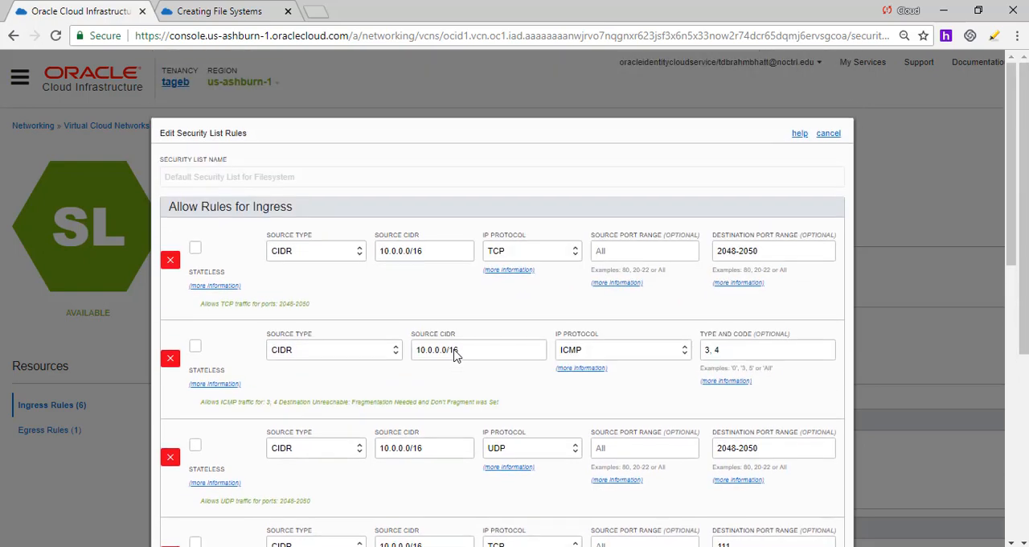
pyautogui.scroll(-3)
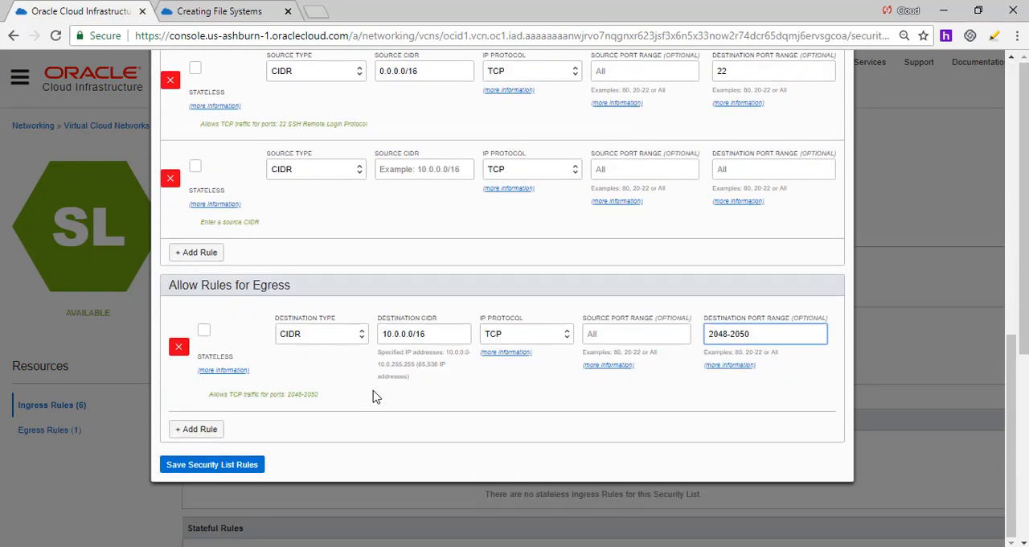
pyautogui.moveTo(209, 277)
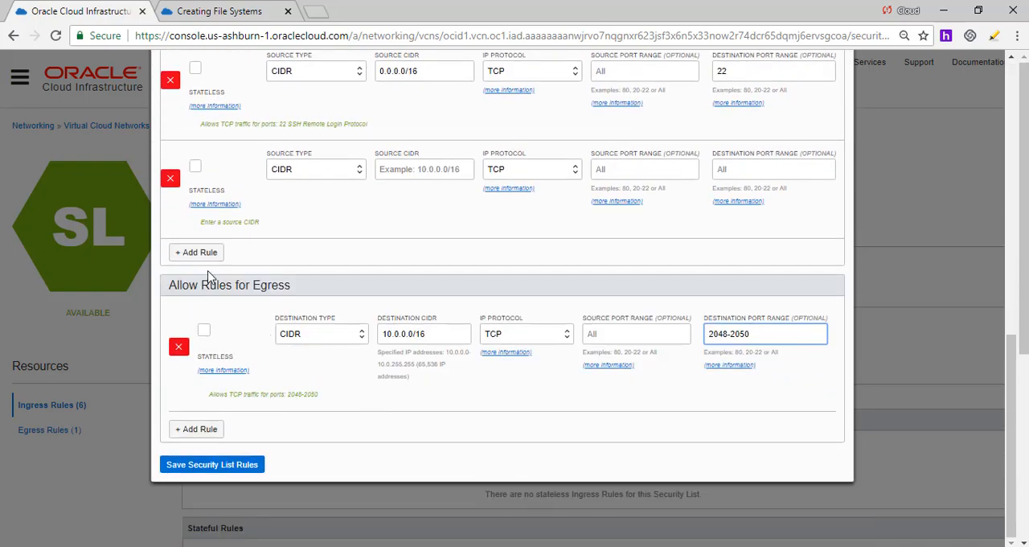
pyautogui.moveTo(196, 252)
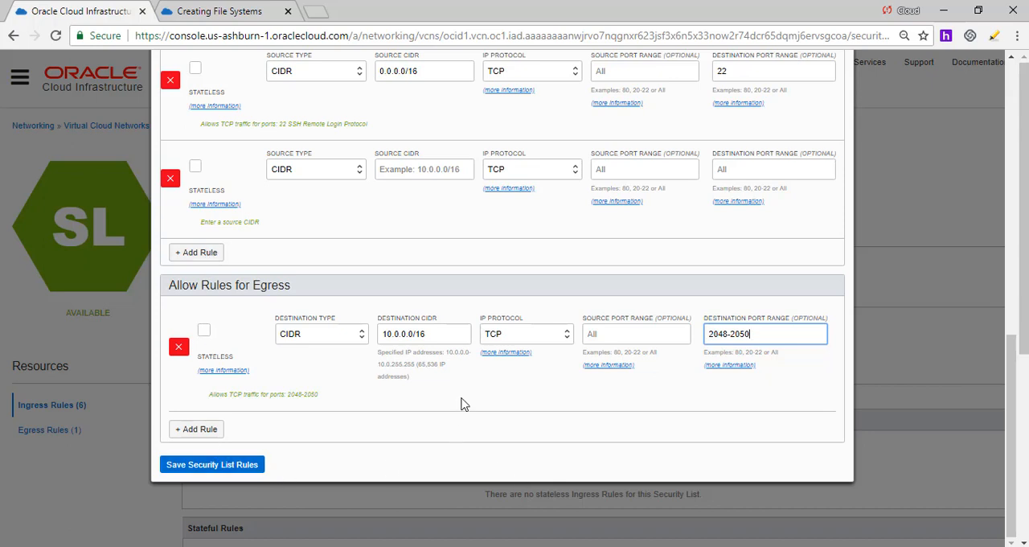
pyautogui.scroll(3)
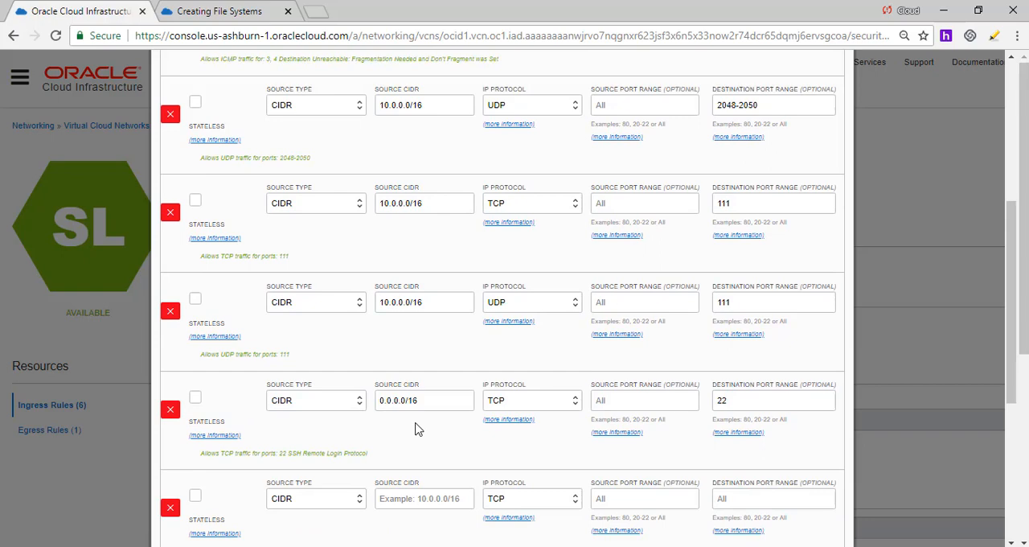
pyautogui.scroll(-3)
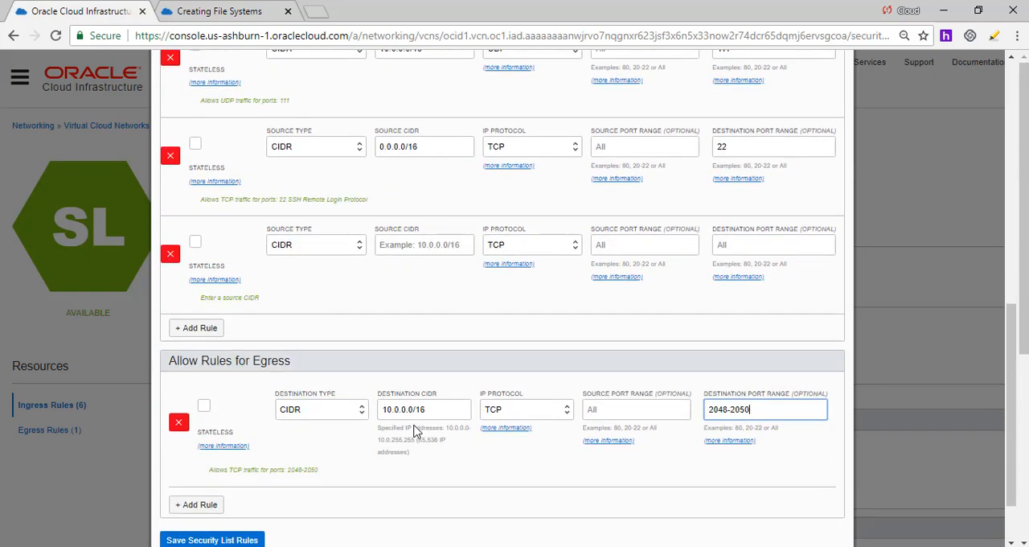
pyautogui.moveTo(418, 308)
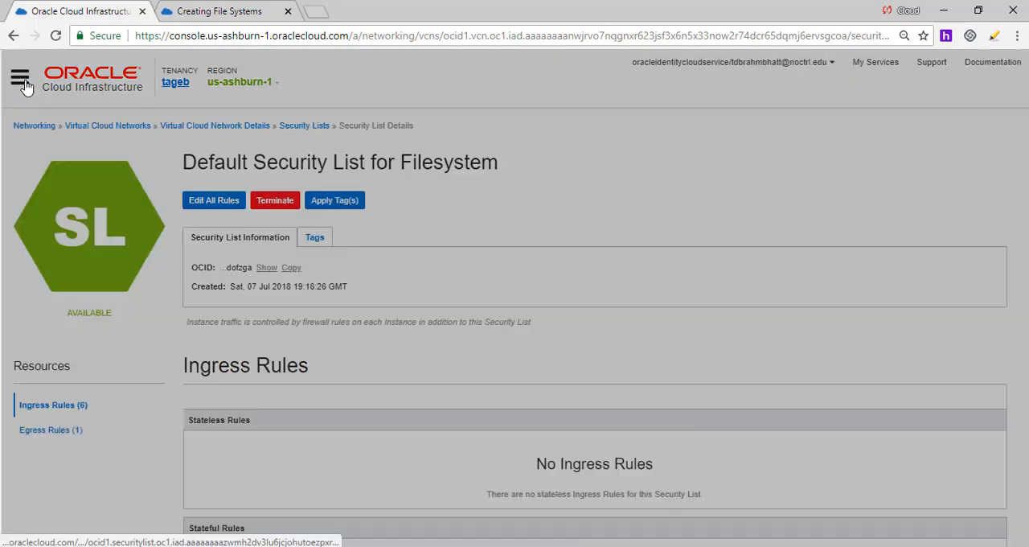
# Step: Go to Storage > File Systems for the DatabaseSystem compartment
pyautogui.click(20, 80)
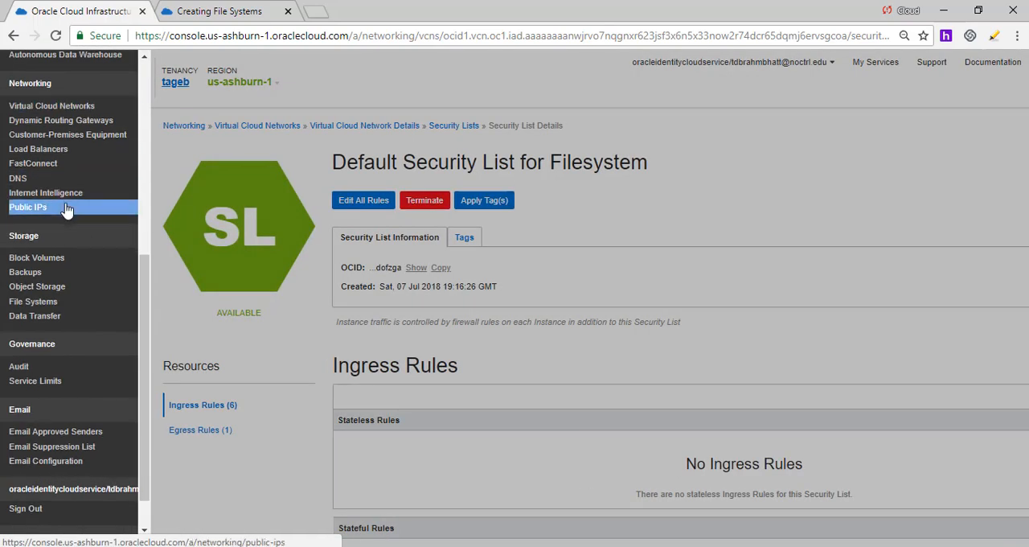
pyautogui.scroll(-3)
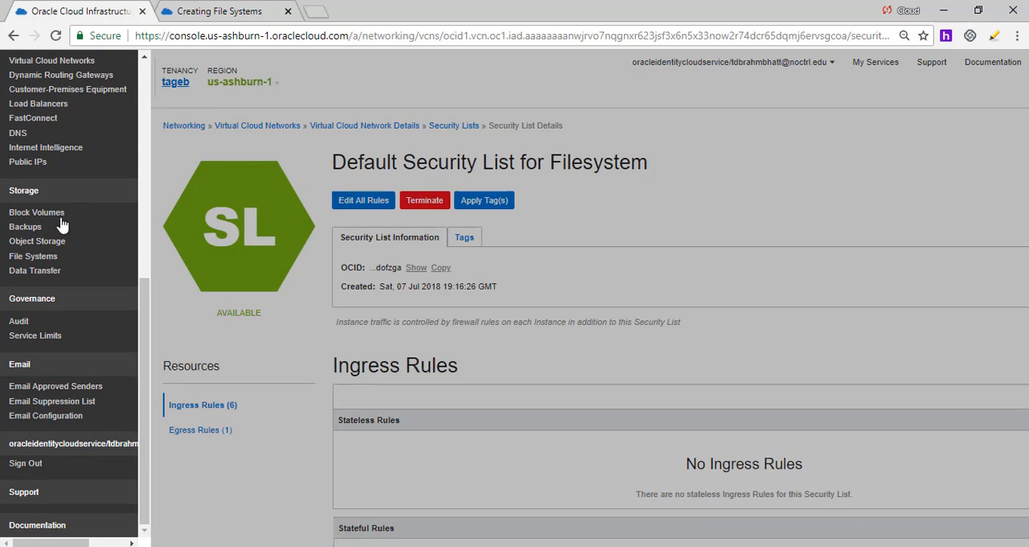
pyautogui.click(32, 256)
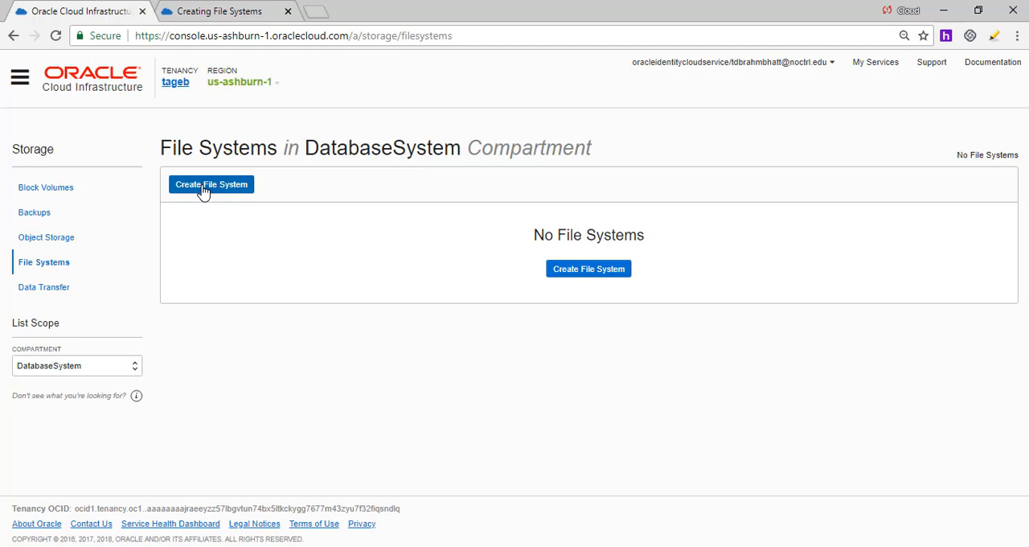
# Step: Start a new file system named Filesystem in availability domain US-ASHBURN-AD-1
pyautogui.click(213, 185)
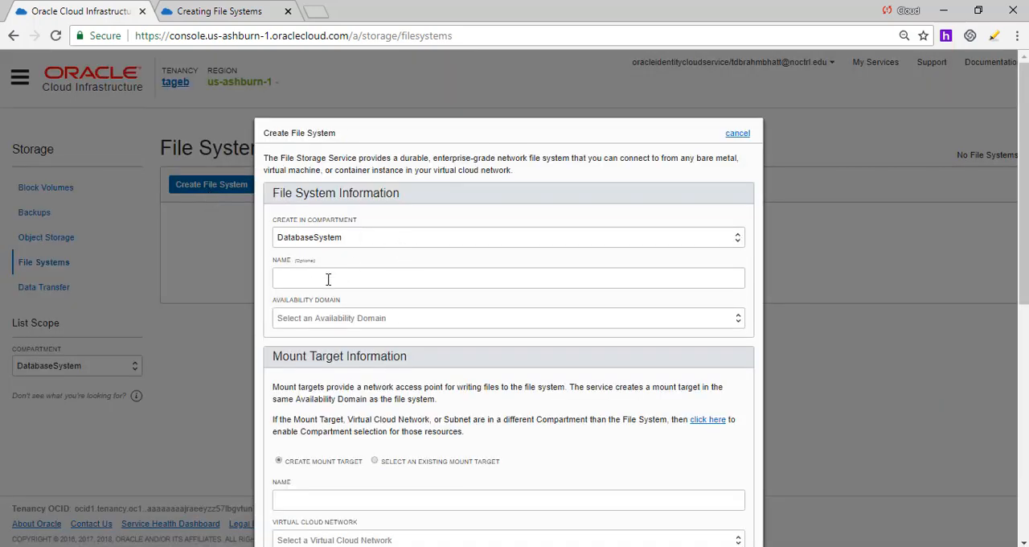
pyautogui.write('F')
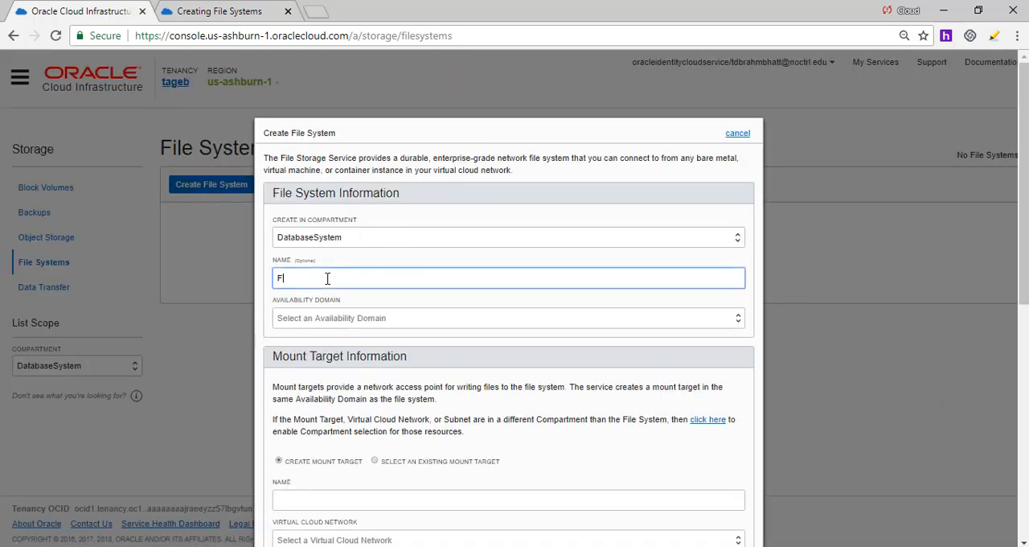
pyautogui.write('ilesu')
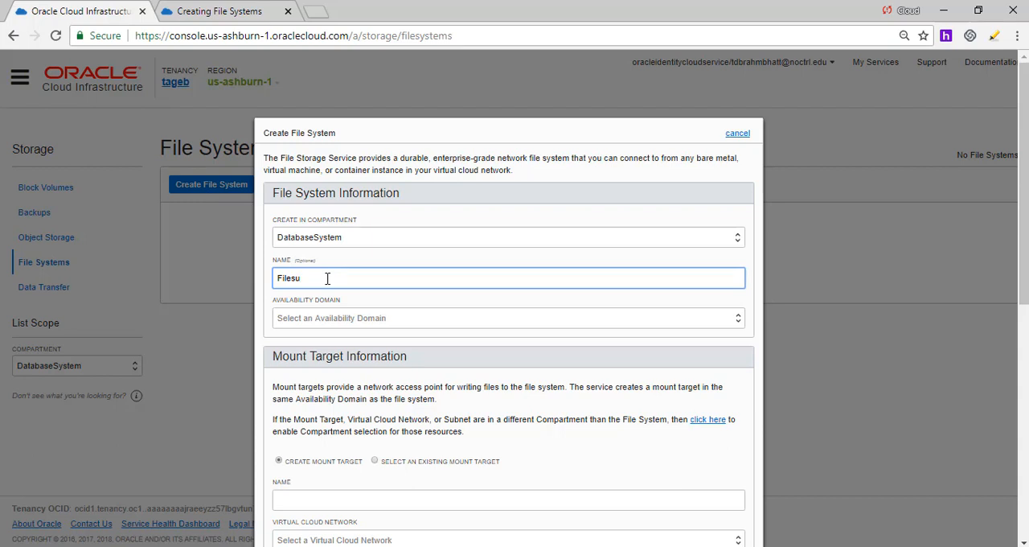
pyautogui.press('Backspace')
pyautogui.write('ystem')
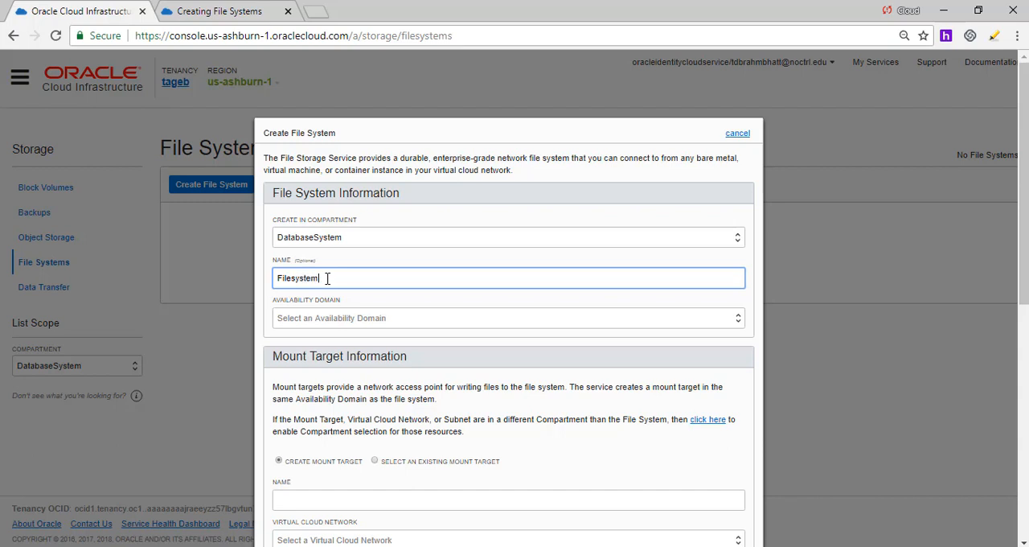
pyautogui.click(508, 318)
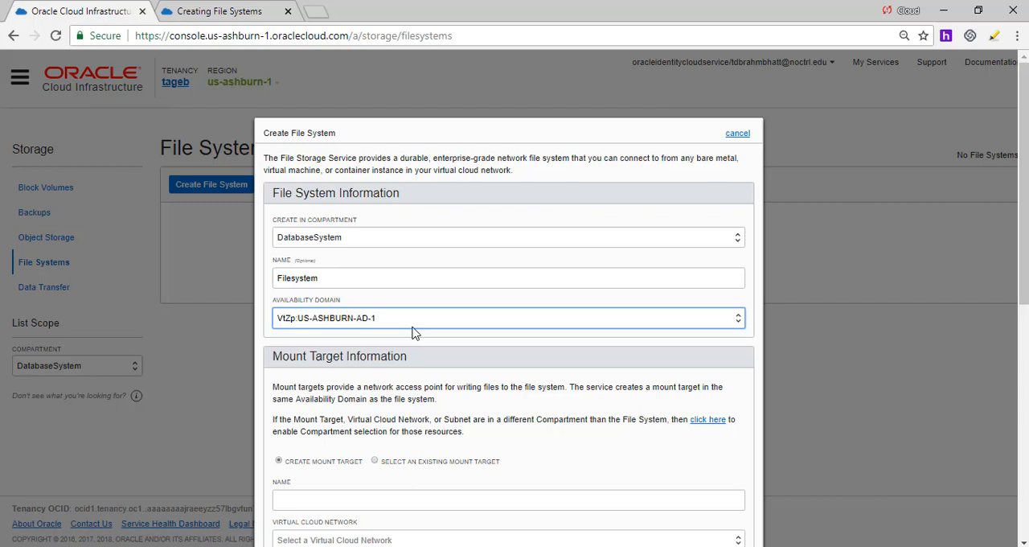
pyautogui.scroll(-3)
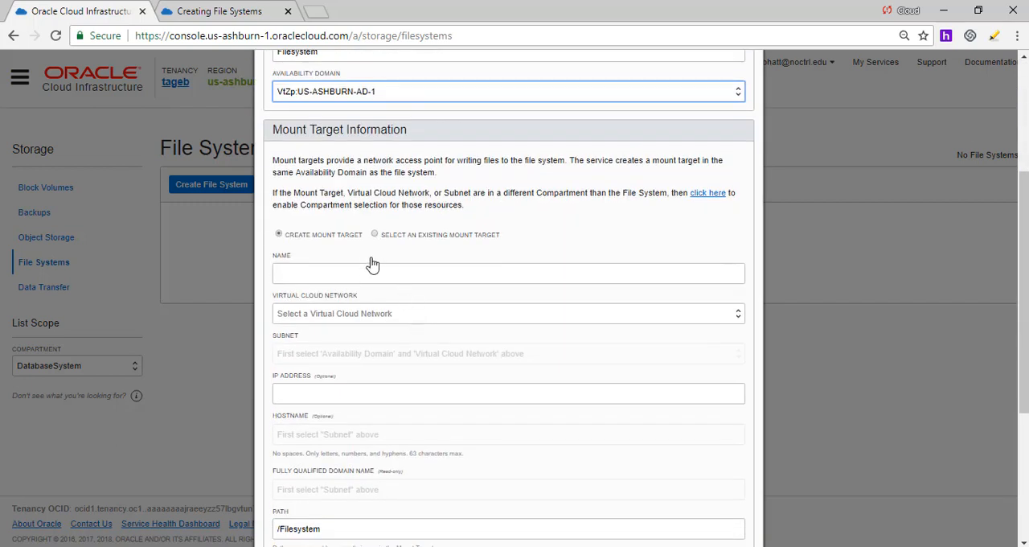
pyautogui.moveTo(320, 292)
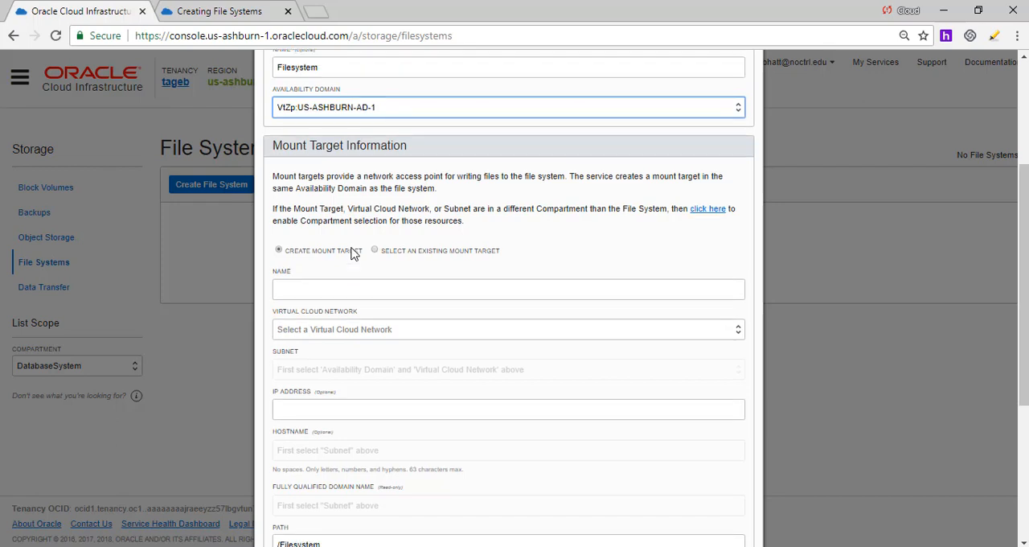
# Step: Name the mount target filesystem in the Mount Target Information section
pyautogui.scroll(3)
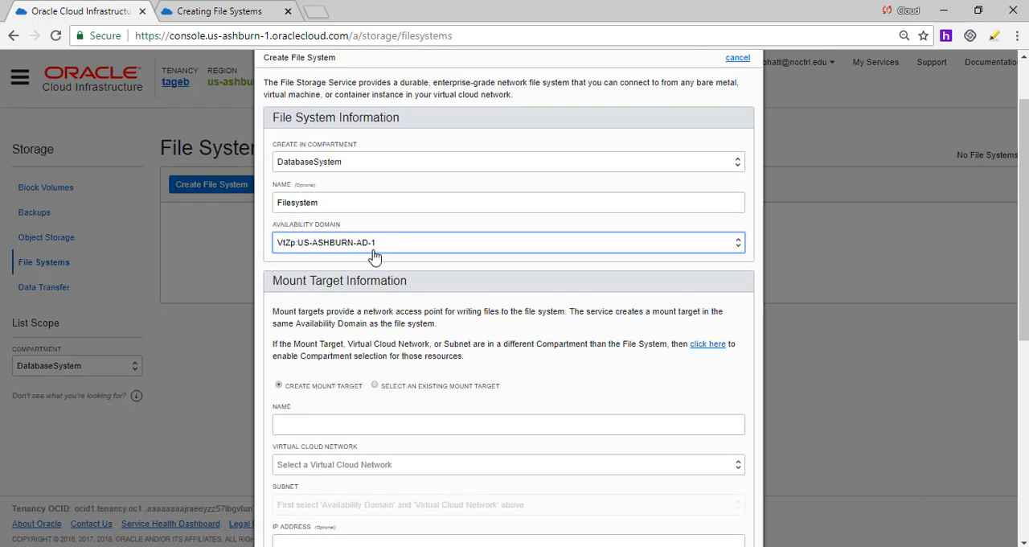
pyautogui.scroll(-3)
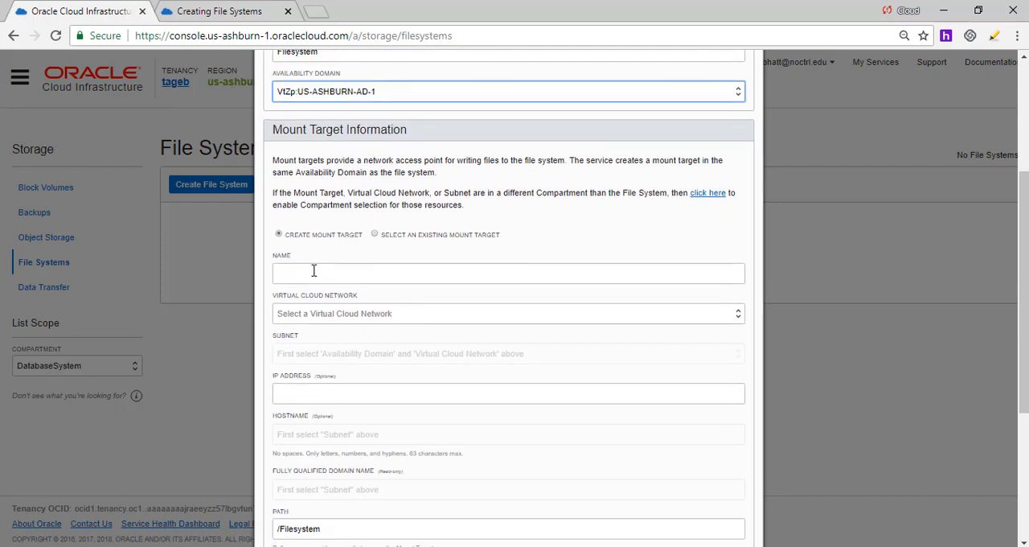
pyautogui.write('f')
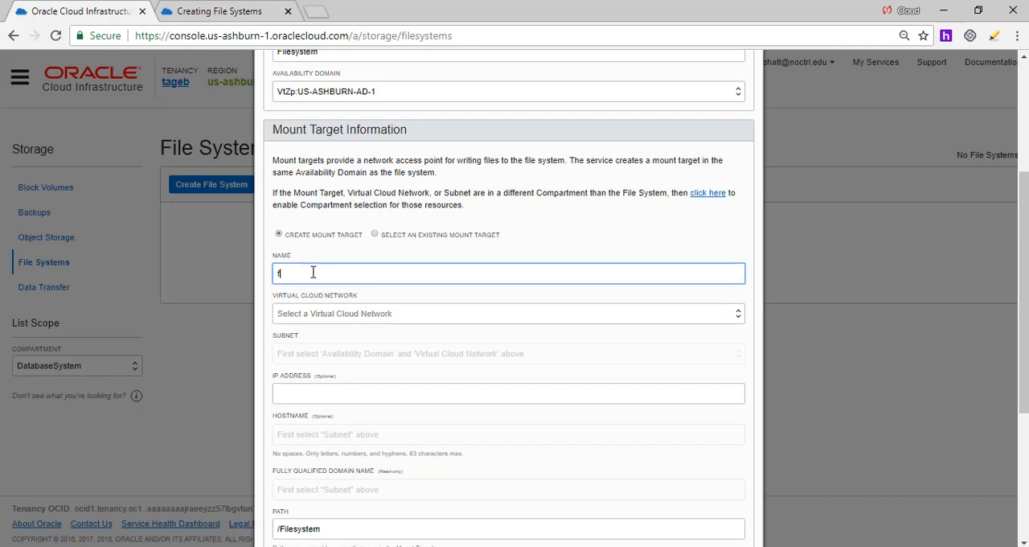
pyautogui.write('ilesystem')
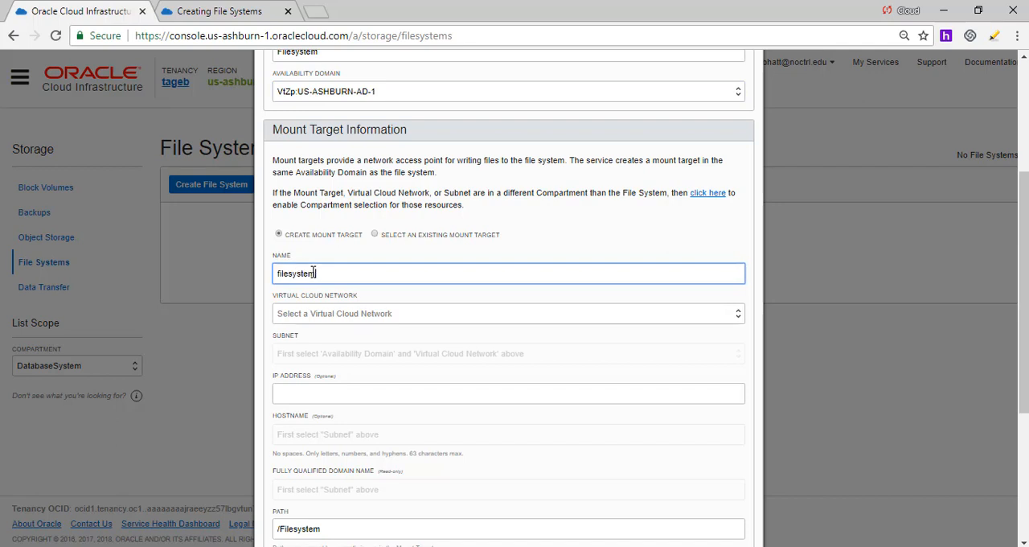
pyautogui.click(508, 392)
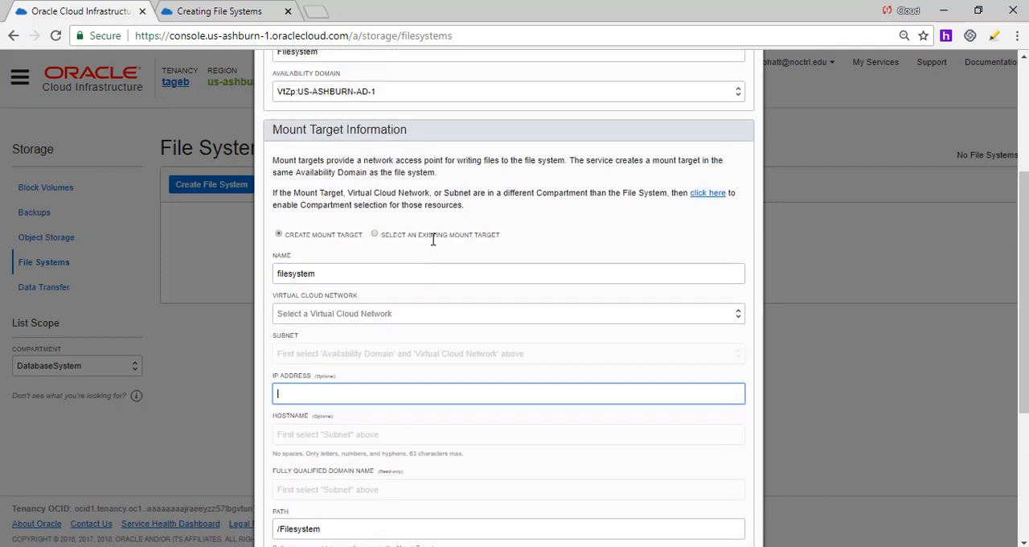
pyautogui.moveTo(437, 245)
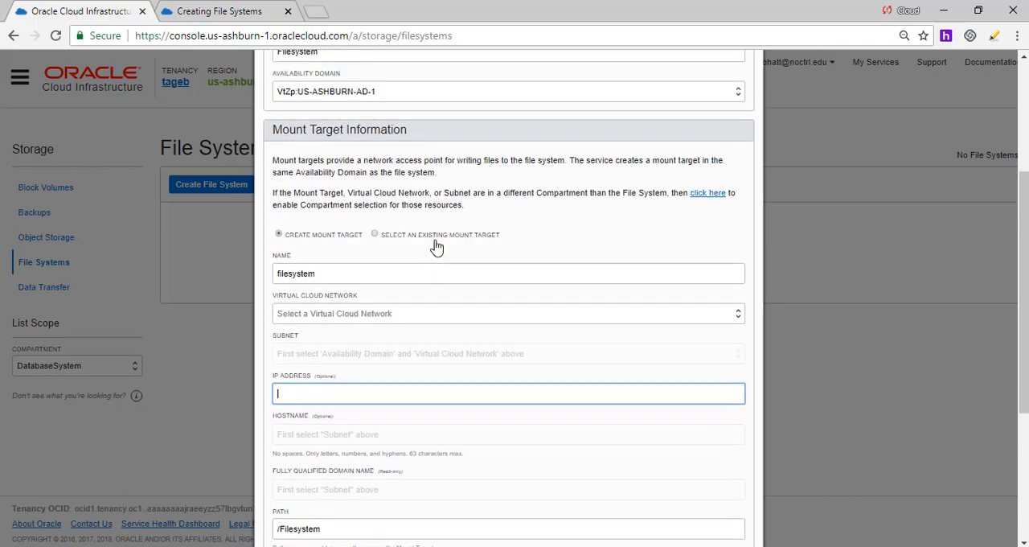
# Step: Assign the mount target to VCN Filesystem, the public subnet and IP address 10.0.0.154
pyautogui.click(507, 312)
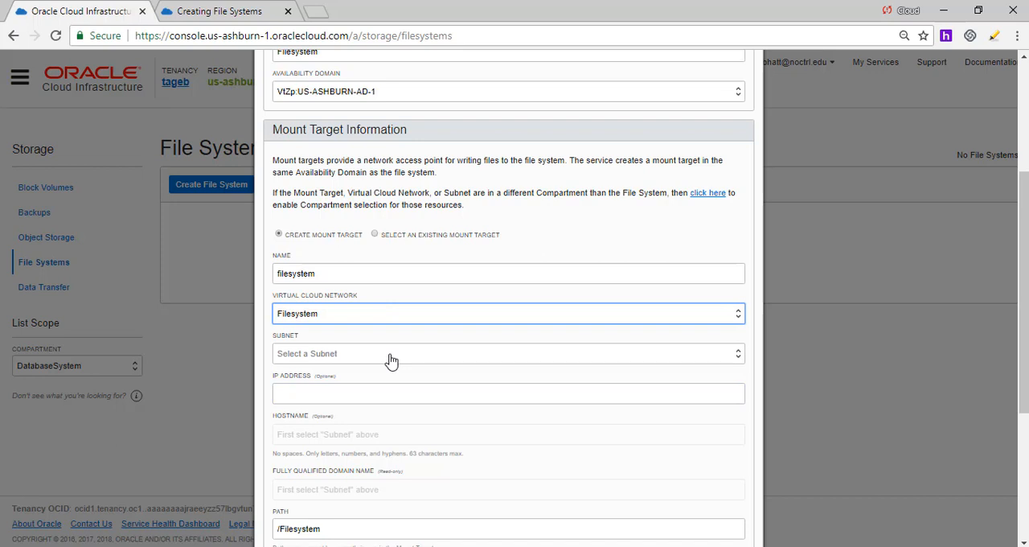
pyautogui.click(508, 354)
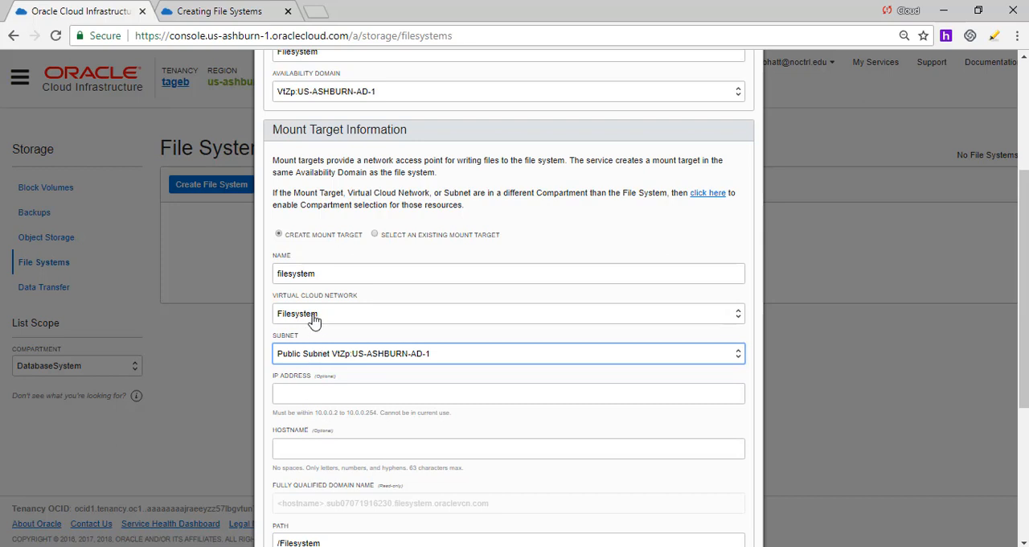
pyautogui.moveTo(318, 363)
pyautogui.write('10.0.0.')
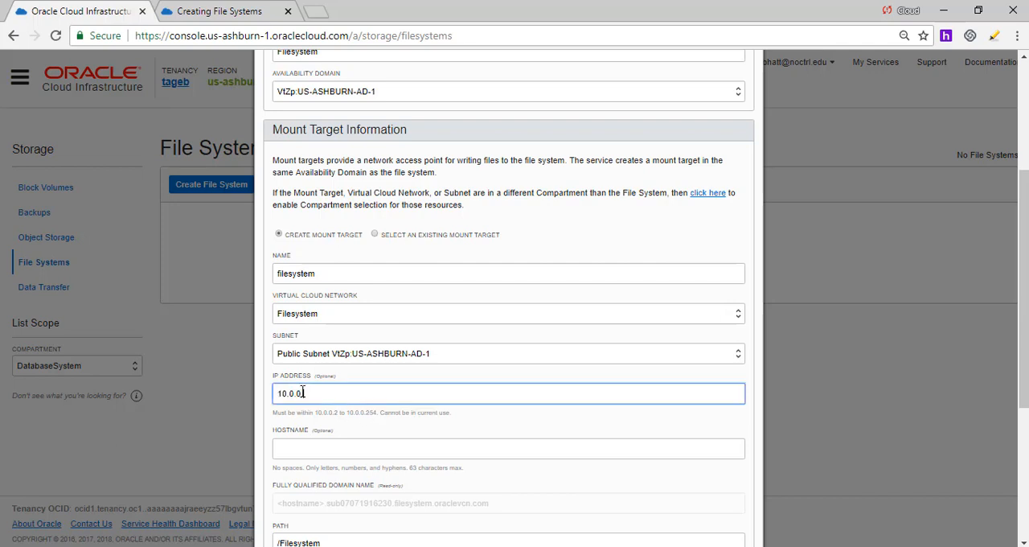
pyautogui.press('Backspace')
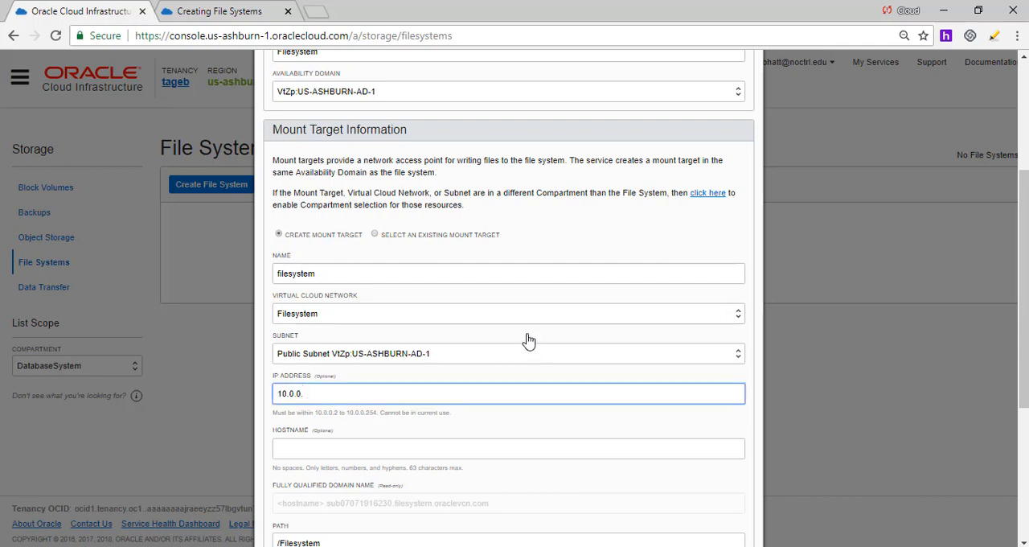
pyautogui.write('154')
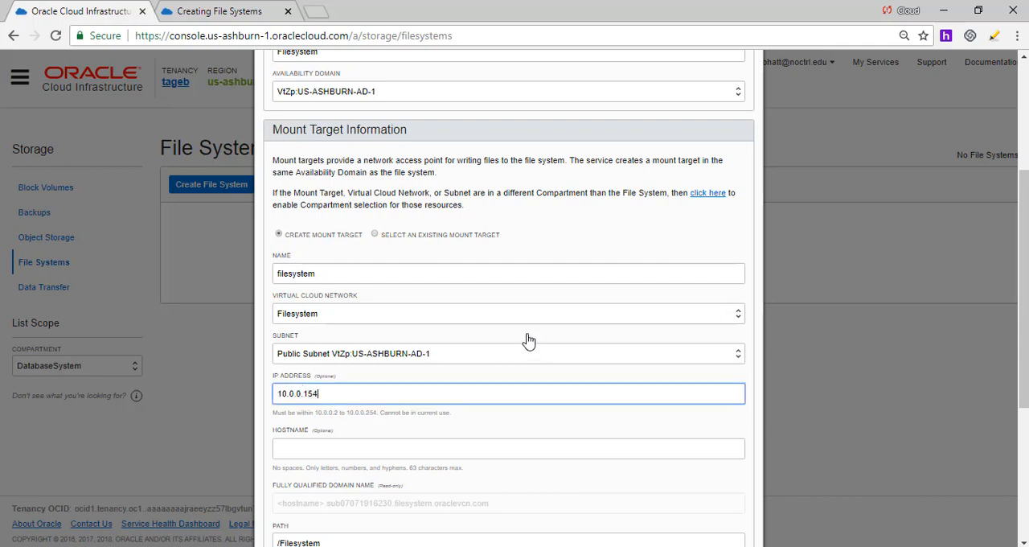
# Step: Set hostname filesystem and confirm export path /filesystem
pyautogui.scroll(-3)
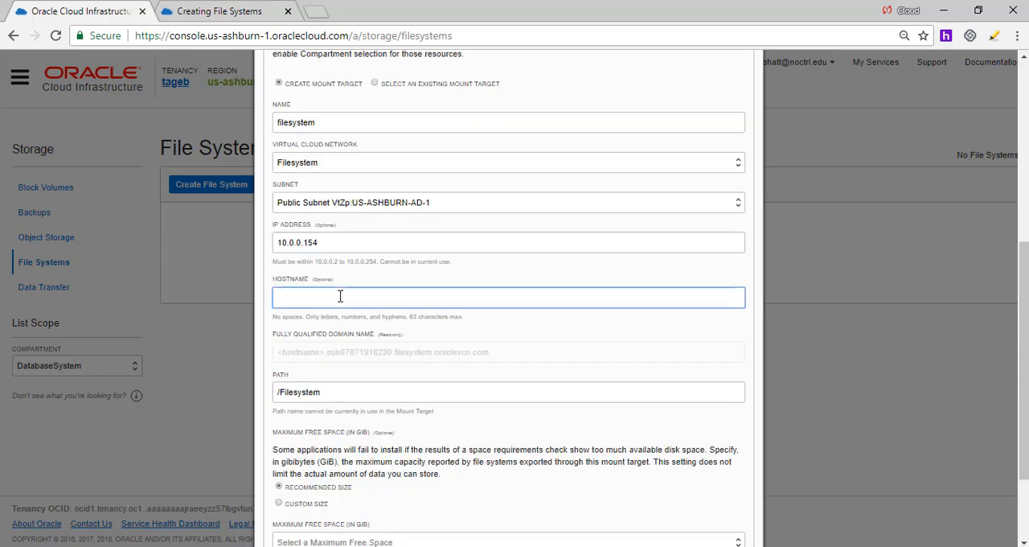
pyautogui.write('filesyste')
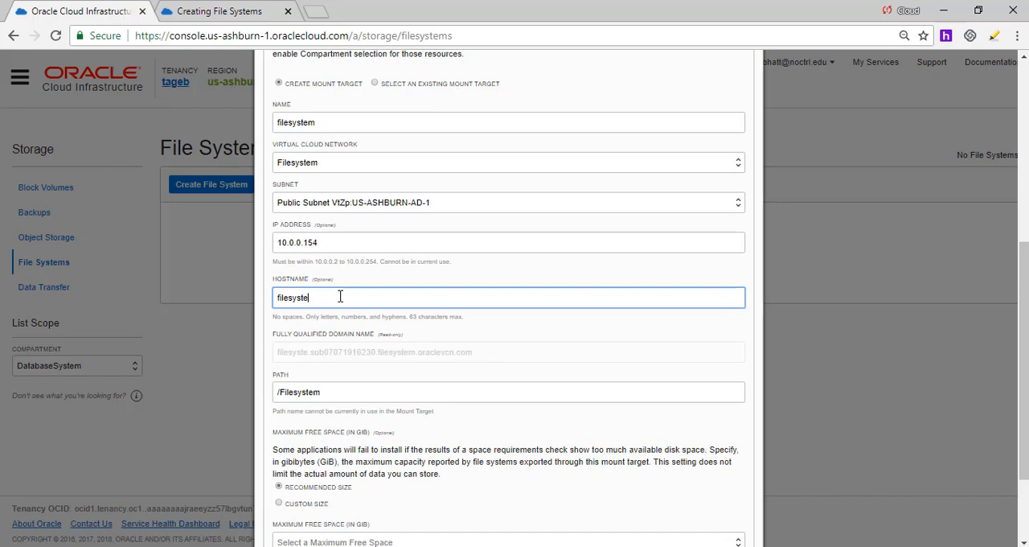
pyautogui.write('m')
pyautogui.click(510, 392)
pyautogui.write('f')
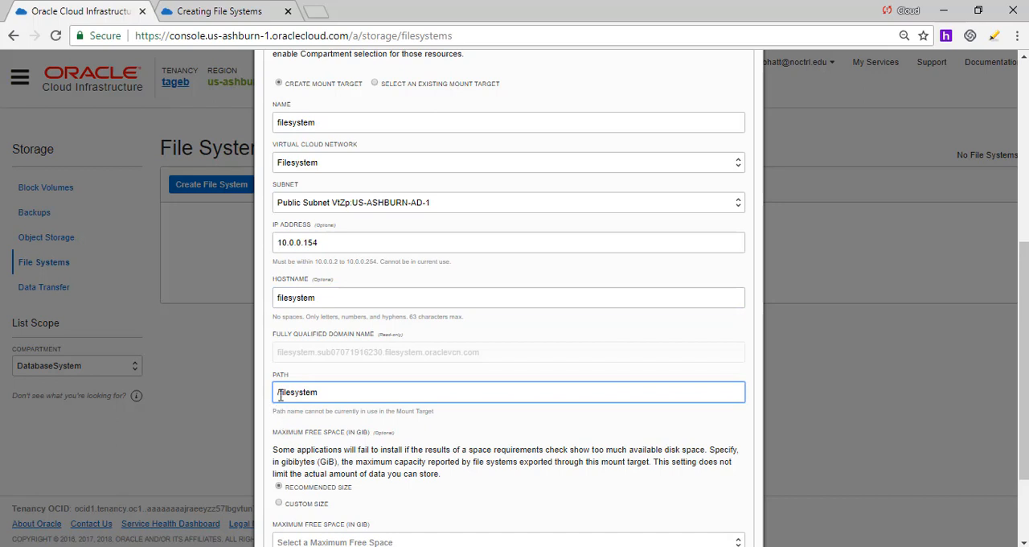
pyautogui.scroll(-3)
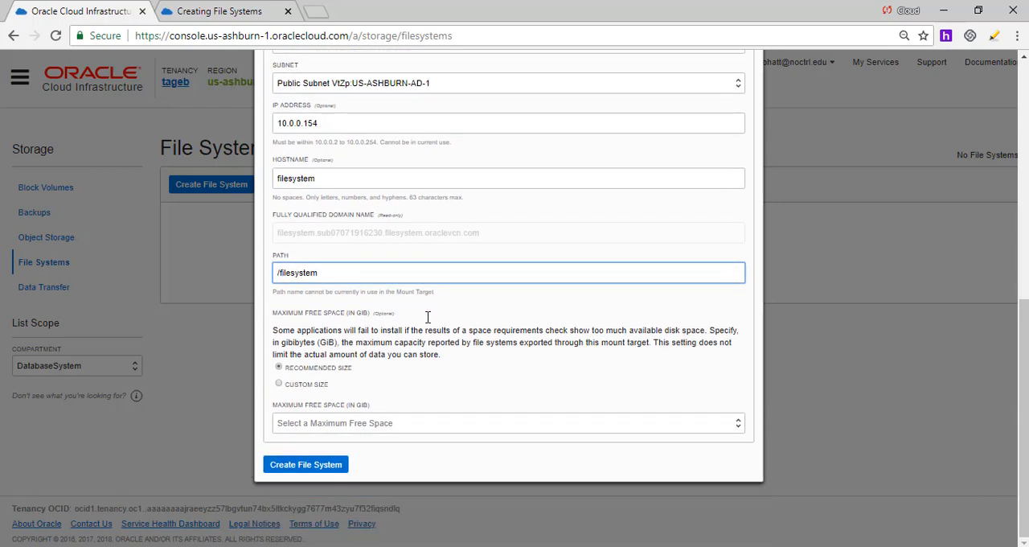
# Step: Set a custom maximum free space of 10 GiB and create the file system
pyautogui.click(506, 421)
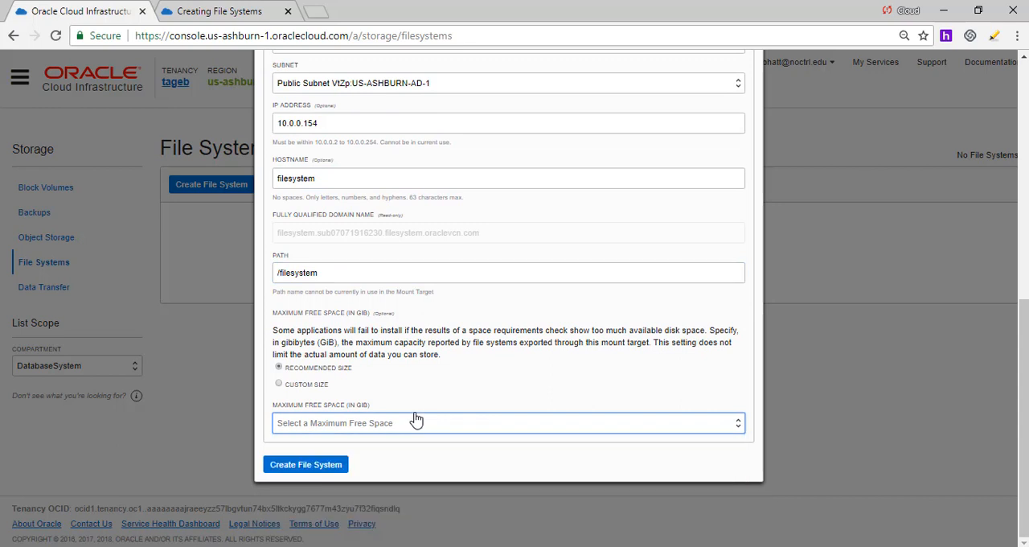
pyautogui.click(506, 421)
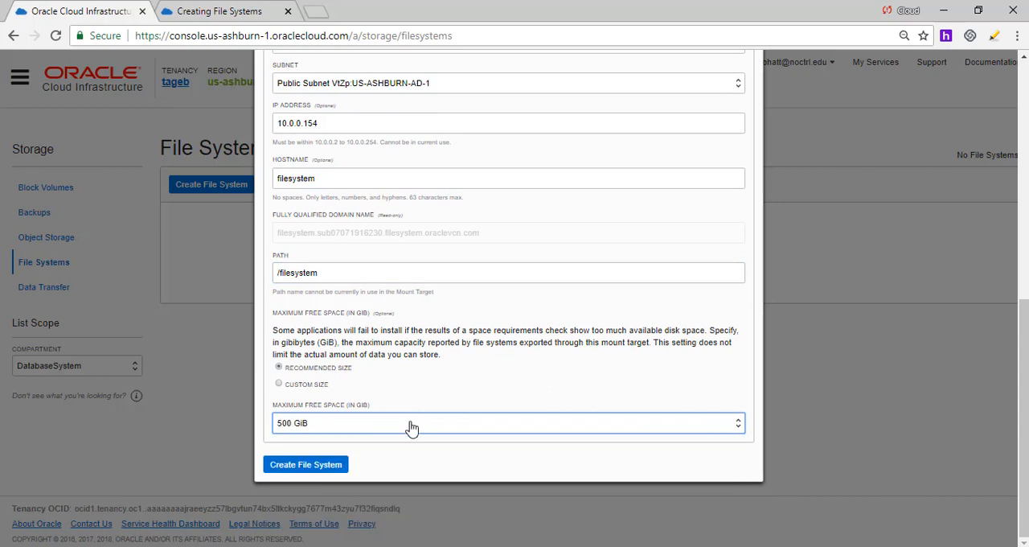
pyautogui.click(280, 383)
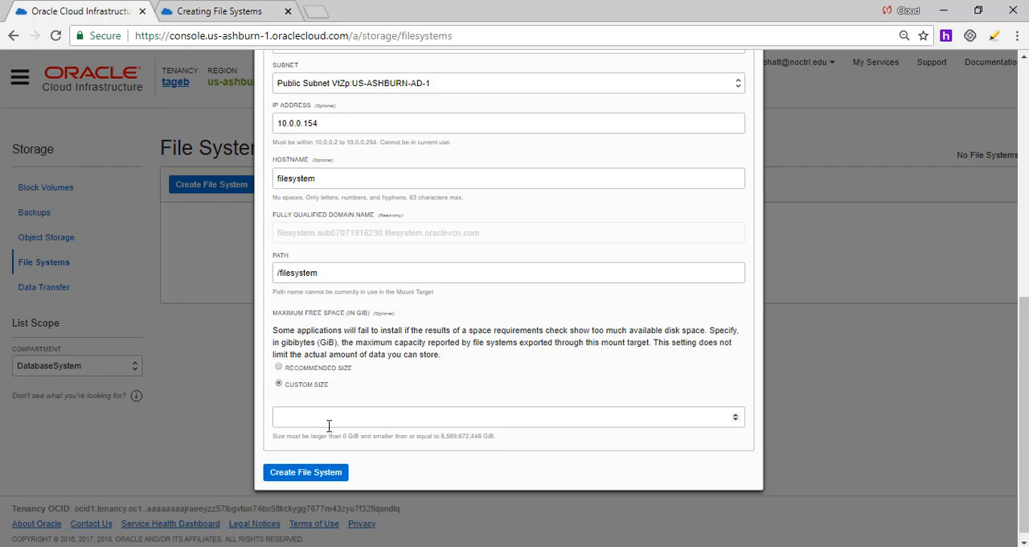
pyautogui.click(506, 417)
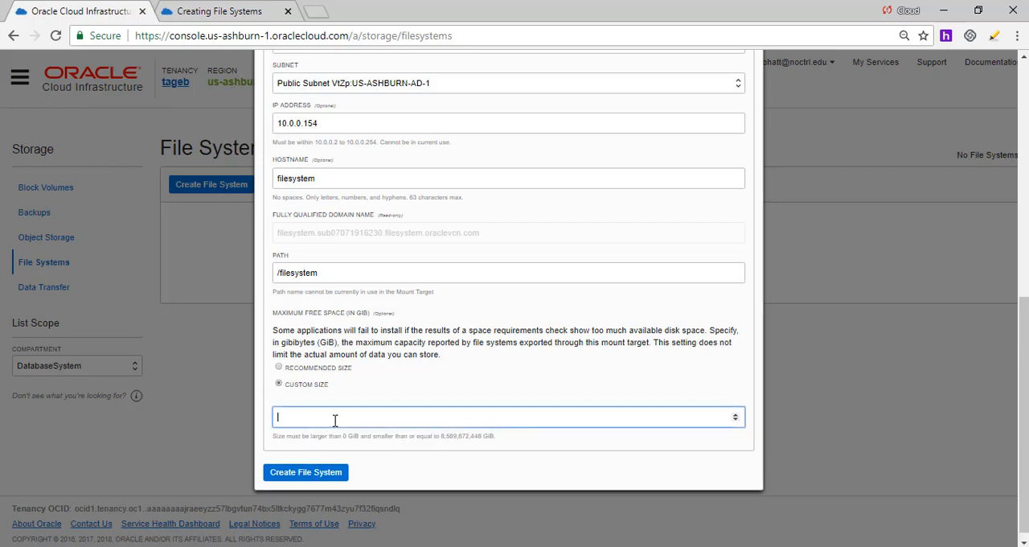
pyautogui.write('10')
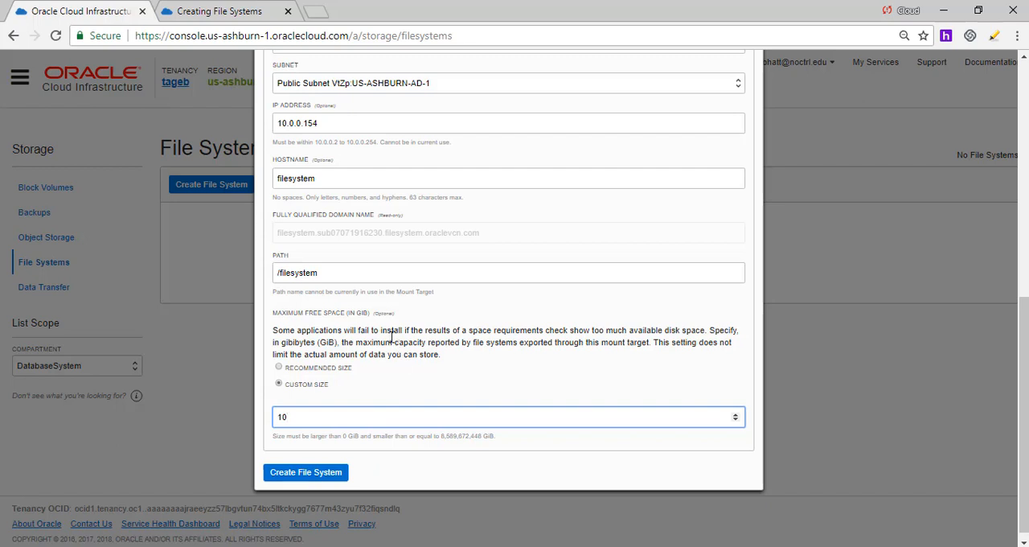
pyautogui.click(306, 473)
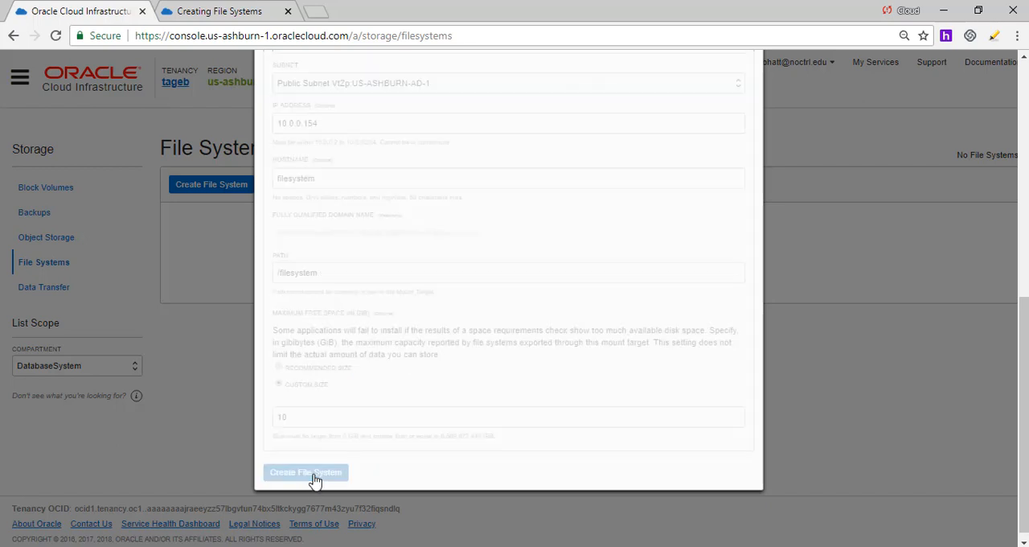
pyautogui.click(305, 473)
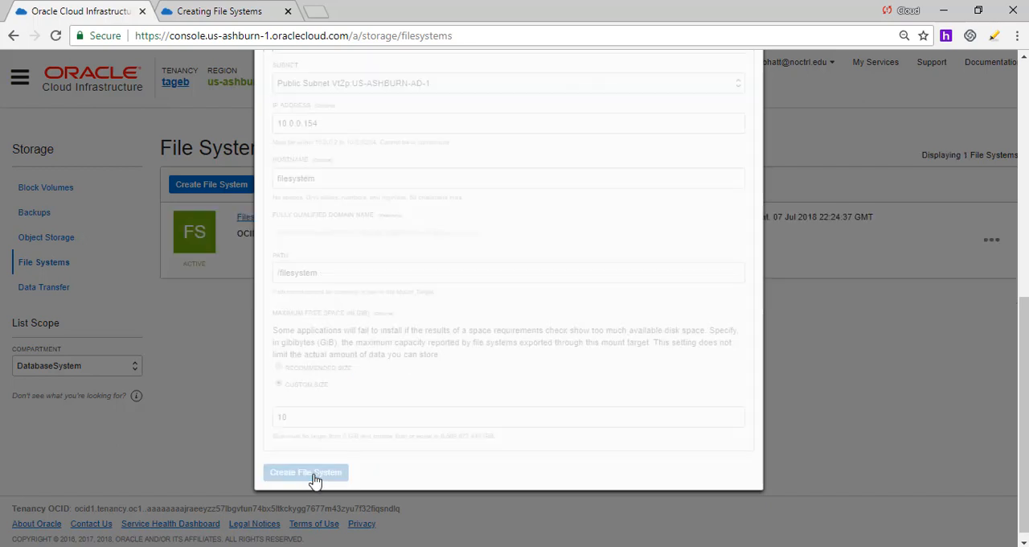
pyautogui.click(305, 473)
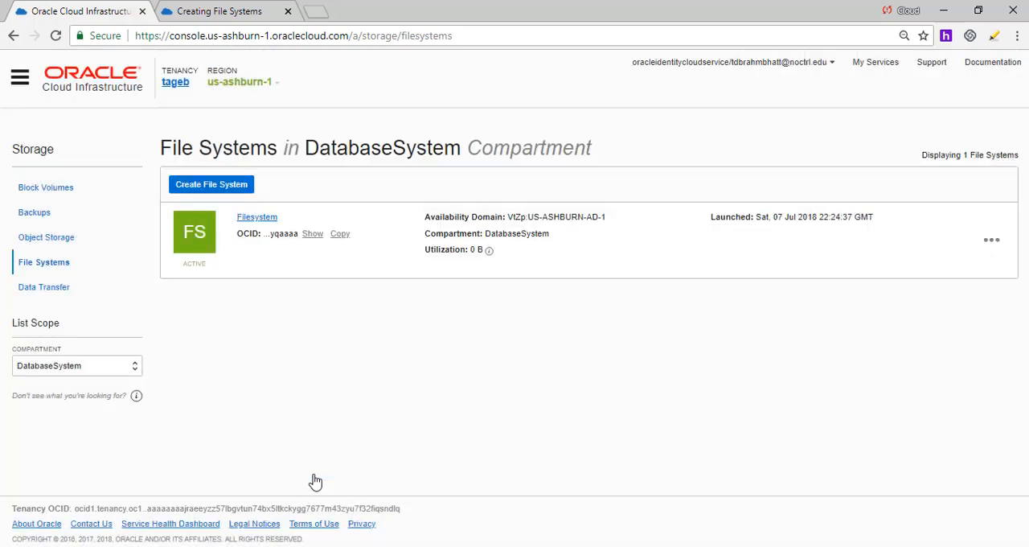
pyautogui.moveTo(394, 376)
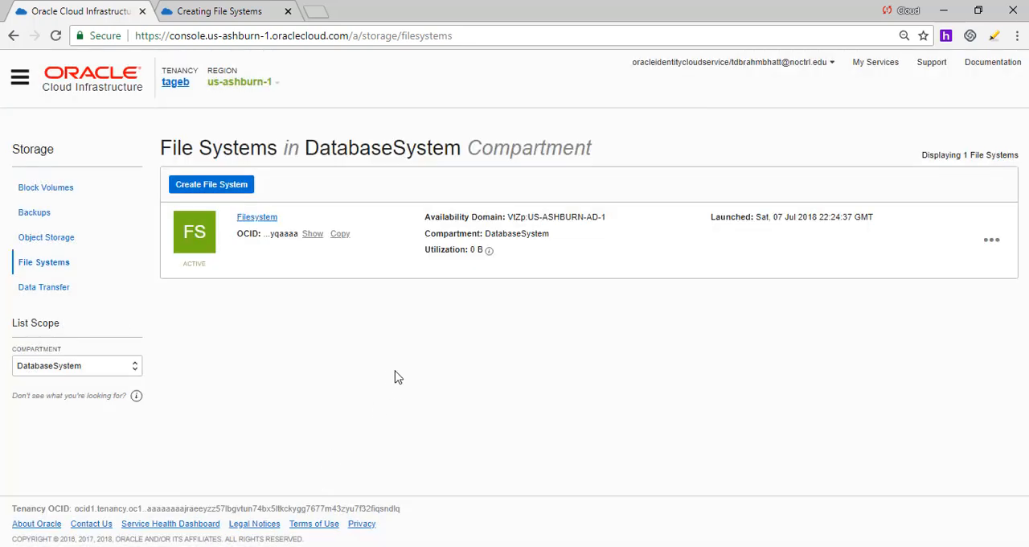
pyautogui.moveTo(341, 270)
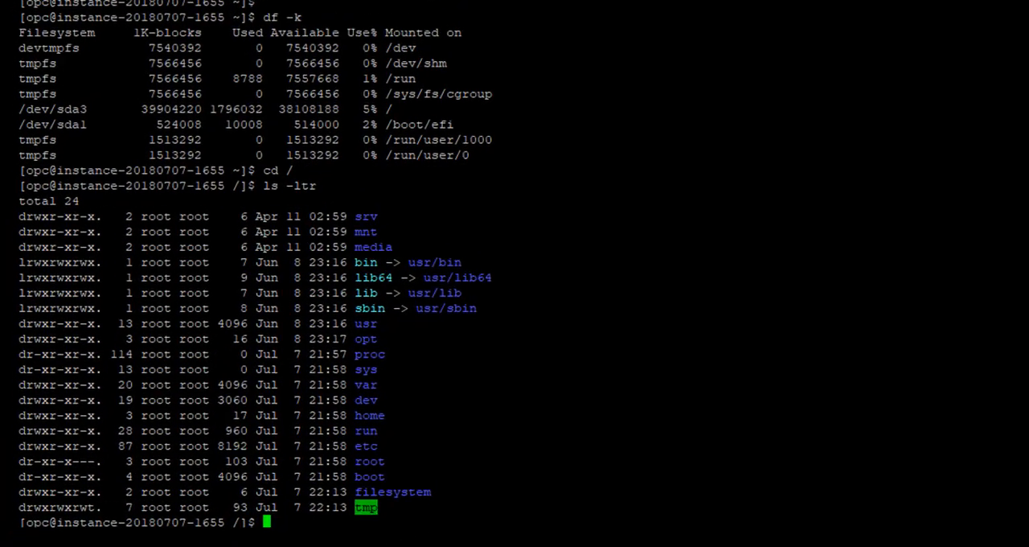
# Step: Clear the PuTTY terminal screen and begin typing the next host command
pyautogui.write('c')
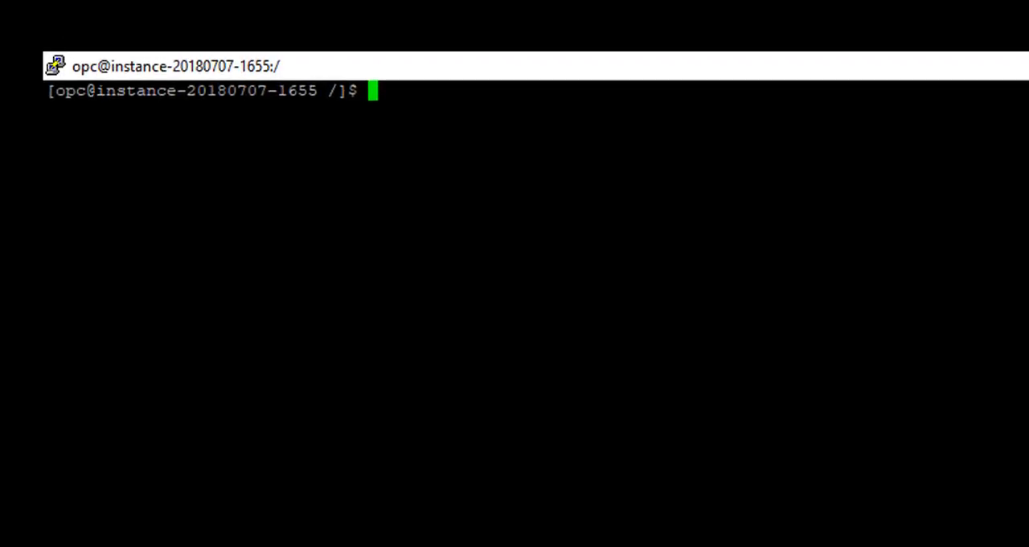
pyautogui.press('Return')
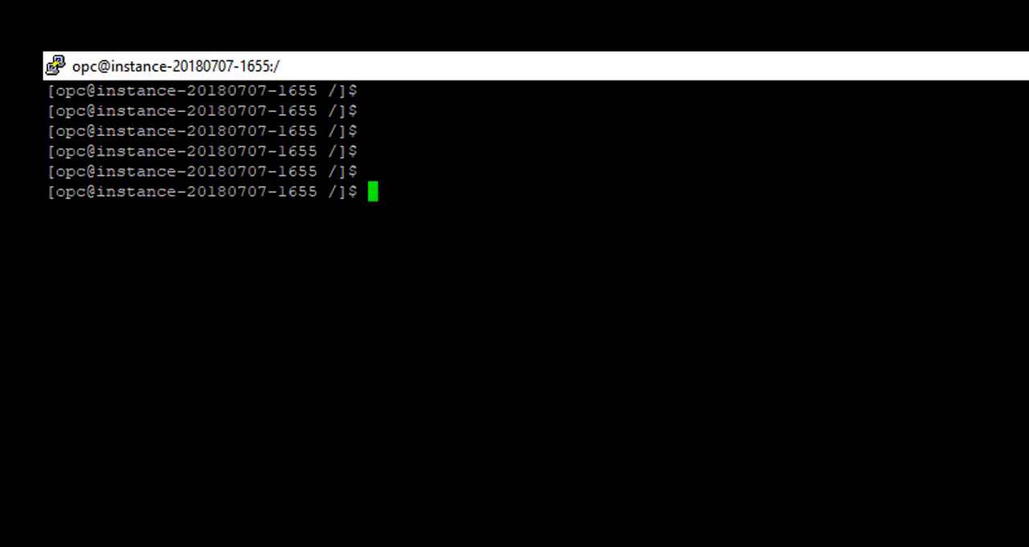
pyautogui.write('host')
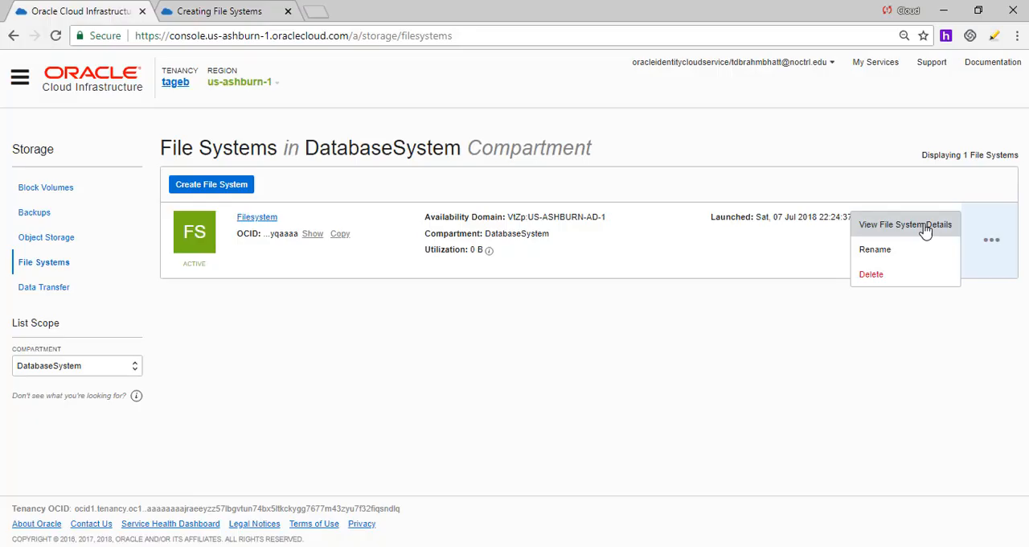
# Step: Reuse the existing Filesystem mount target with export path /filesystem, adding it as active at 10.0.0.154
pyautogui.click(905, 225)
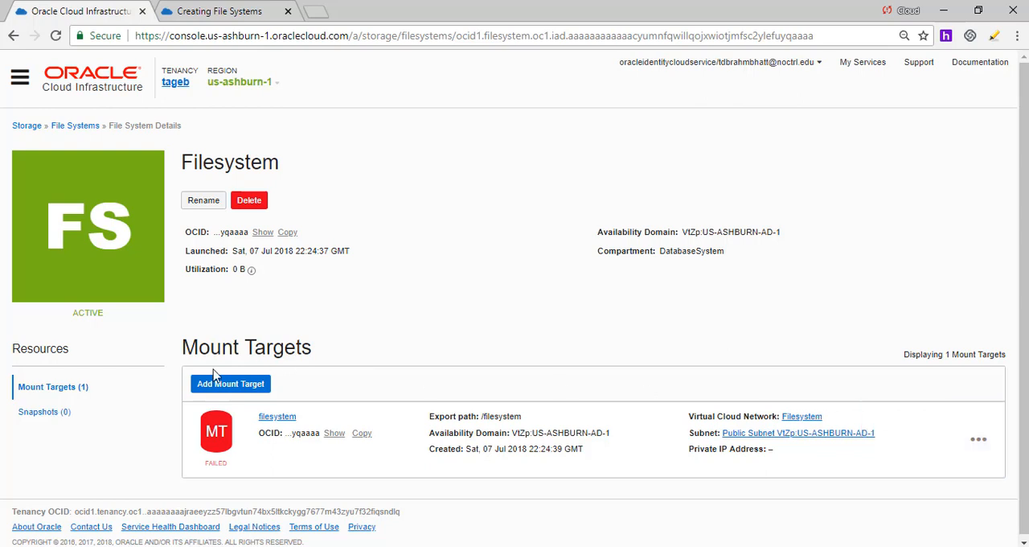
pyautogui.click(232, 383)
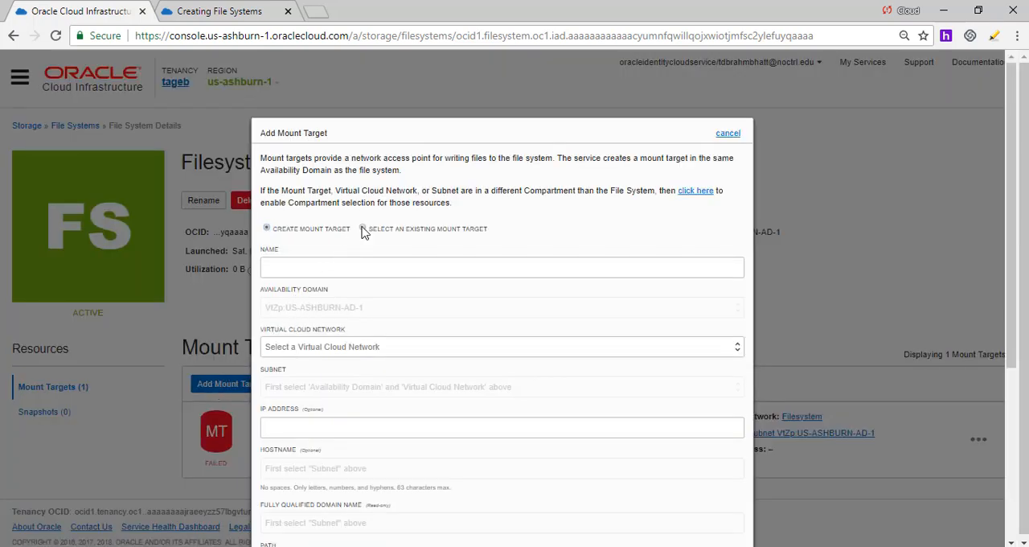
pyautogui.click(363, 228)
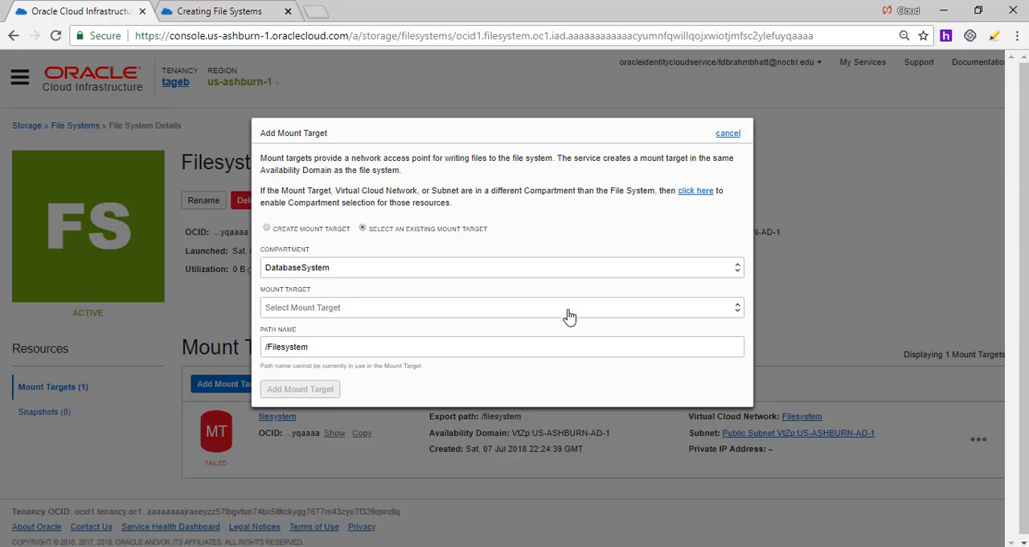
pyautogui.click(502, 307)
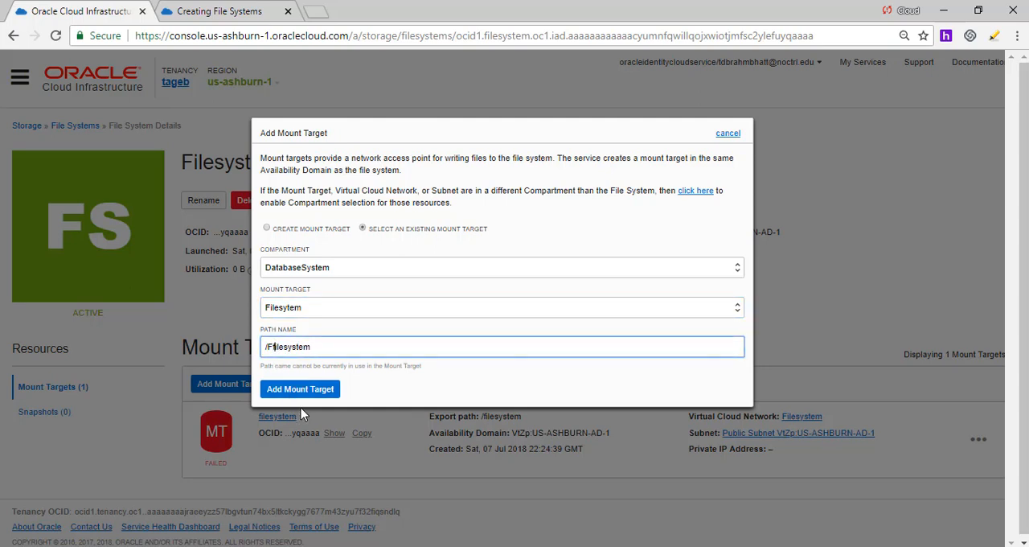
pyautogui.write('filesystem')
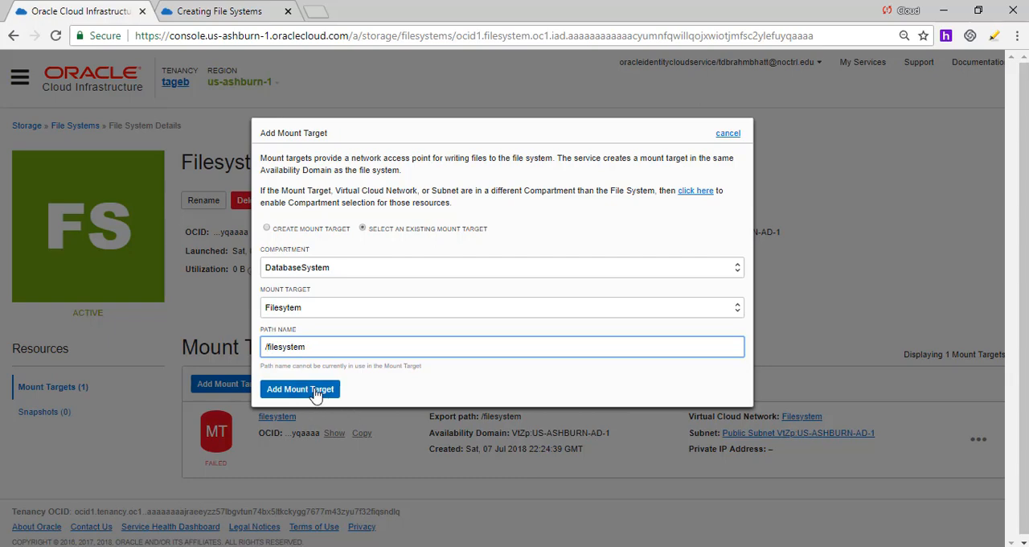
pyautogui.click(299, 389)
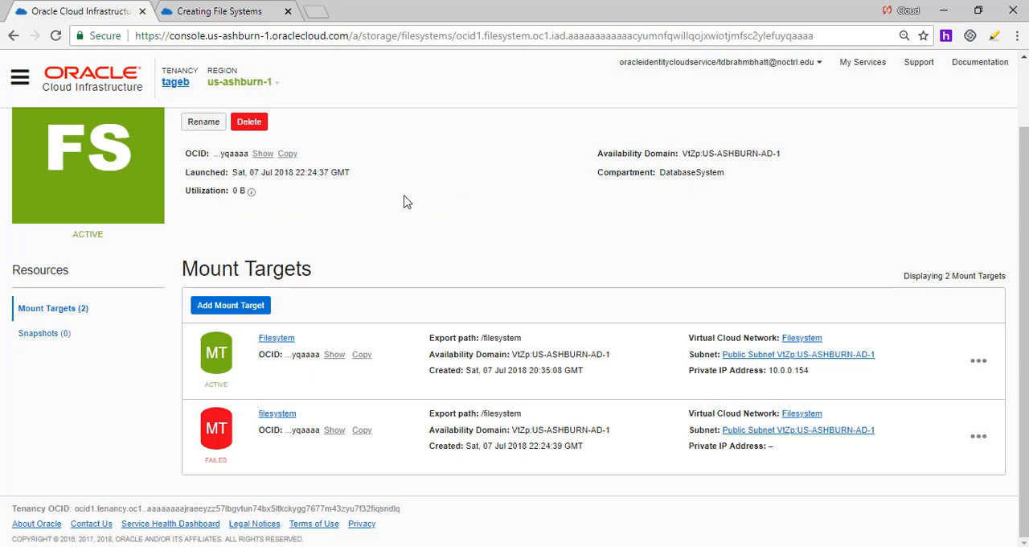
pyautogui.scroll(3)
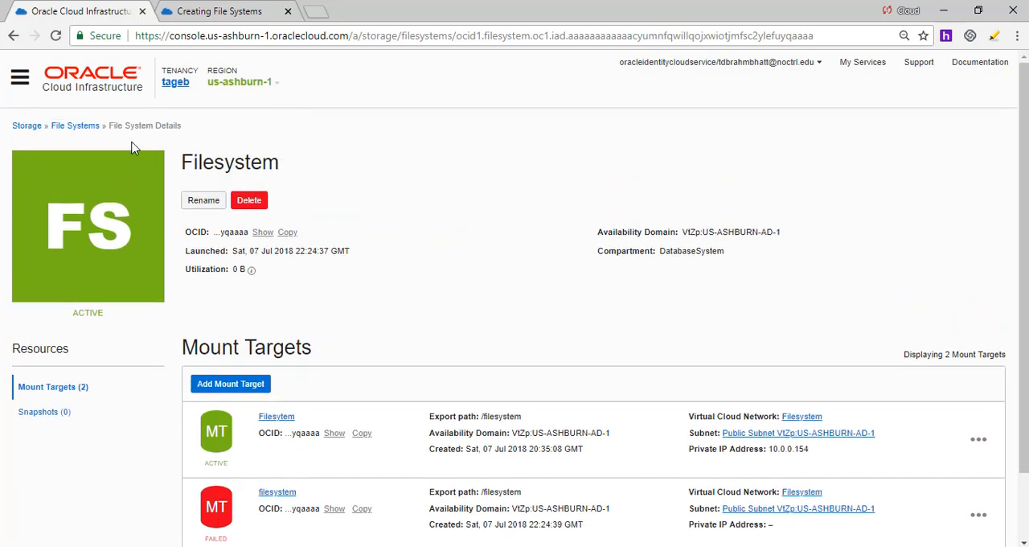
# Step: Show the Mount Commands (nfs-utils install, mkdir, mount) for Filesystem's active mount target
pyautogui.click(74, 125)
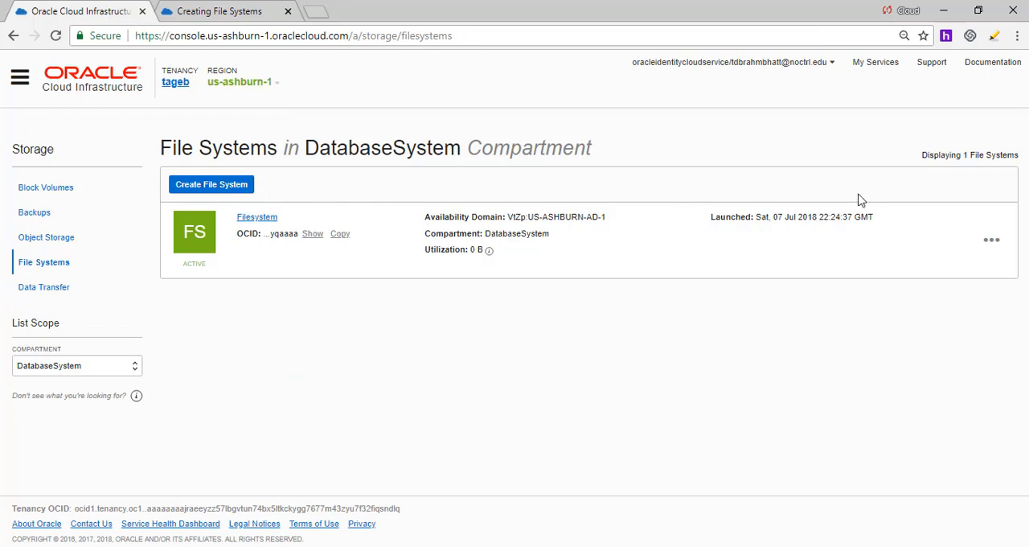
pyautogui.click(991, 240)
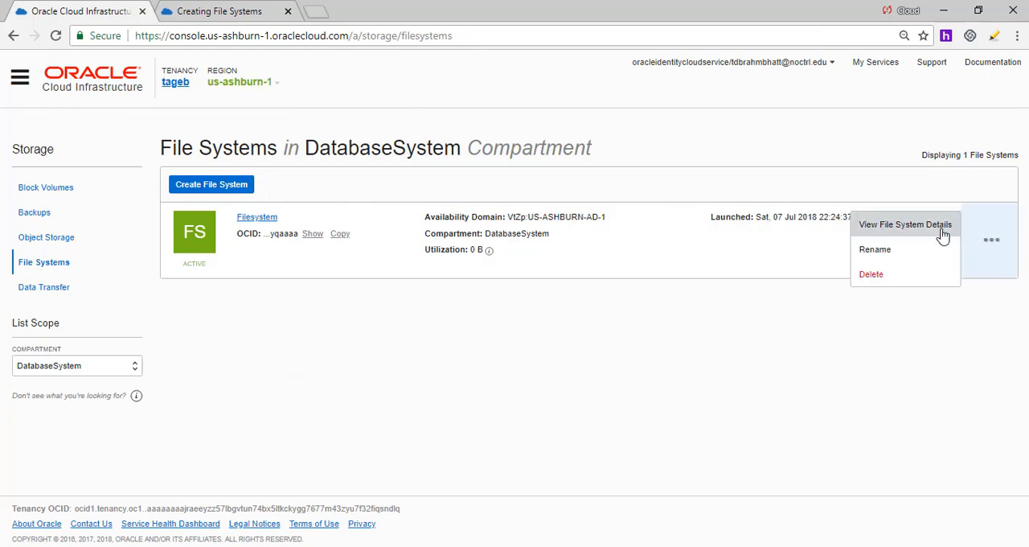
pyautogui.click(905, 225)
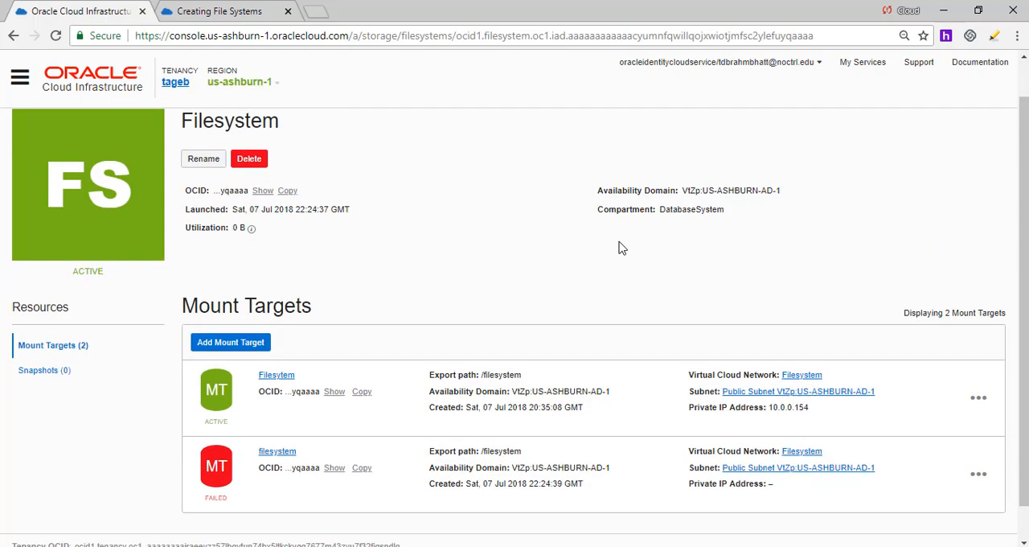
pyautogui.click(978, 395)
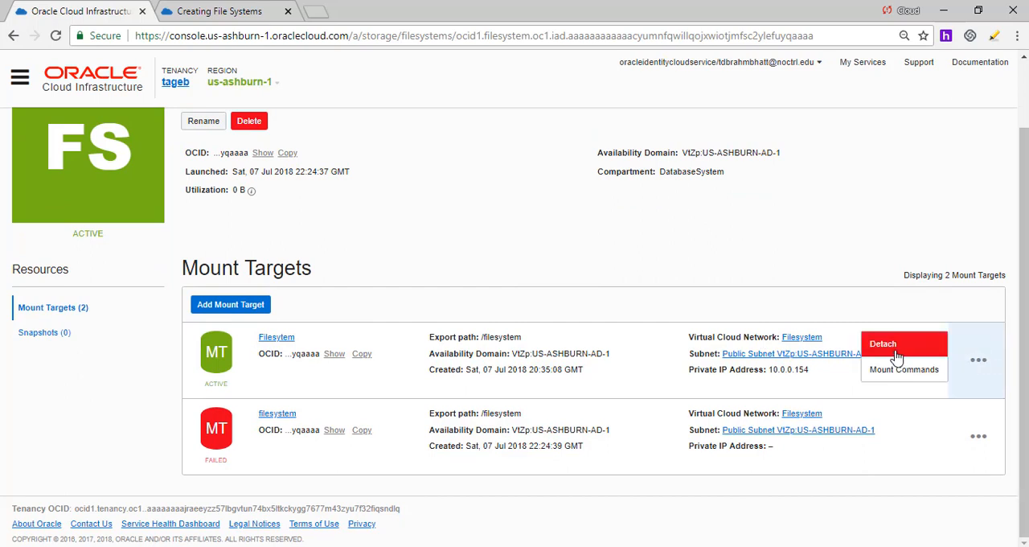
pyautogui.click(903, 370)
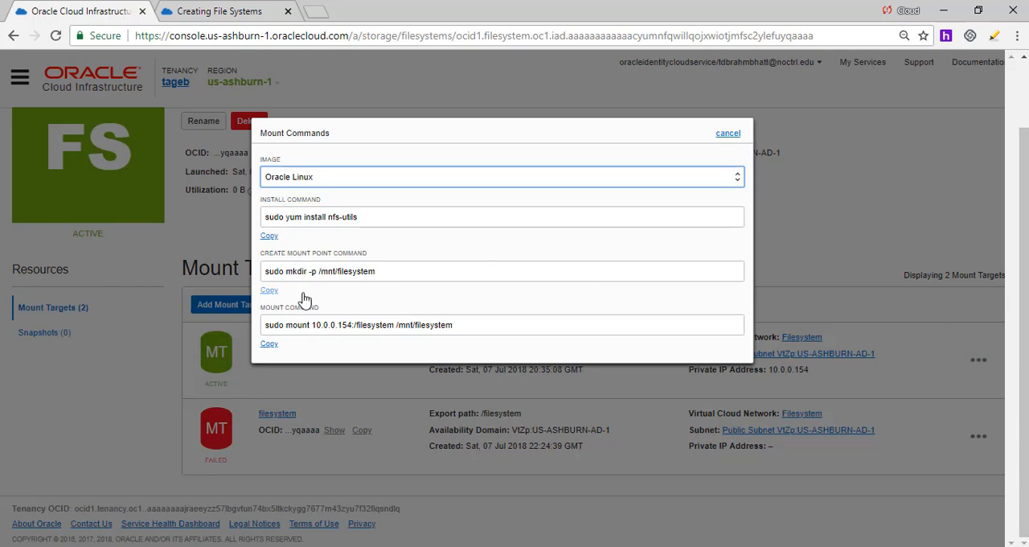
pyautogui.moveTo(421, 184)
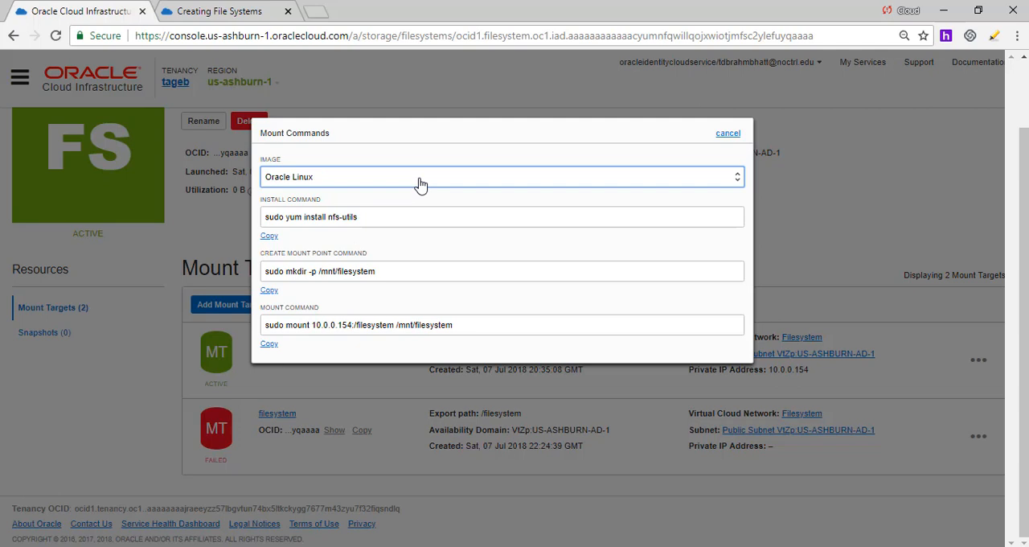
pyautogui.moveTo(457, 87)
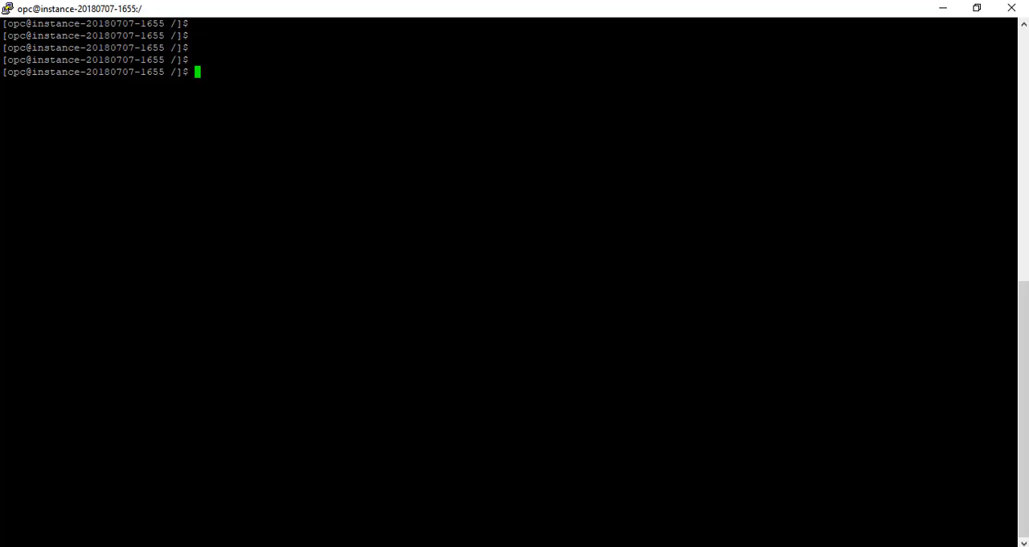
# Step: Install nfs-utils, create /mnt/filesystem, mount 10.0.0.154:/filesystem there and check with df -k
pyautogui.write('sudo yum install nfs-utils')
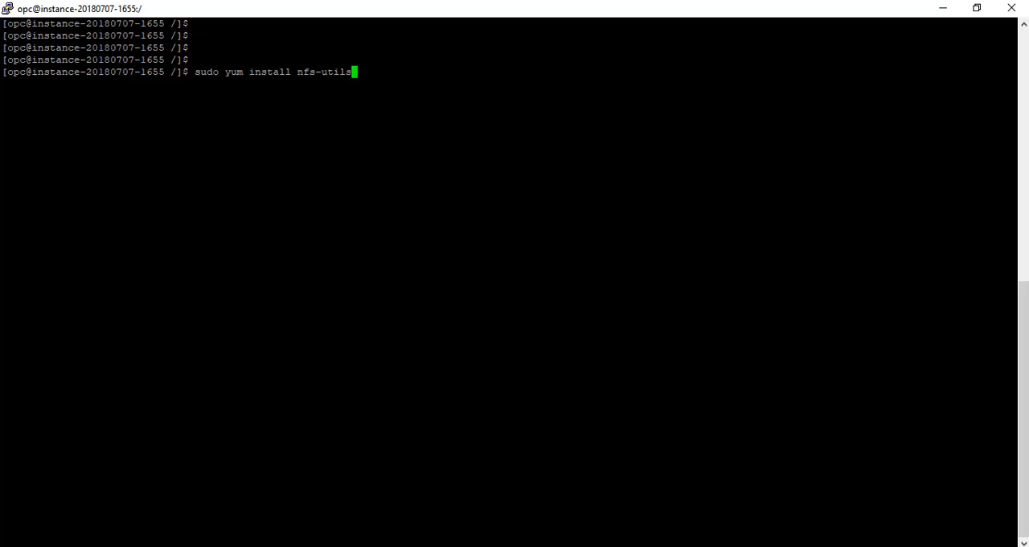
pyautogui.press('Return')
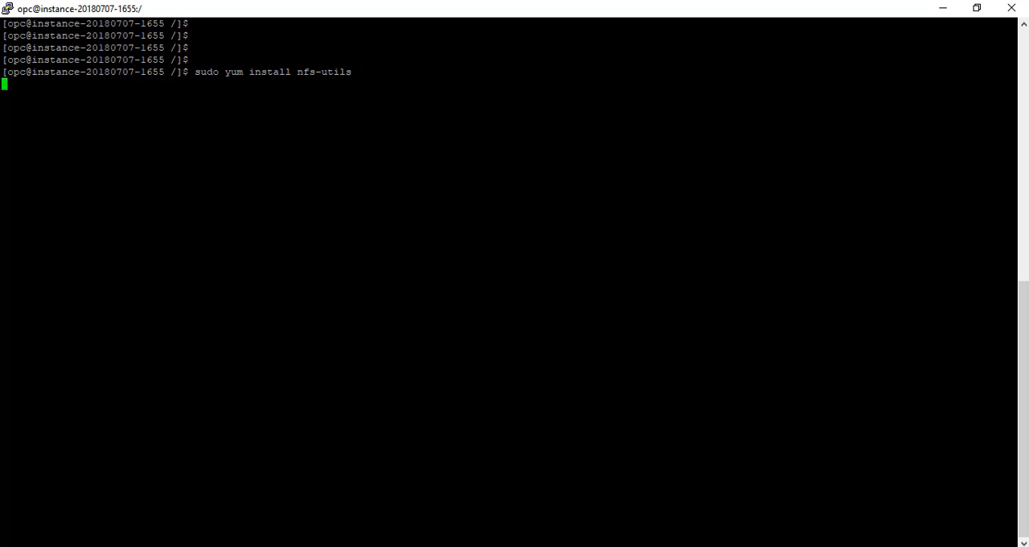
pyautogui.press('Return')
pyautogui.write('sudo mkdir -p /mnt/filesystem')
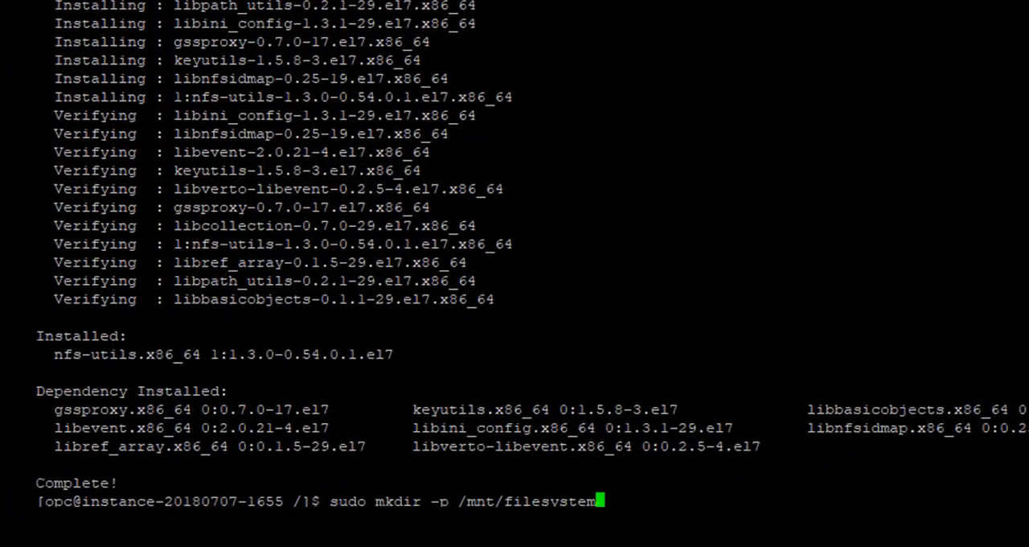
pyautogui.press('Return')
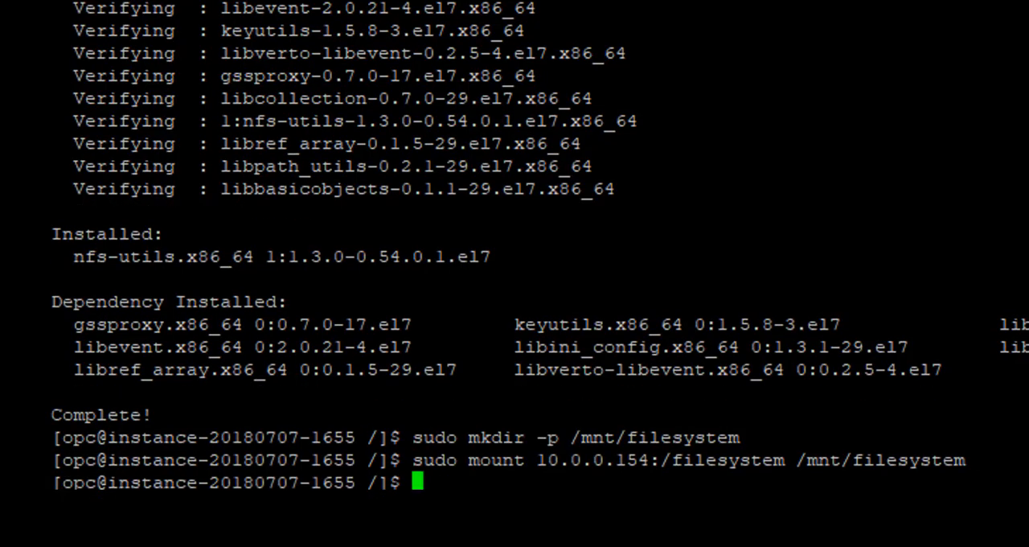
pyautogui.write('df -k')
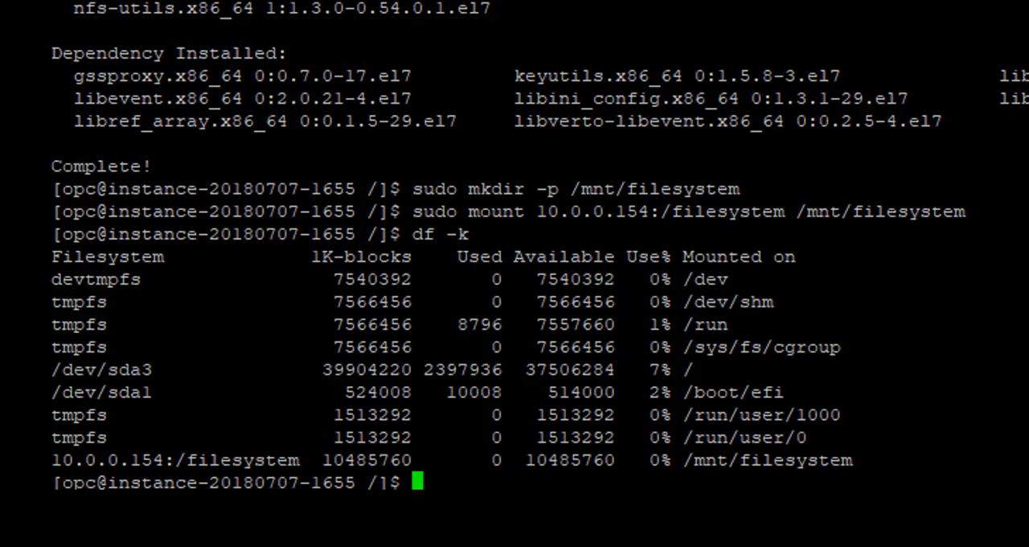
# Step: In /mnt/filesystem, create helloworld with touch, retrying with sudo after permission denied
pyautogui.write('c')
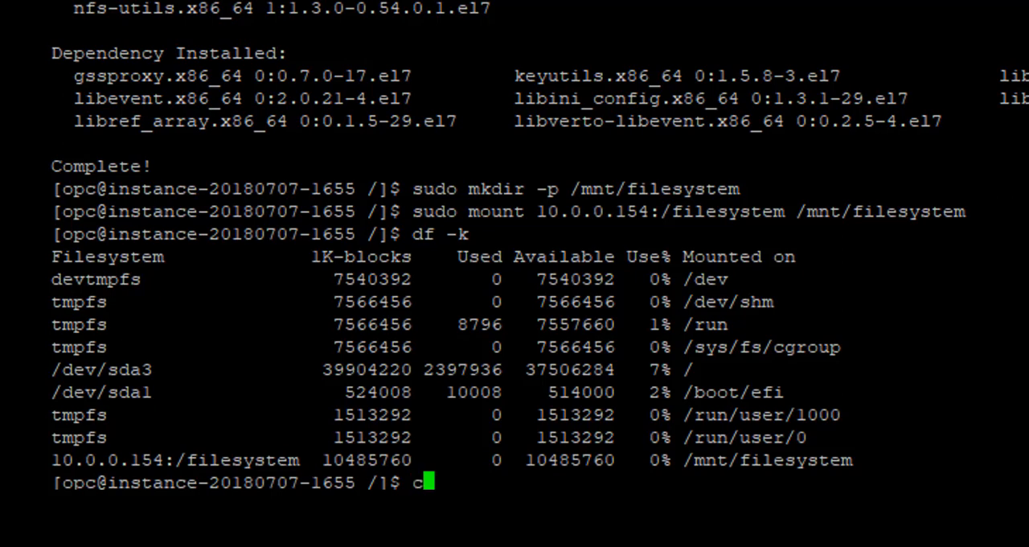
pyautogui.write('d')
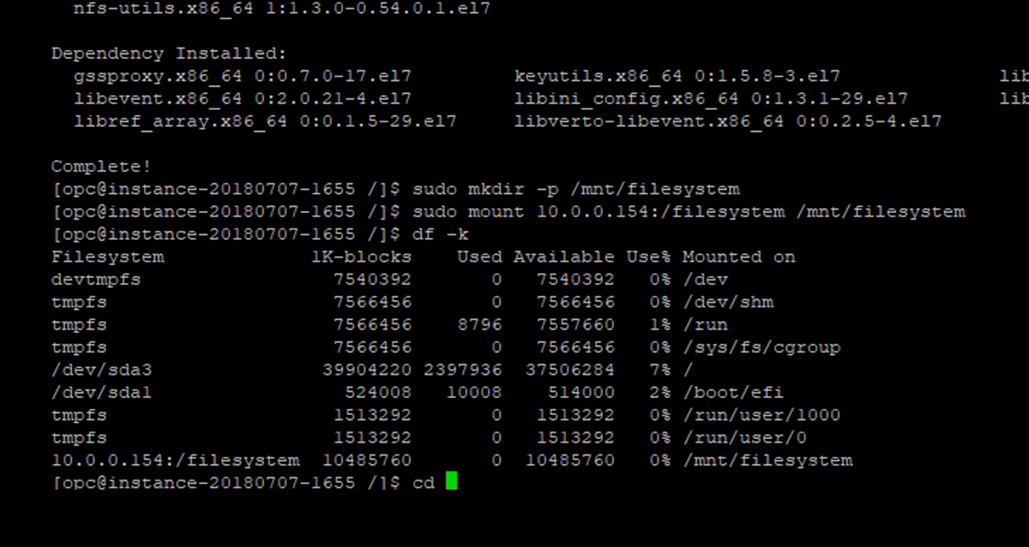
pyautogui.write('/mnt/filesystem')
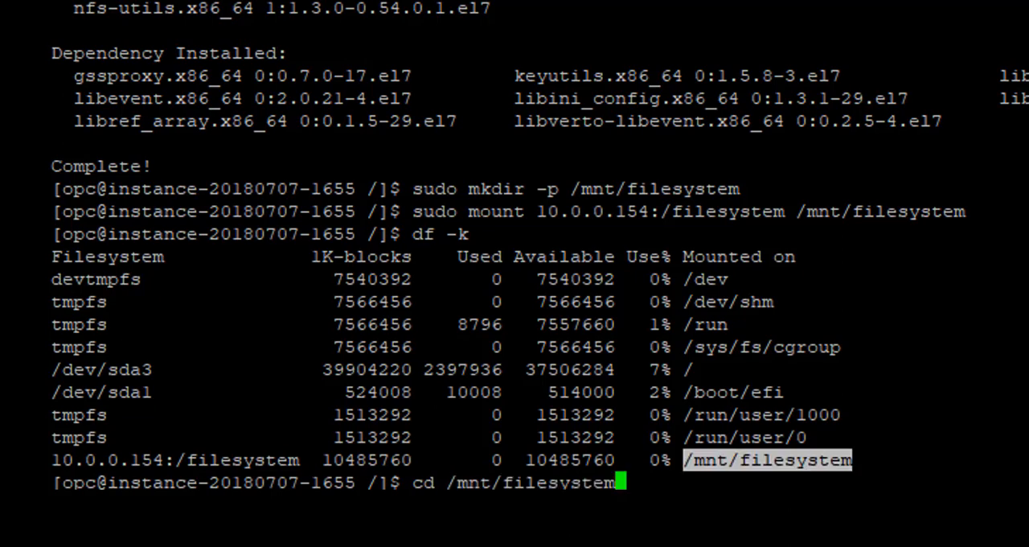
pyautogui.press('Return')
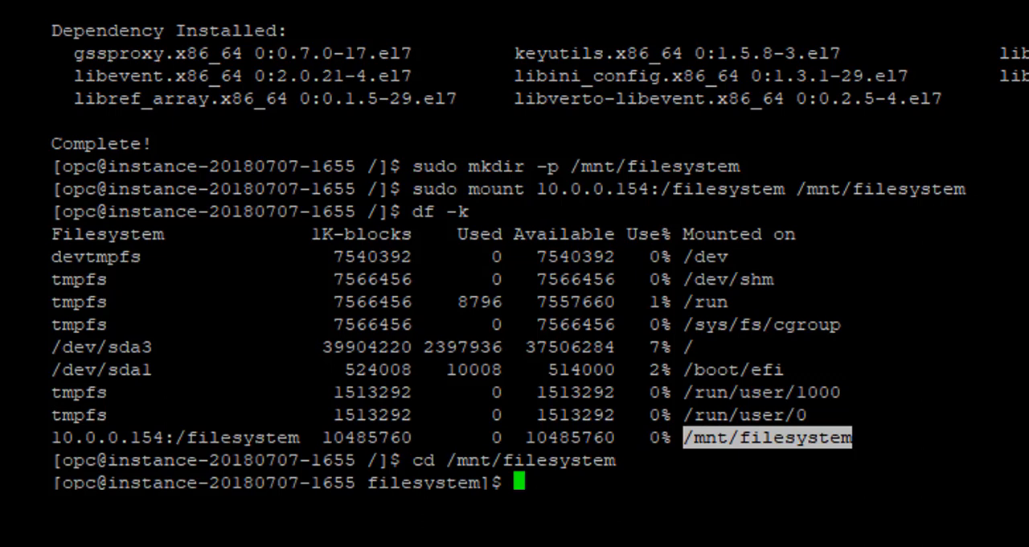
pyautogui.write('touch')
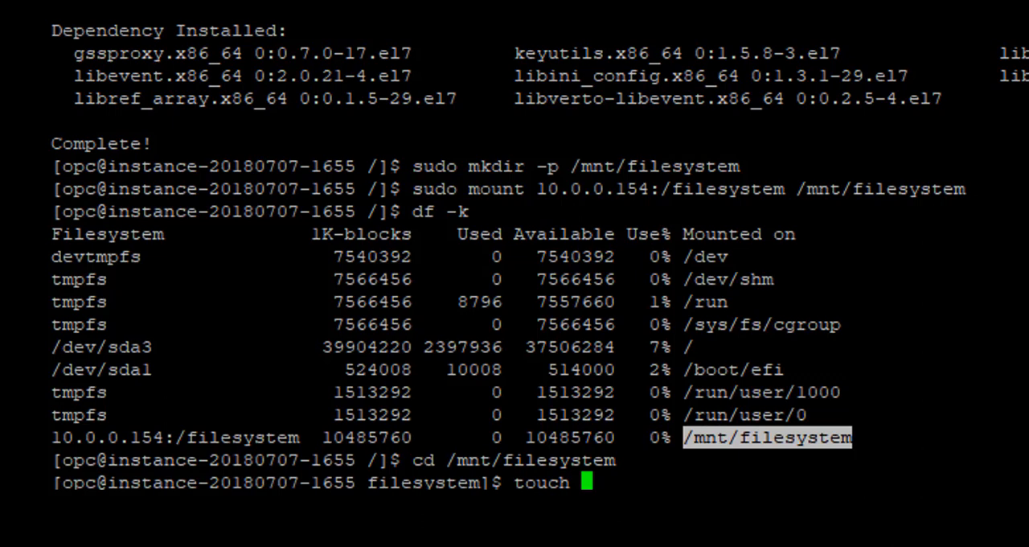
pyautogui.write('hellow')
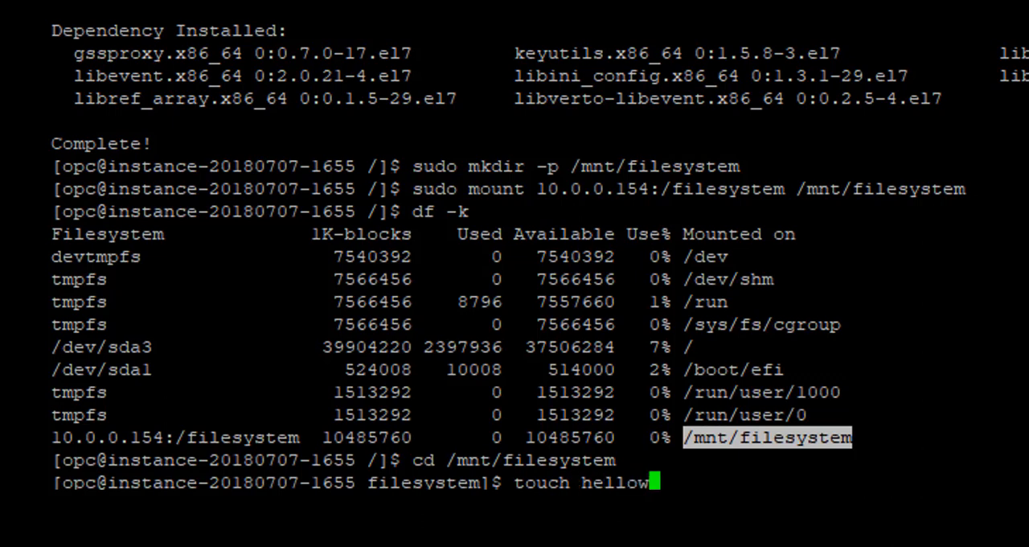
pyautogui.press('Return')
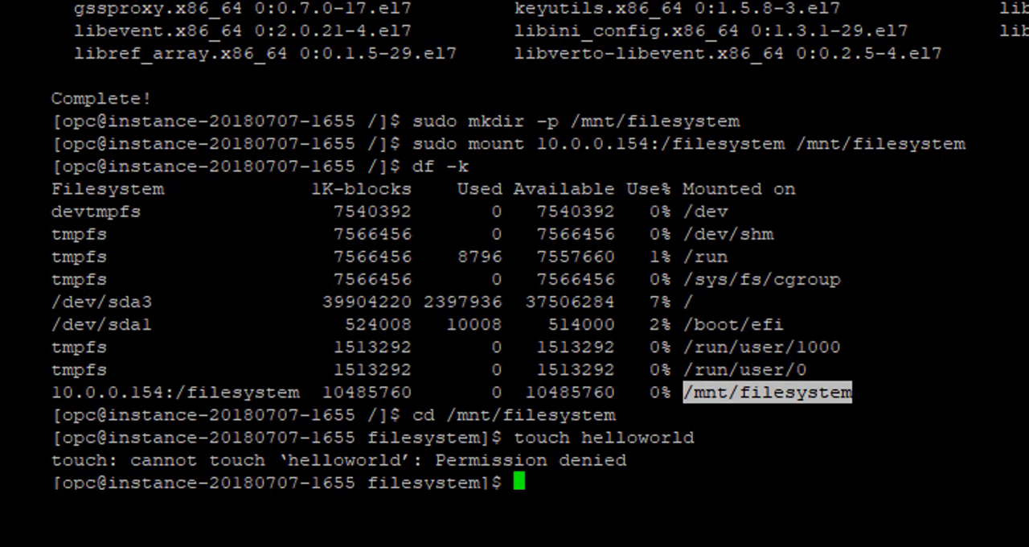
pyautogui.write('suod')
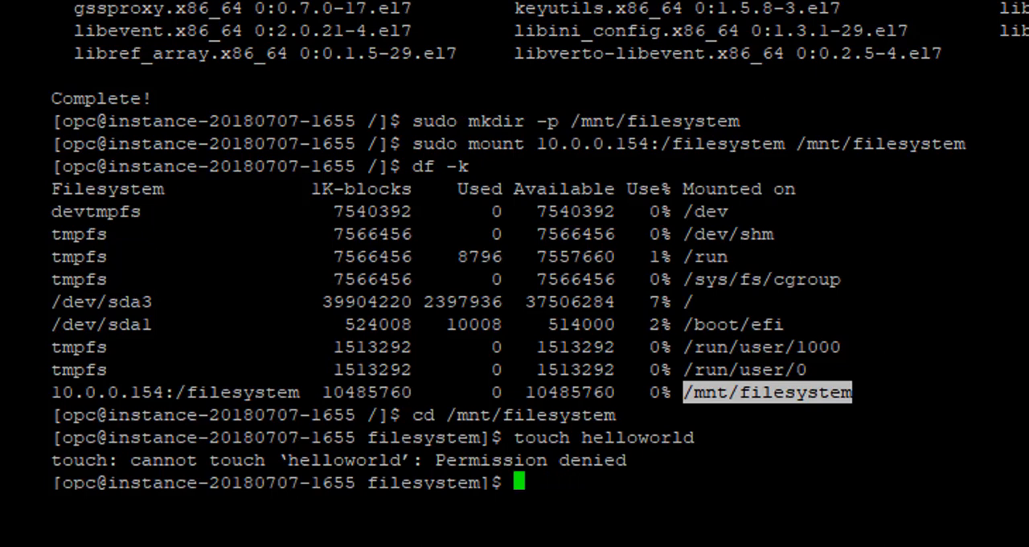
pyautogui.write('sudo touch helloworld')
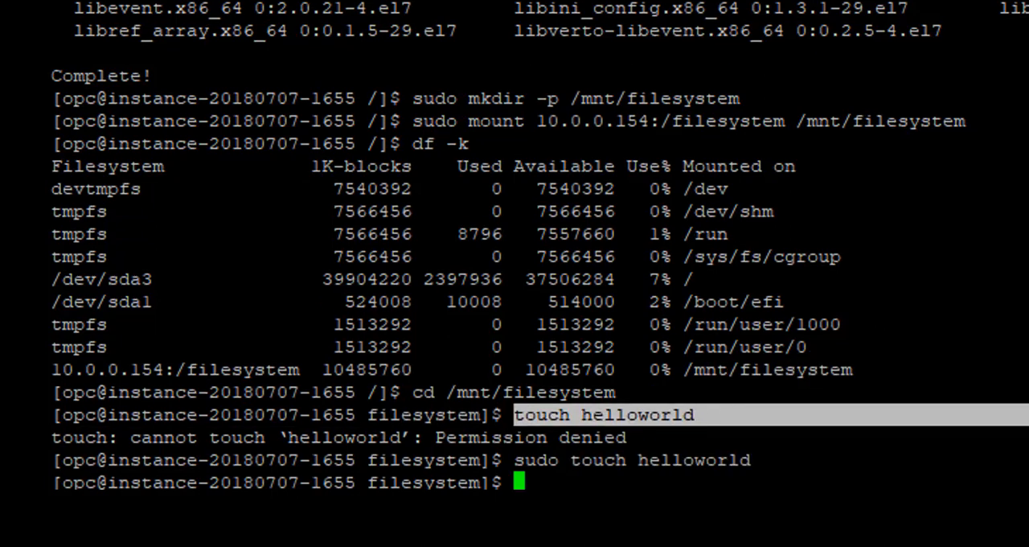
# Step: Confirm helloworld is listed with ls -ltr and the mount still shows 10 GB via df -k
pyautogui.write('ls -ltr')
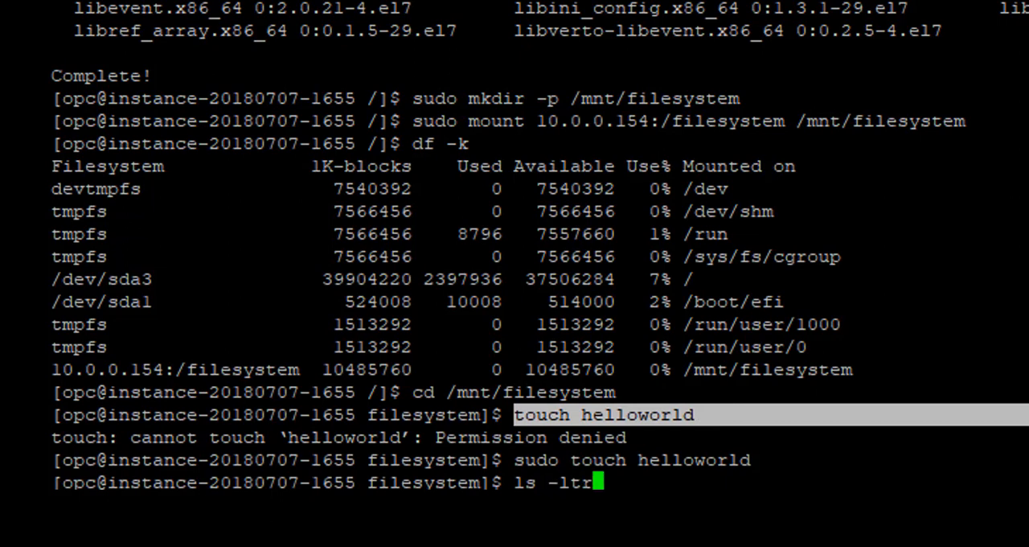
pyautogui.press('Return')
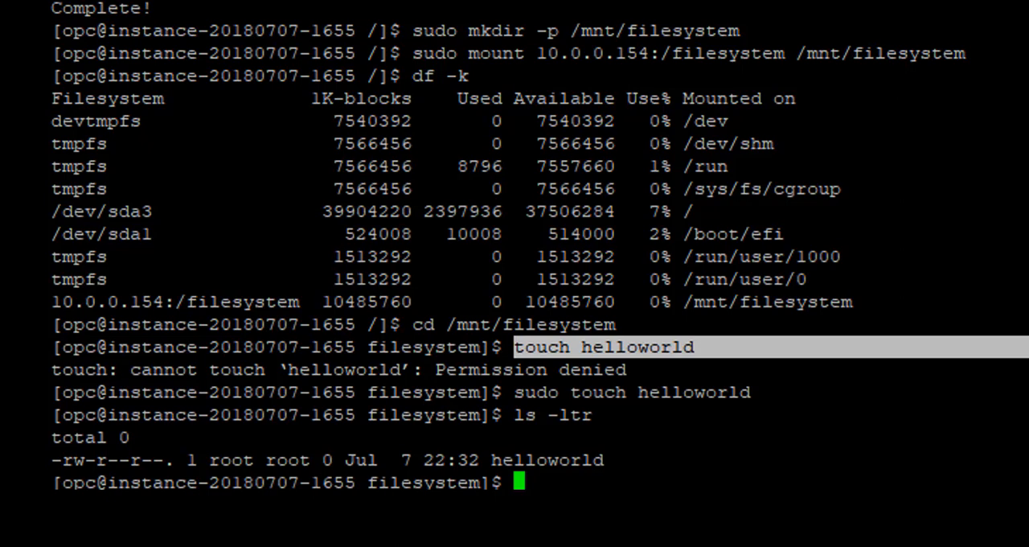
pyautogui.write('df -')
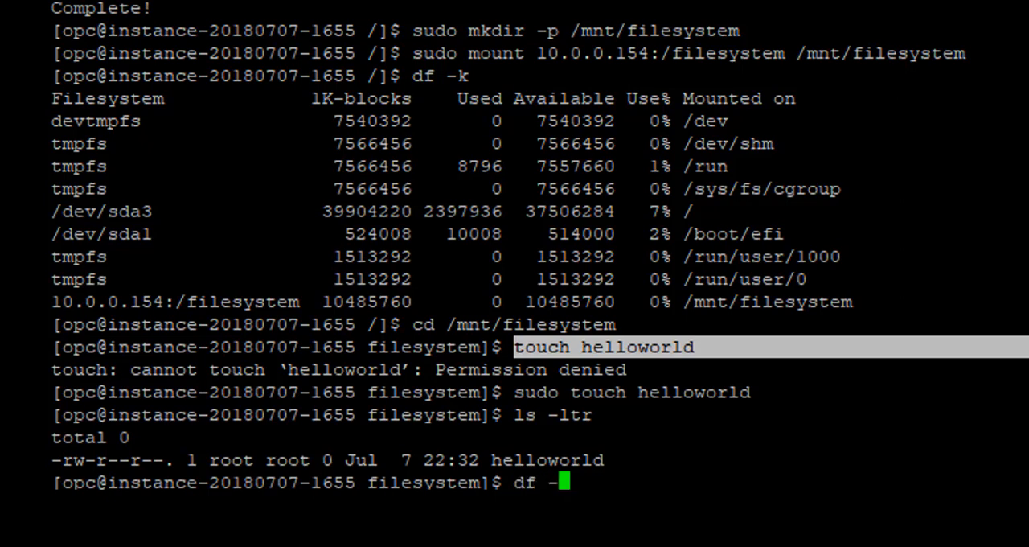
pyautogui.press('Return')
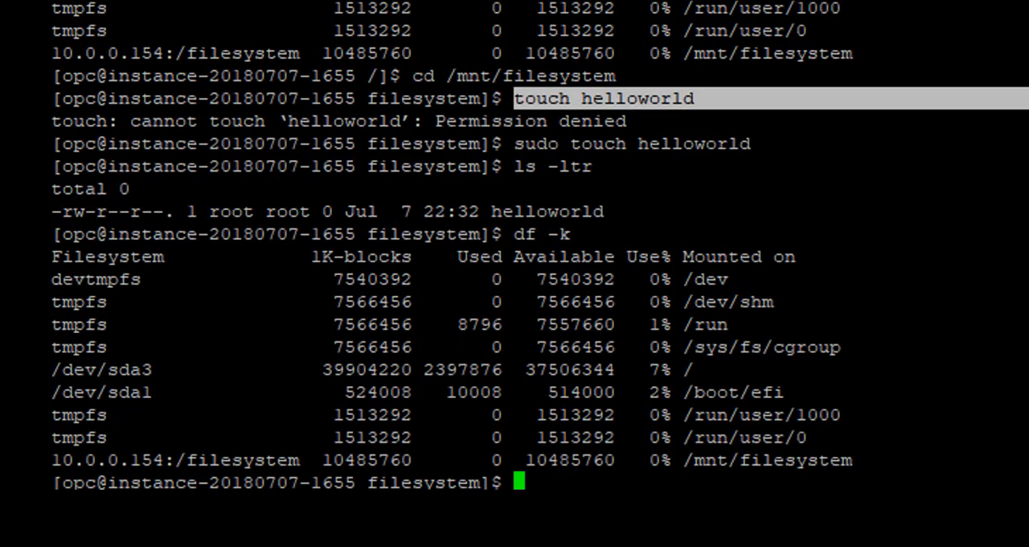